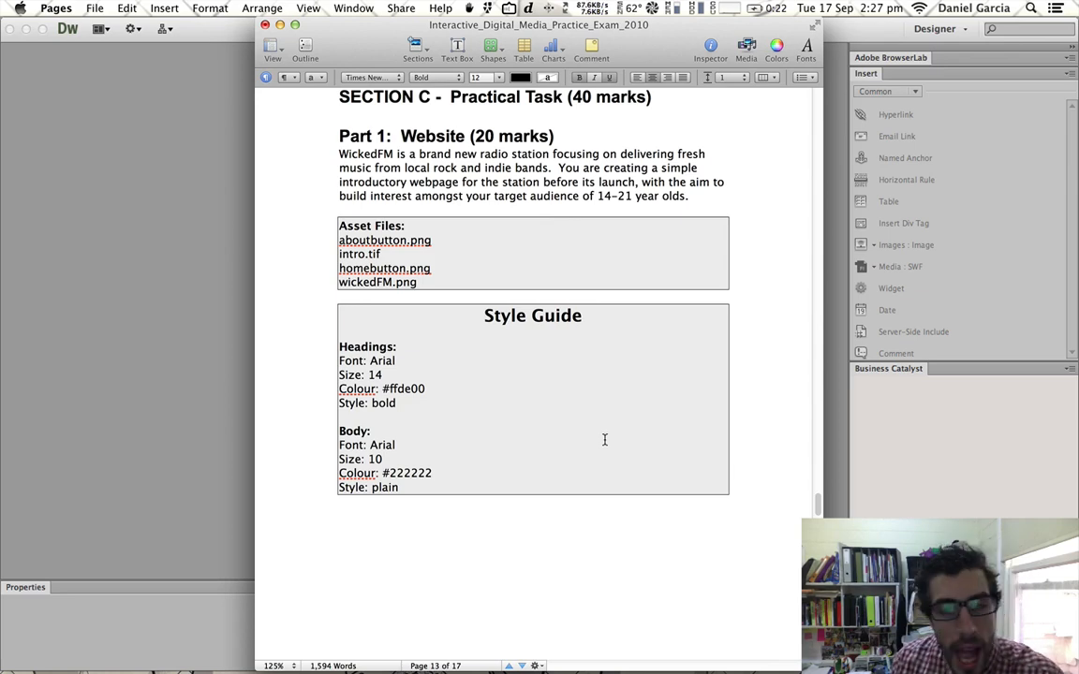
# Scroll through the WickedFM brief's style guide and index/about storyboards in Pages.
pyautogui.scroll(-3)
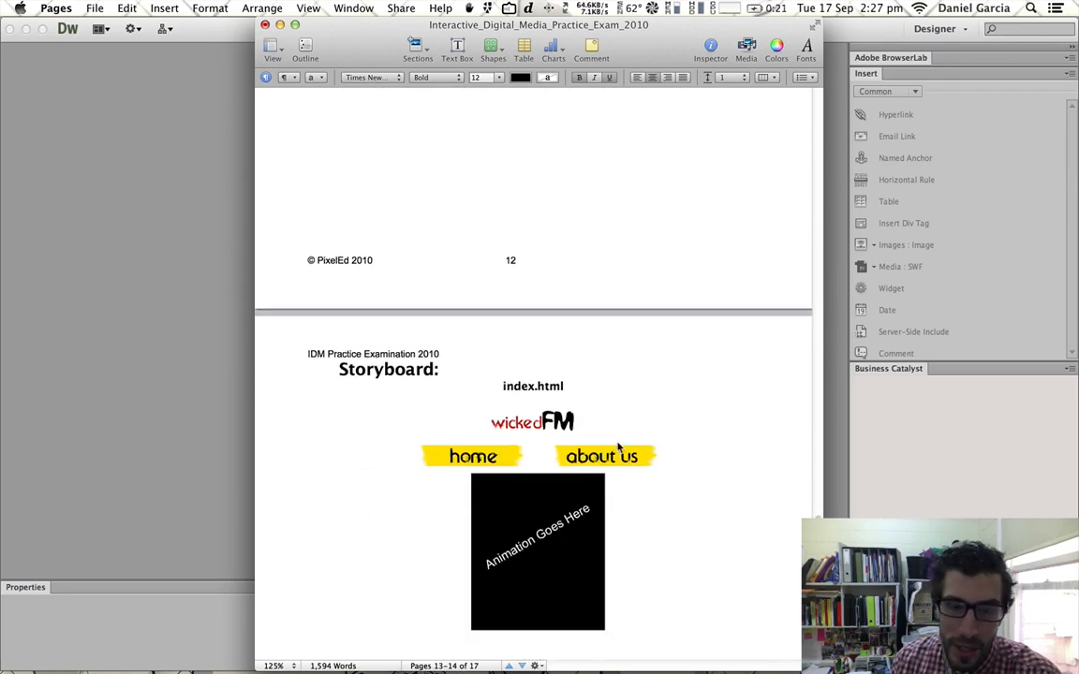
pyautogui.scroll(-3)
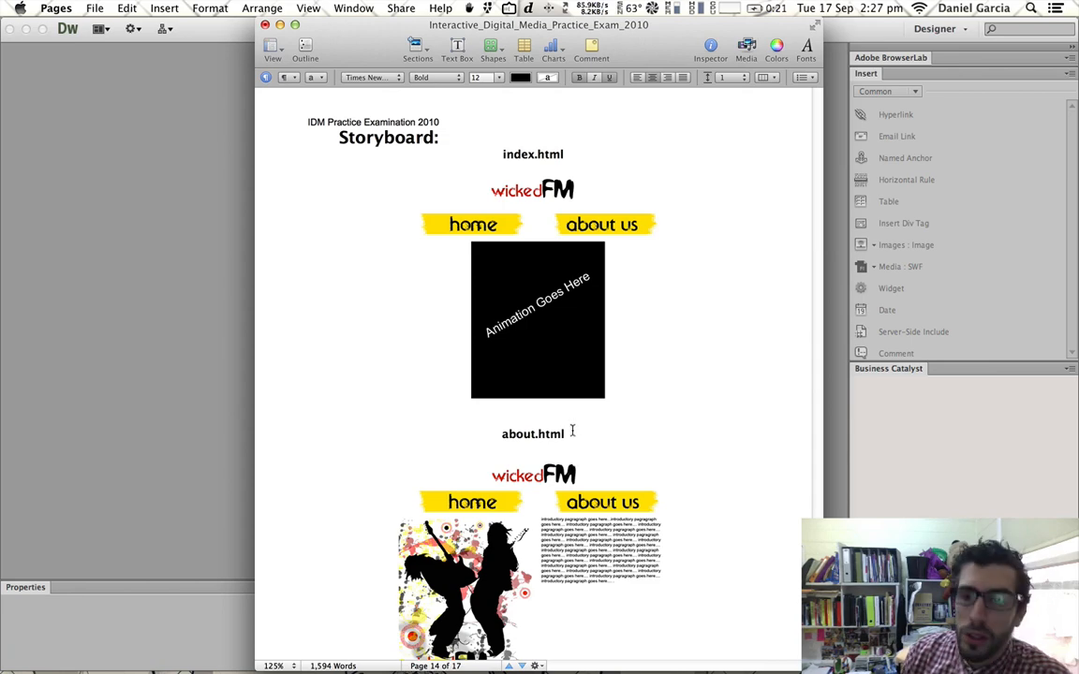
pyautogui.scroll(-3)
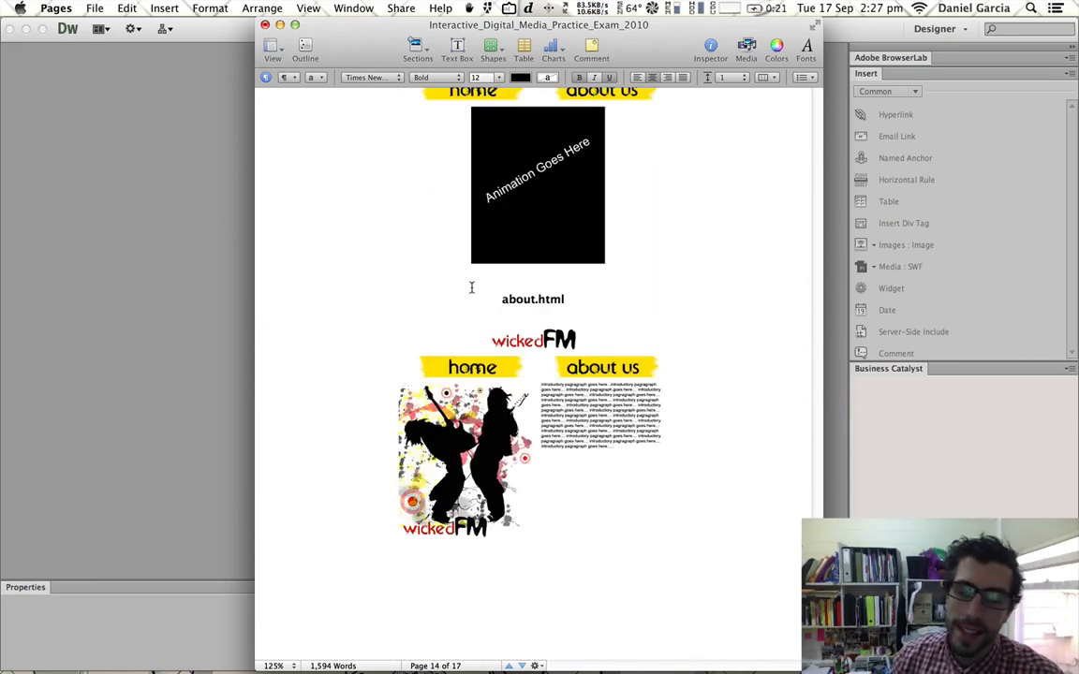
pyautogui.scroll(-3)
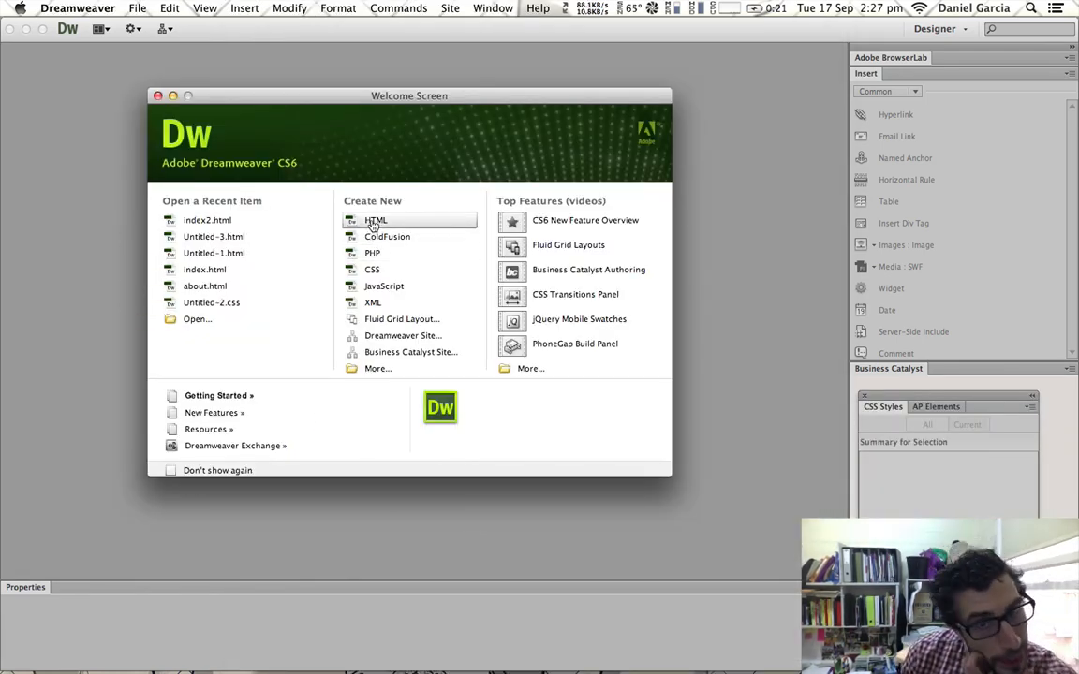
# Create a blank HTML page shown in Design view, zoomed in, with the grid enabled.
pyautogui.click(375, 220)
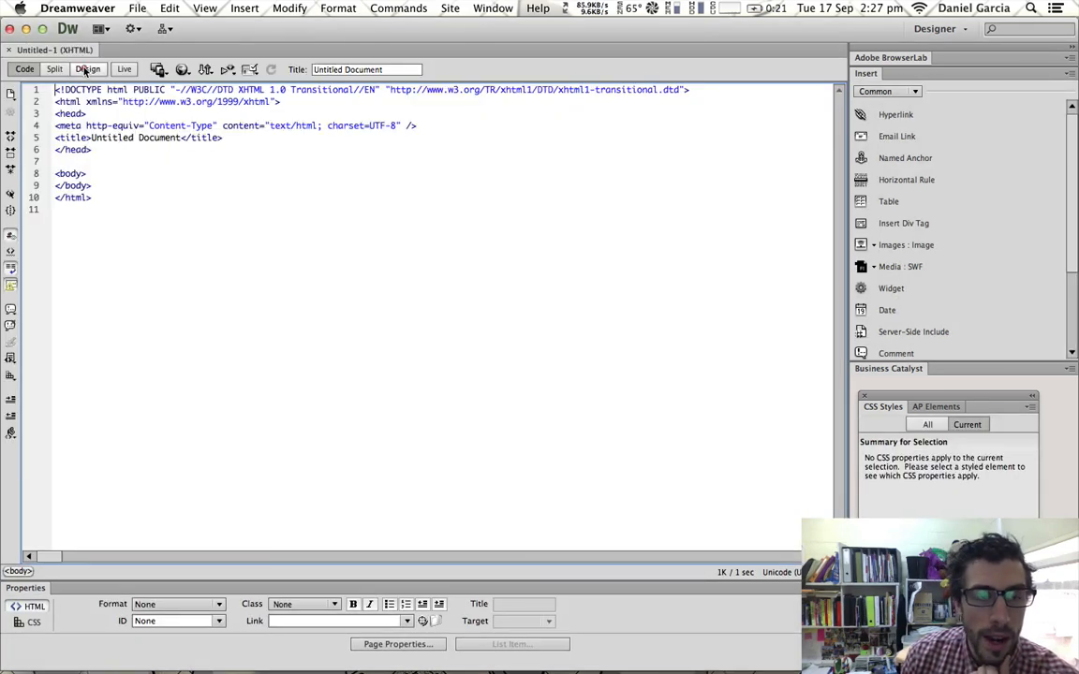
pyautogui.click(87, 68)
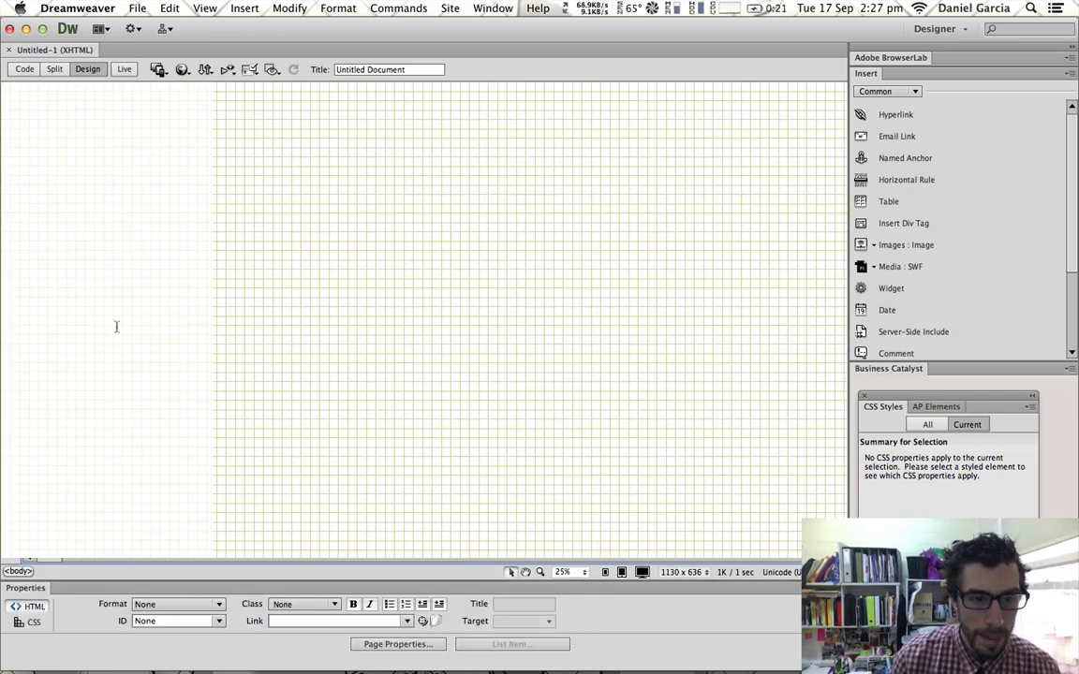
pyautogui.press('cmd+=')
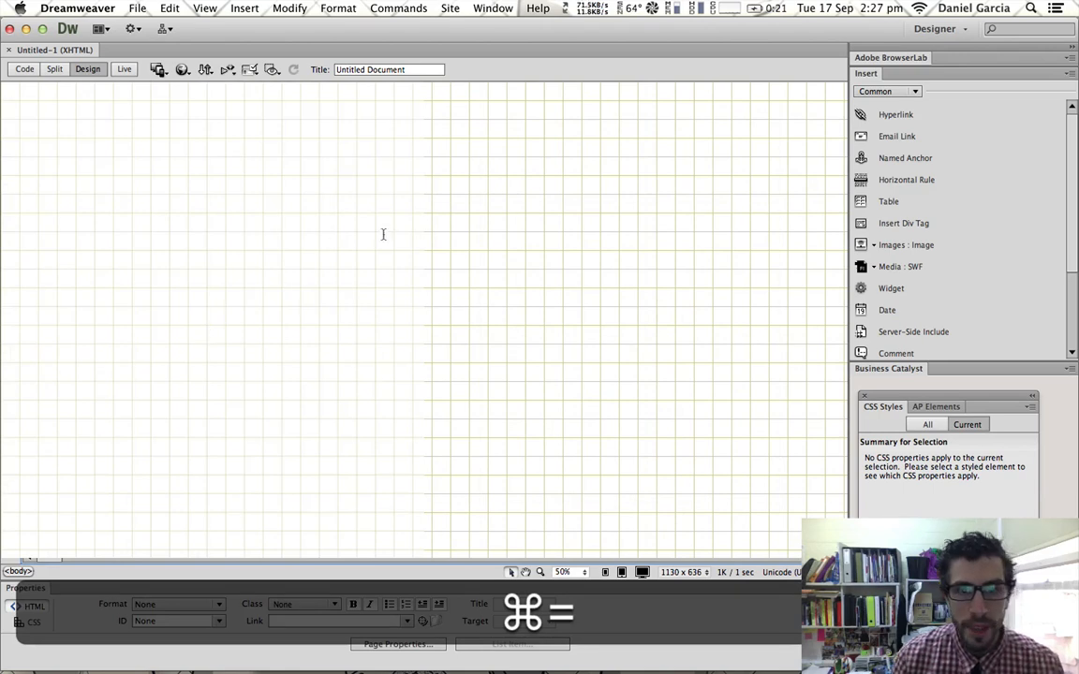
pyautogui.click(204, 8)
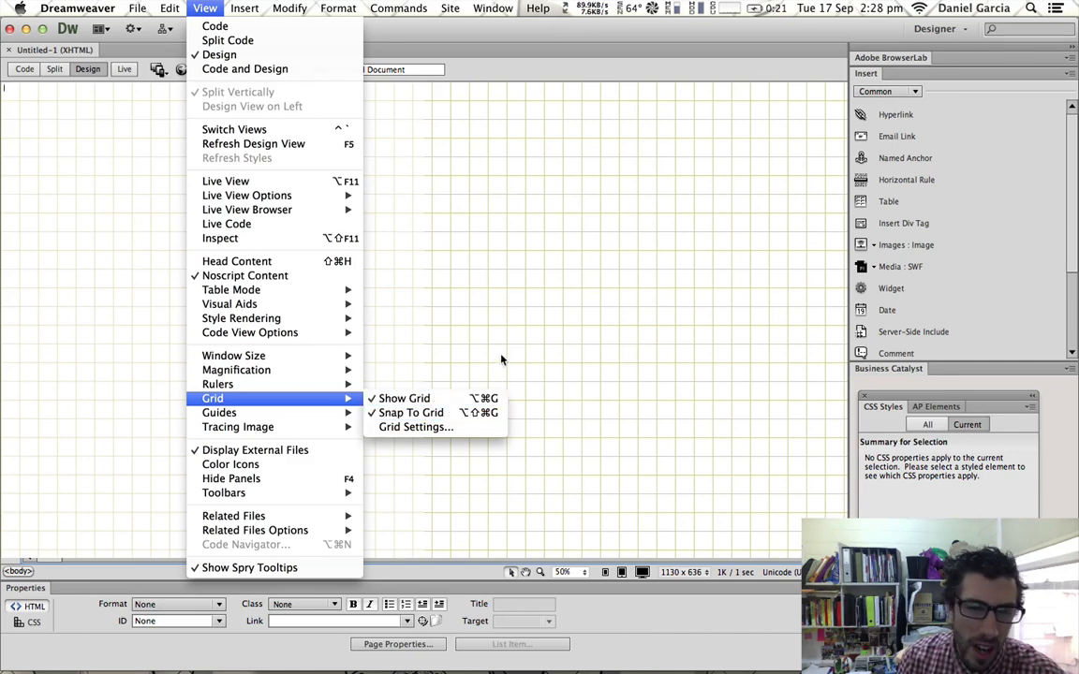
pyautogui.click(287, 337)
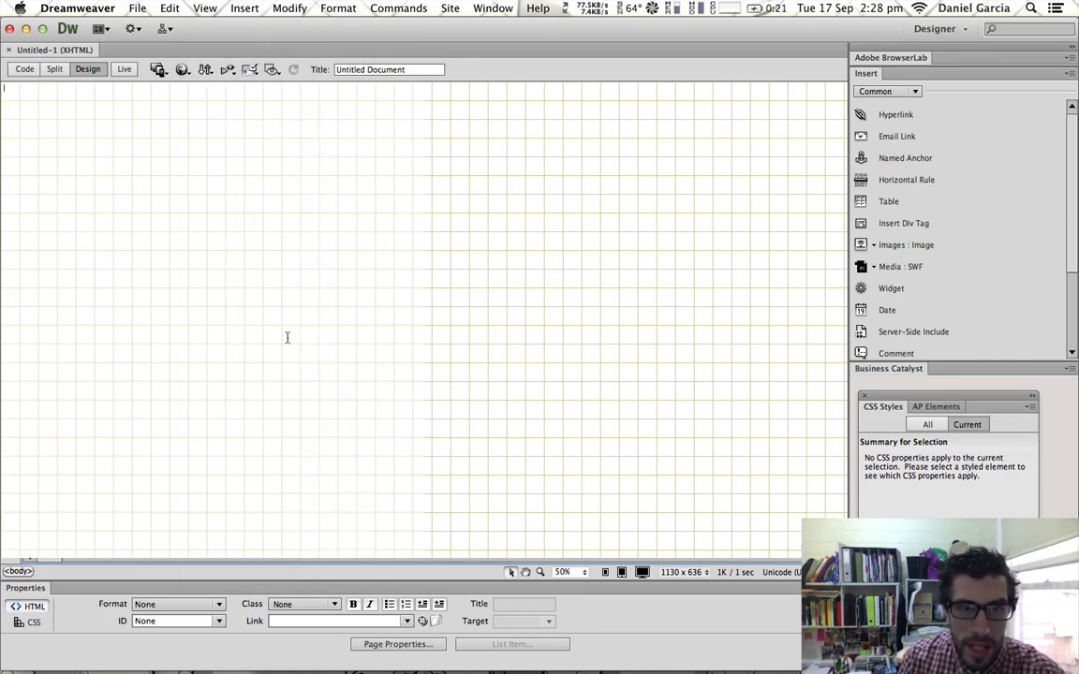
# Insert a 300×134 px AP Div and drag it further right near the page top.
pyautogui.click(244, 9)
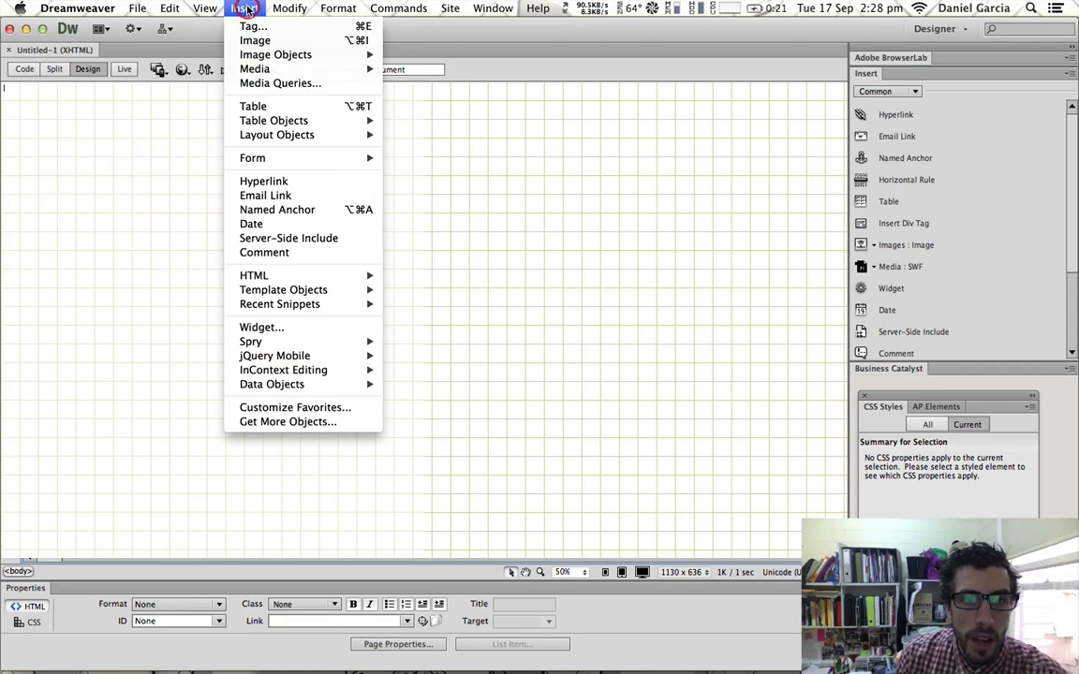
pyautogui.moveTo(277, 135)
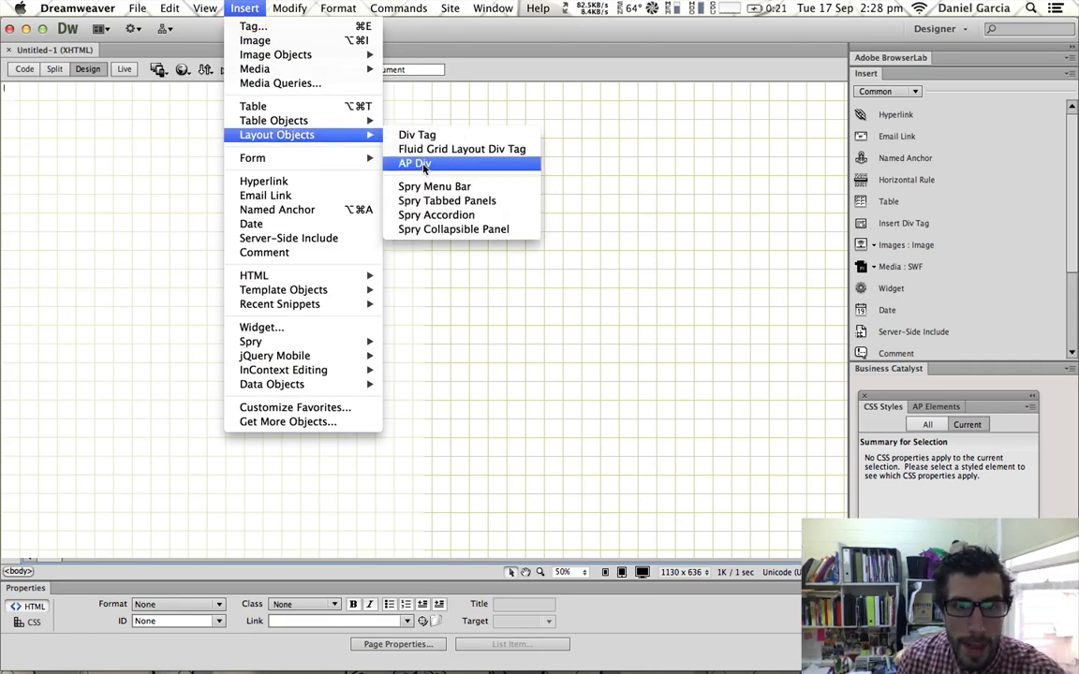
pyautogui.click(415, 163)
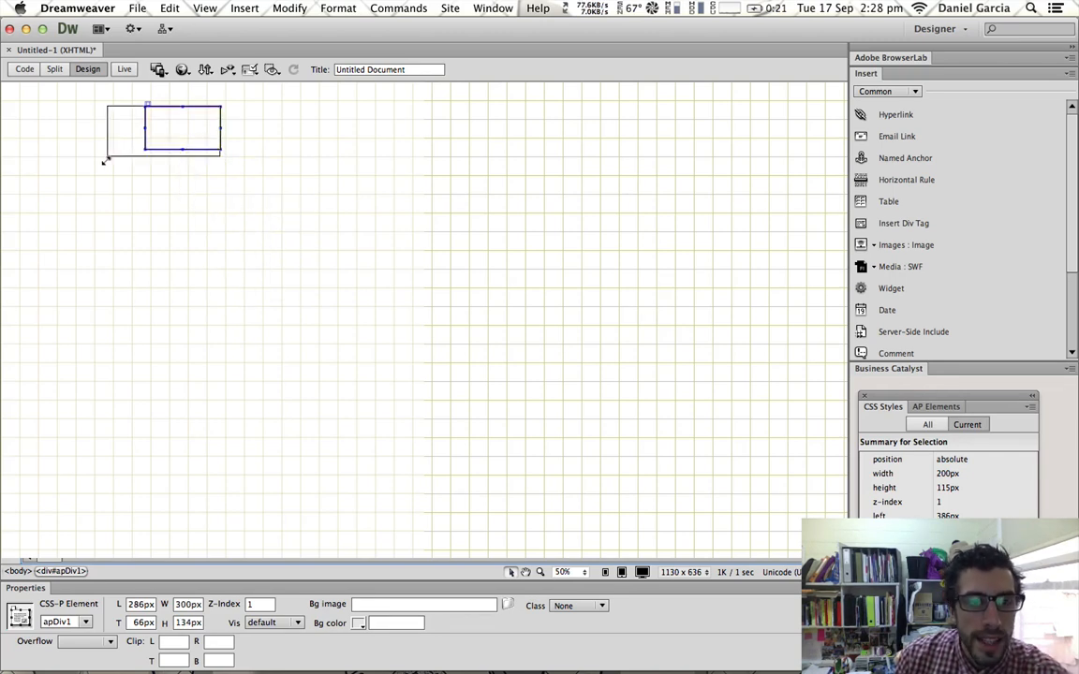
pyautogui.moveTo(217, 132); pyautogui.dragTo(262, 132)
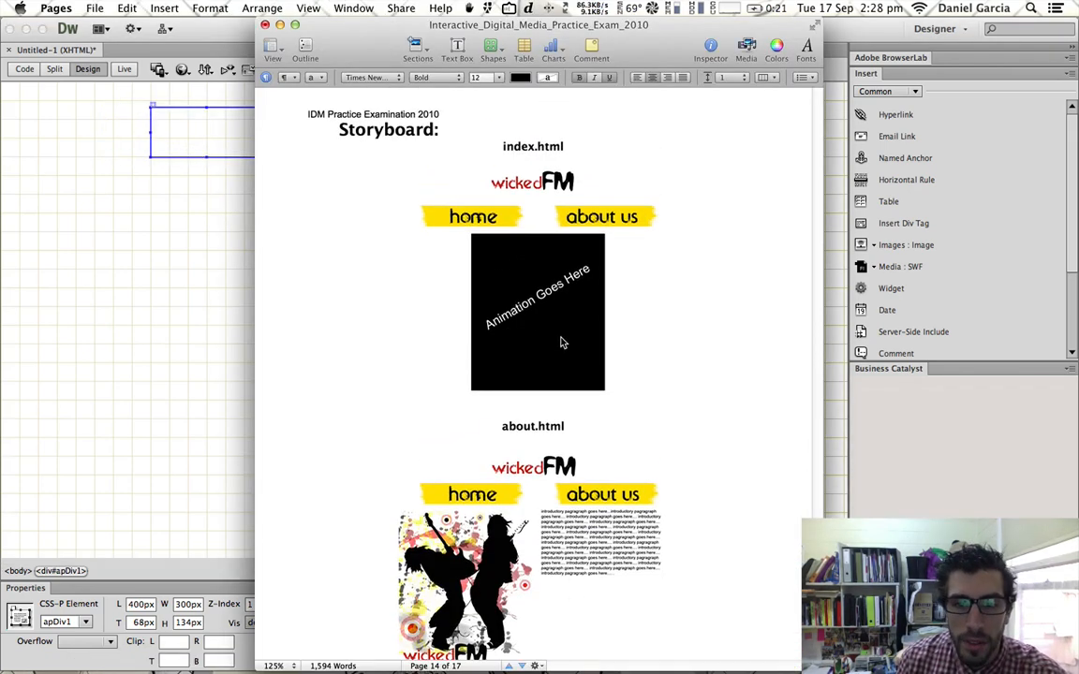
# Scroll the Pages storyboard to recheck the layout.
pyautogui.scroll(-3)
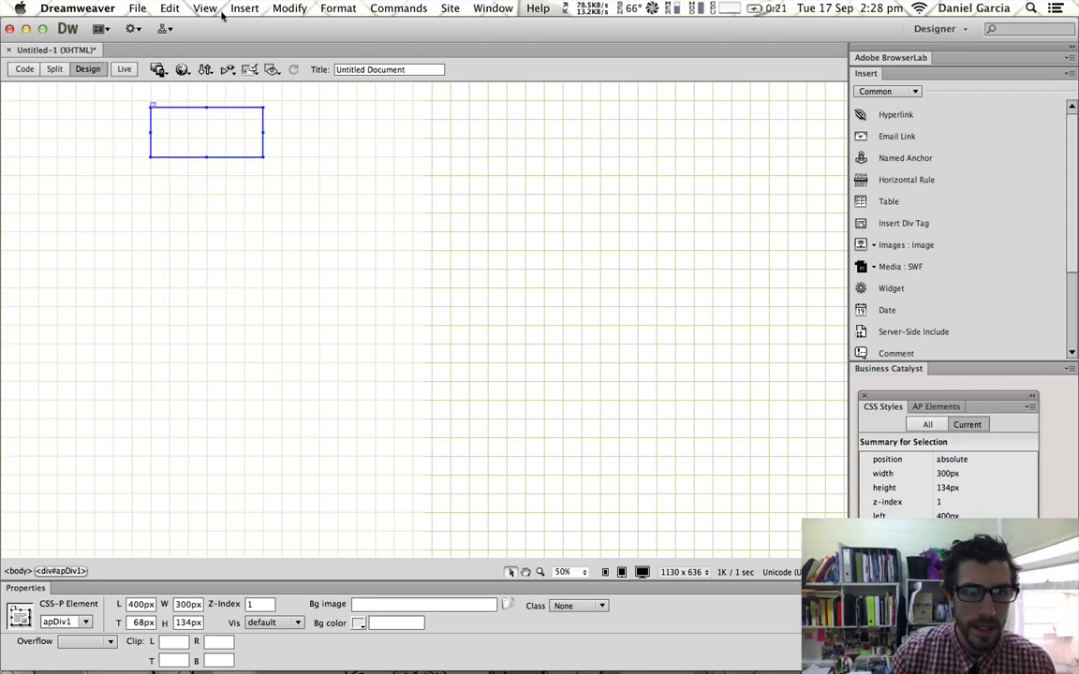
# Insert another AP Div and widen it into the row below apDiv1.
pyautogui.click(244, 7)
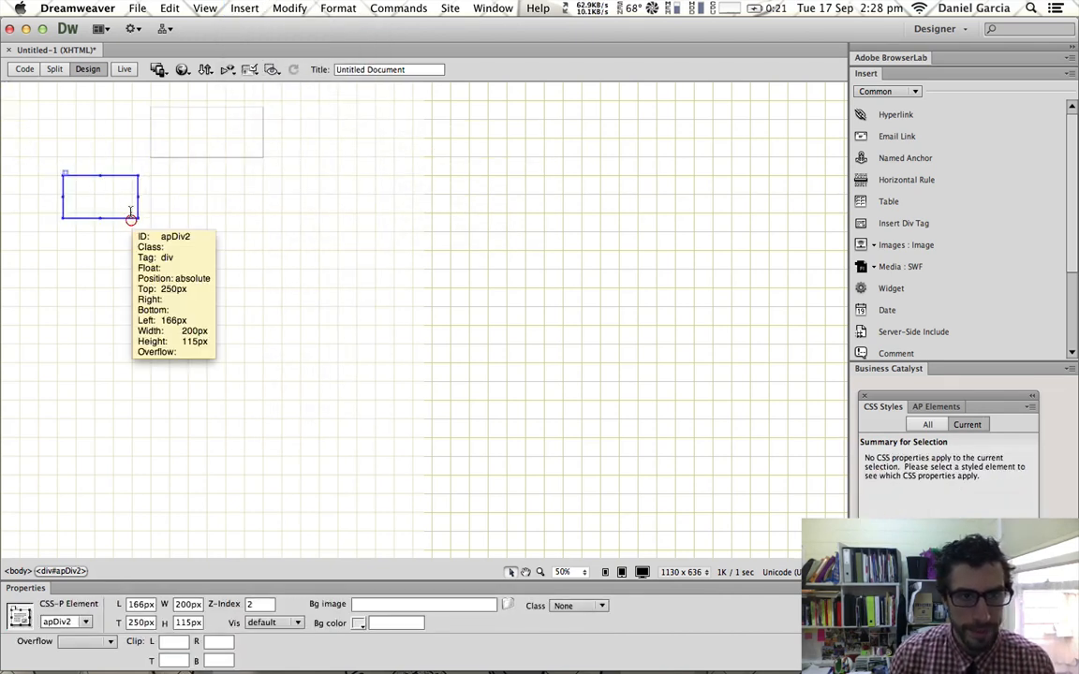
pyautogui.moveTo(131, 218); pyautogui.dragTo(185, 222)
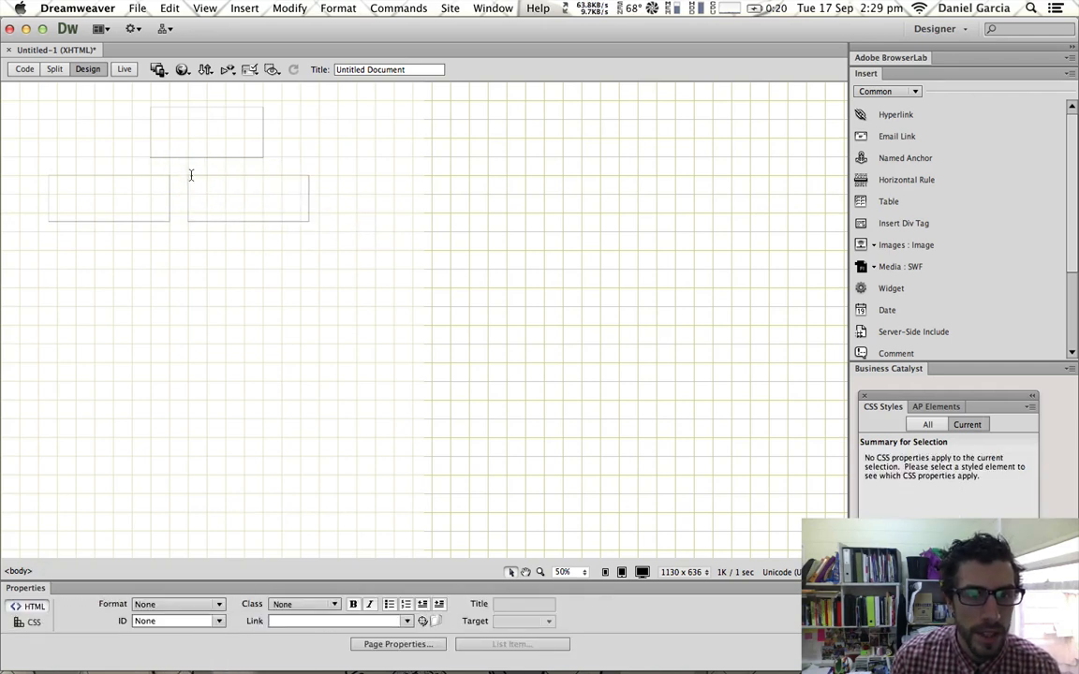
# Centre apDiv1 above the middle row, then add a tall AP Div column and paste a copy.
pyautogui.click(267, 198)
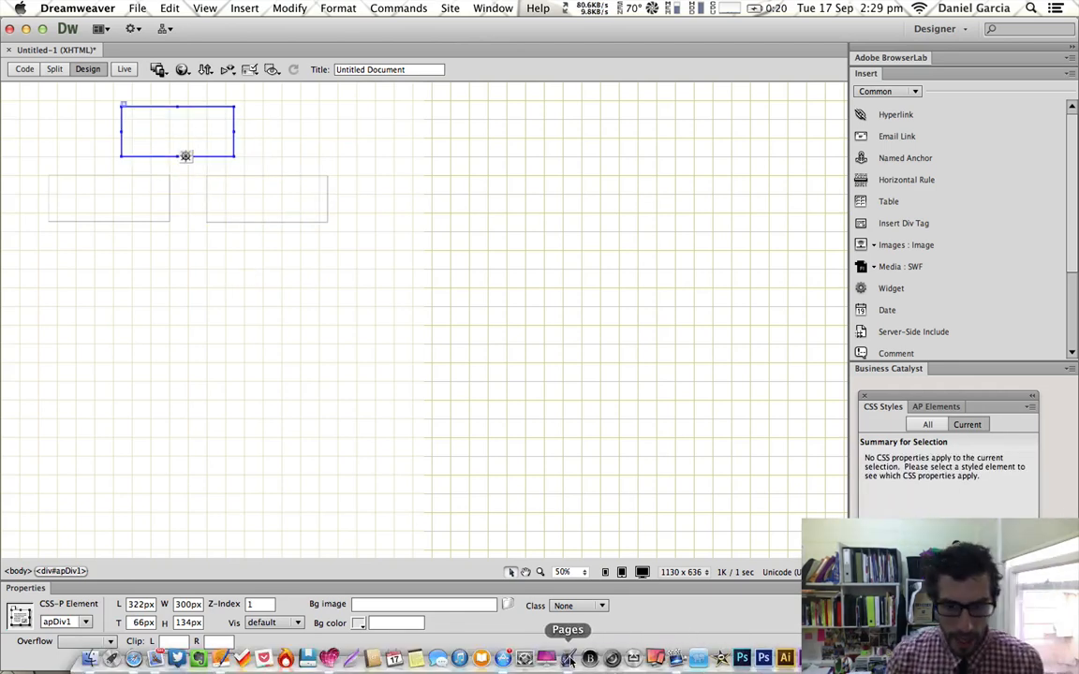
pyautogui.click(567, 629)
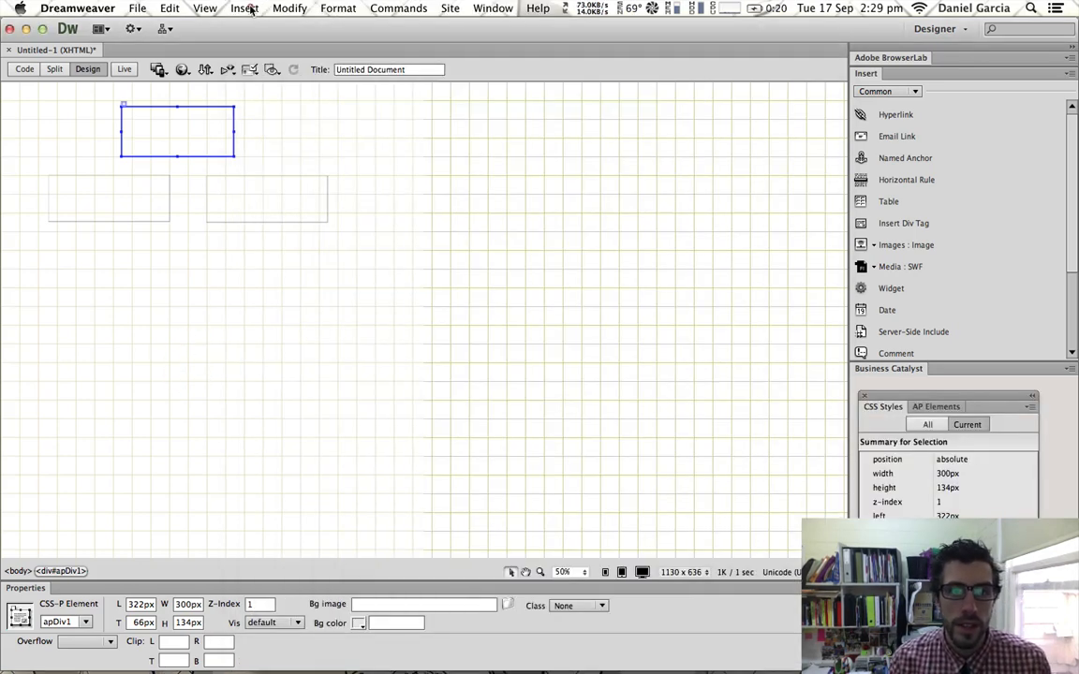
pyautogui.click(244, 7)
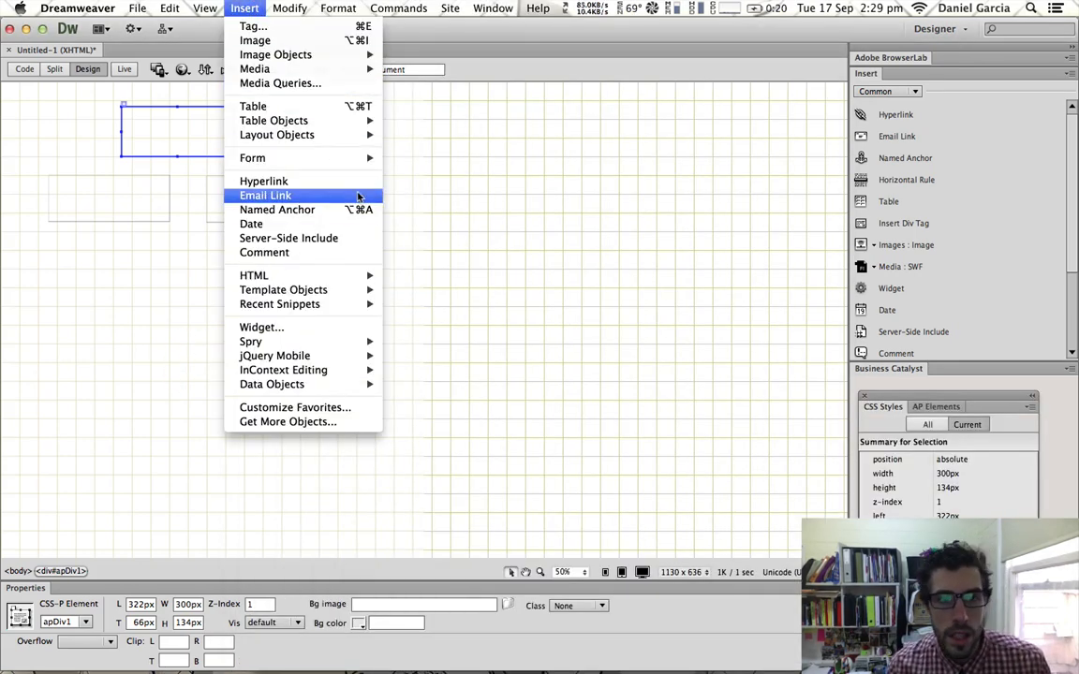
pyautogui.moveTo(276, 134)
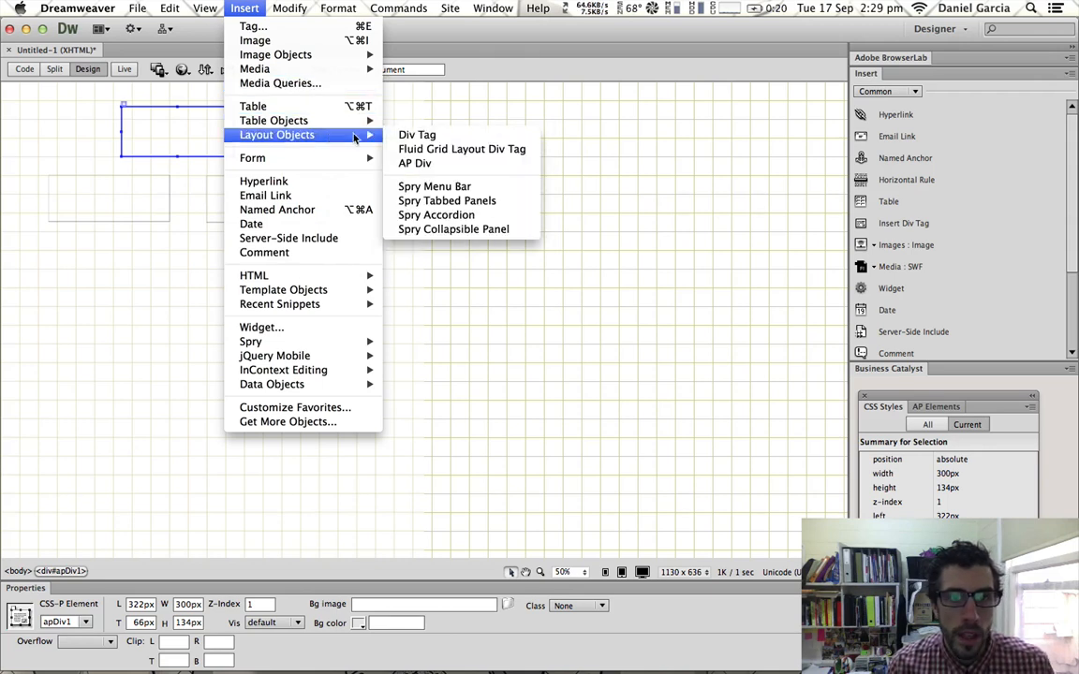
pyautogui.click(414, 163)
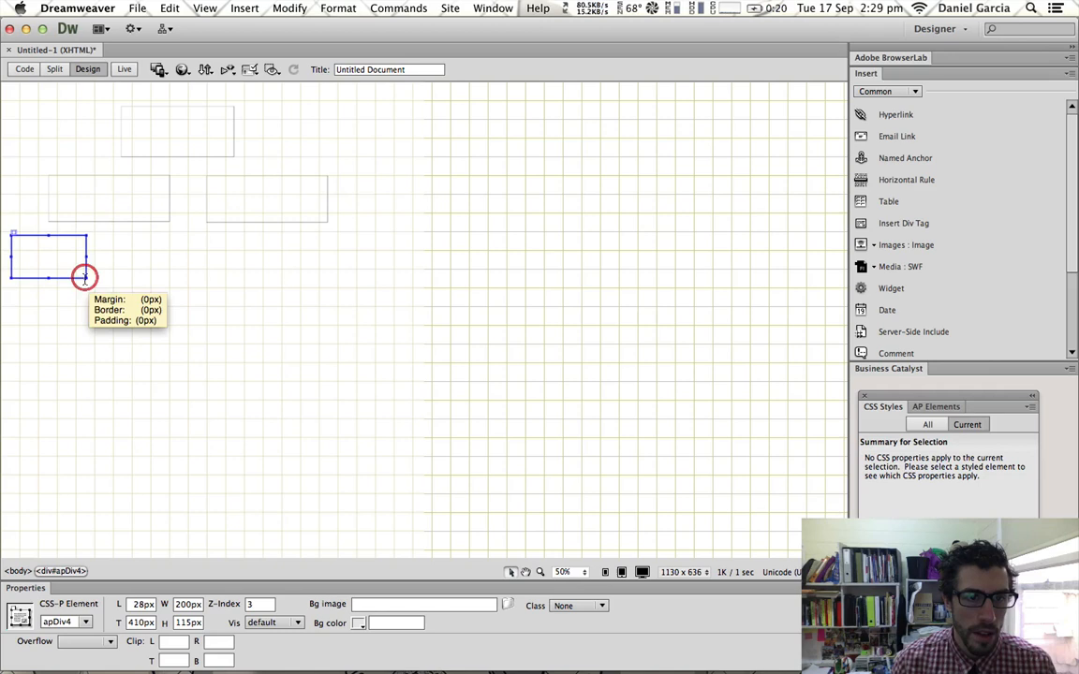
pyautogui.moveTo(84, 277); pyautogui.dragTo(178, 534)
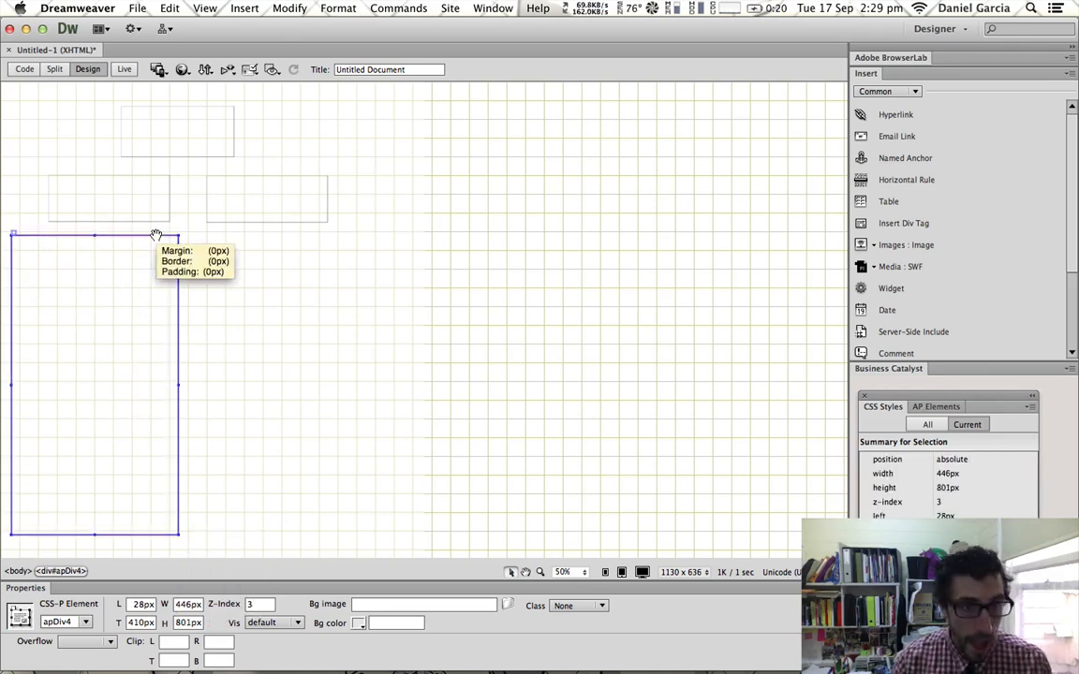
pyautogui.rightClick(156, 234)
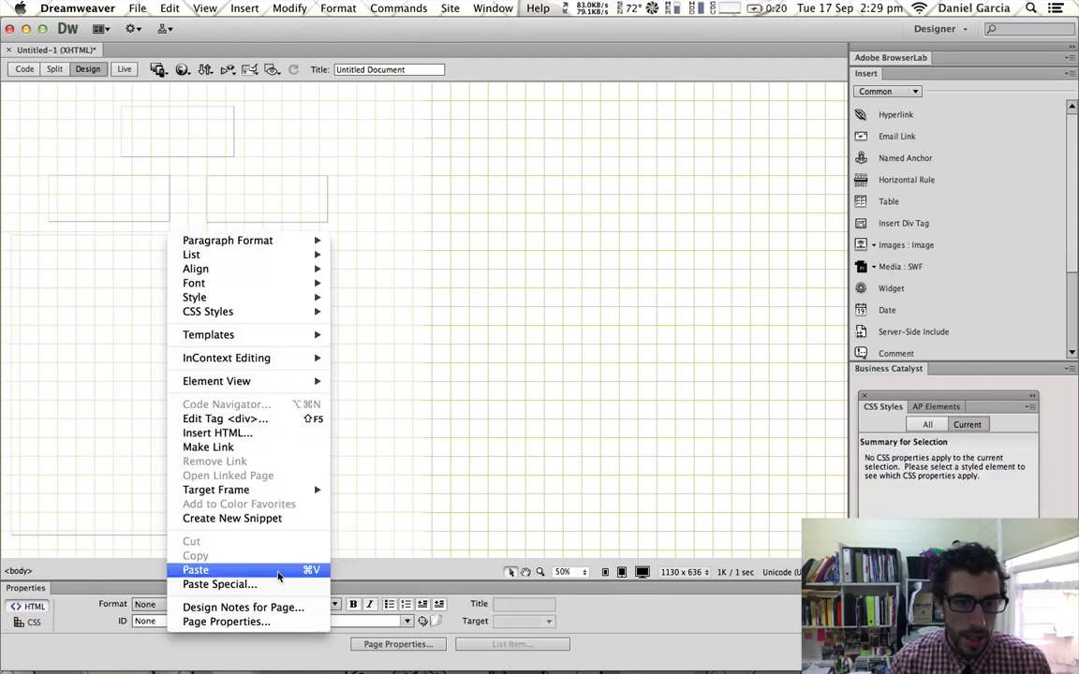
pyautogui.click(195, 569)
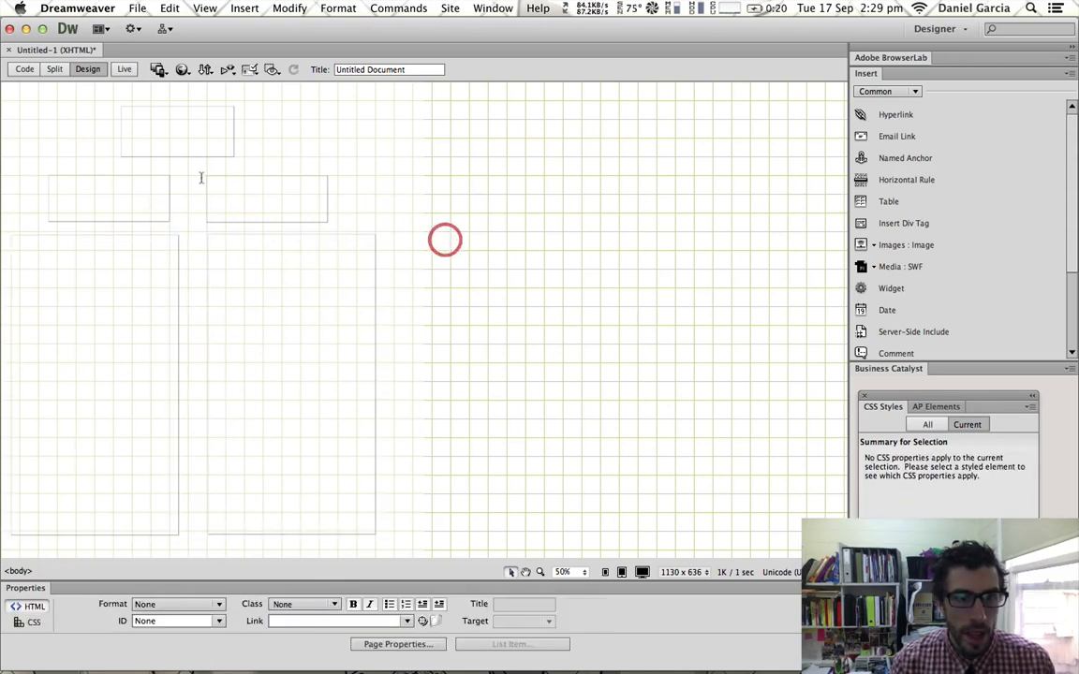
pyautogui.click(267, 200)
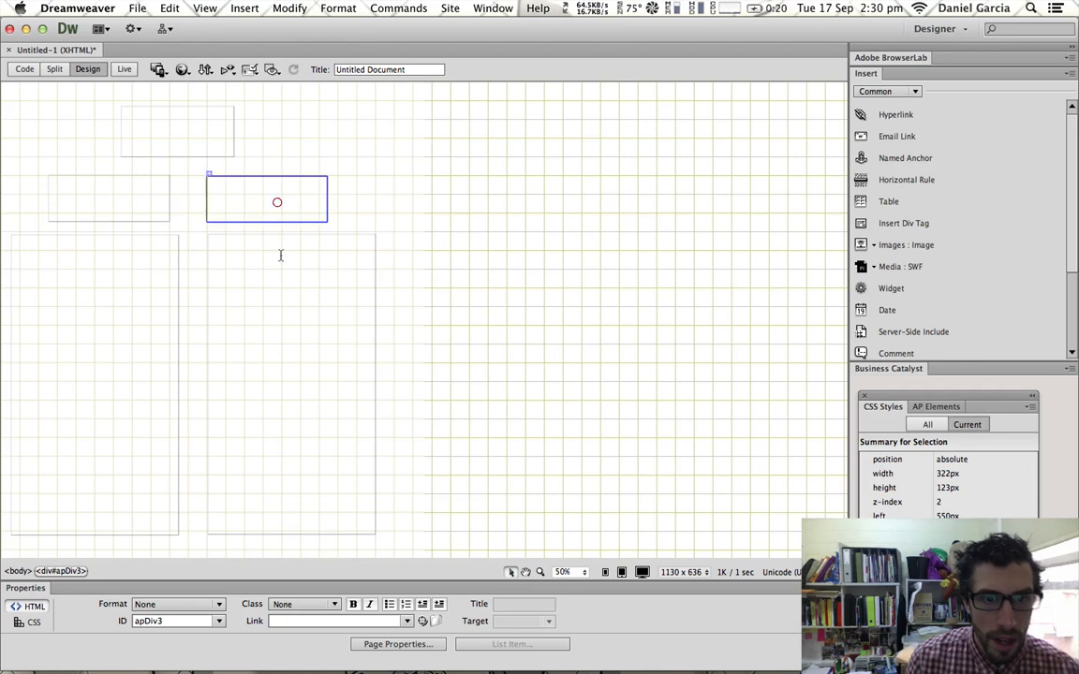
# Switch to Split view with the insertion point inside apDiv2's markup.
pyautogui.click(94, 384)
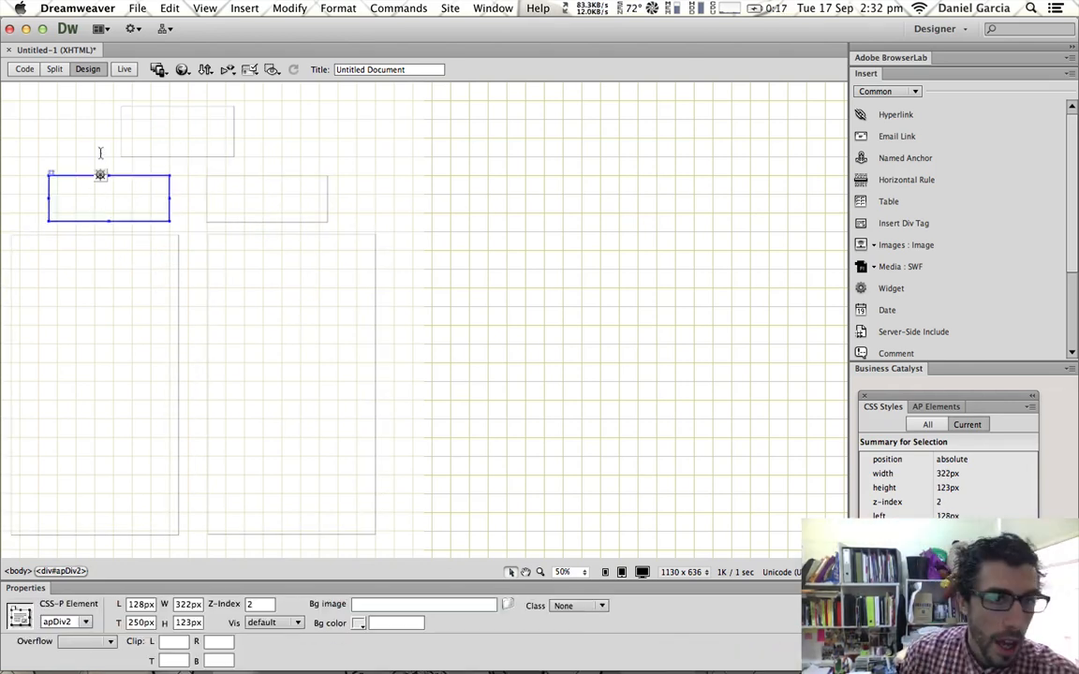
pyautogui.click(24, 68)
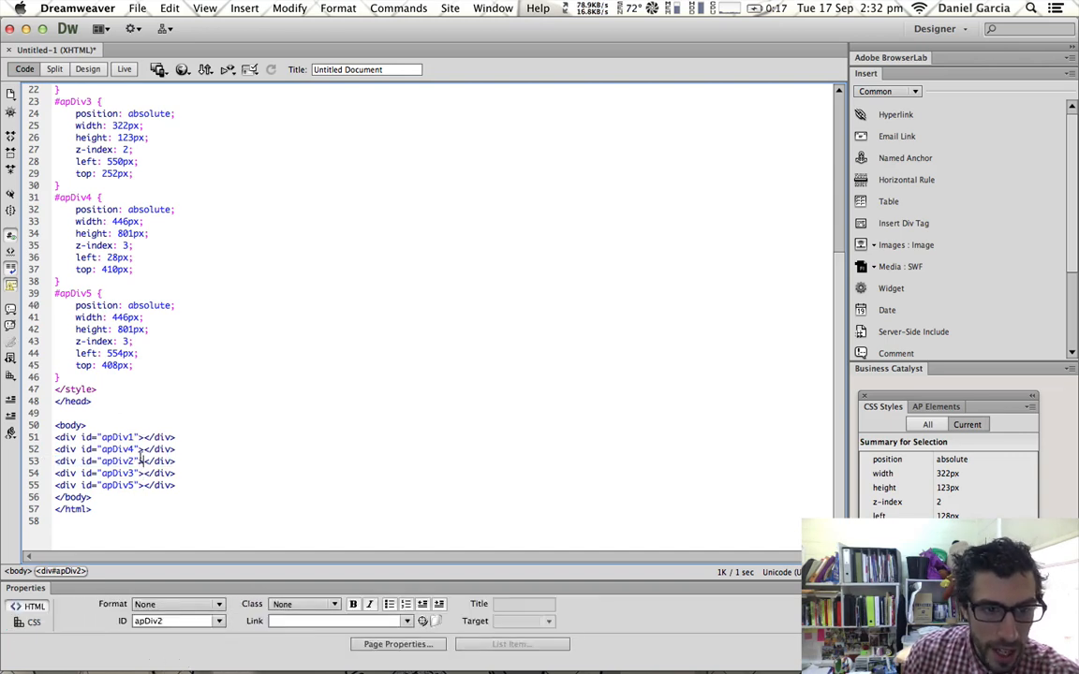
pyautogui.click(55, 68)
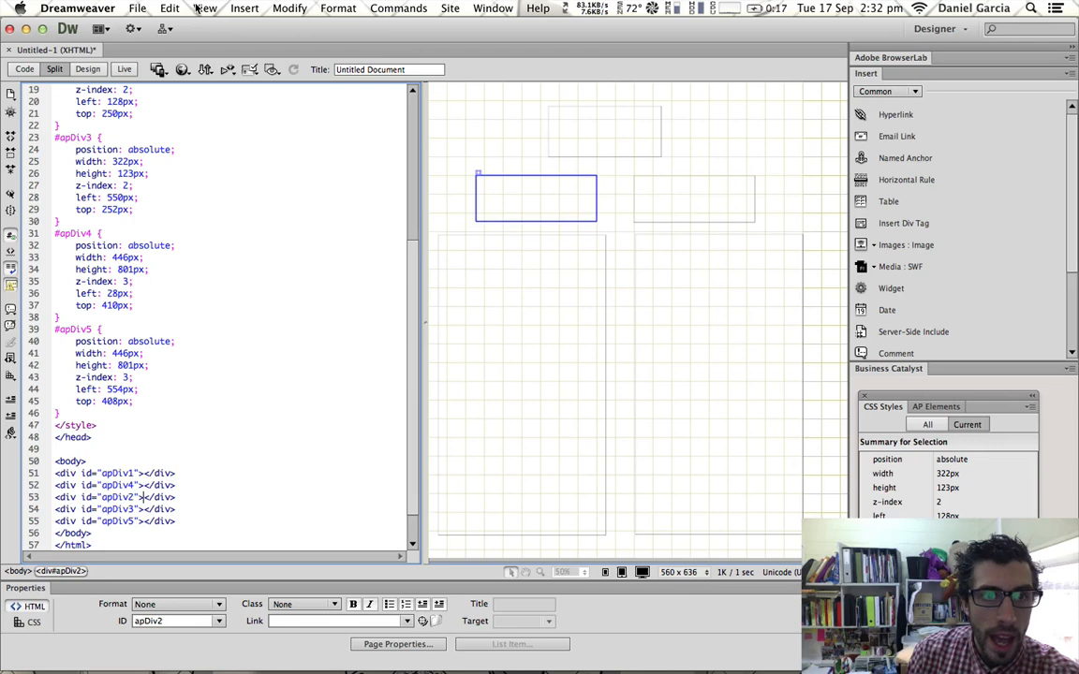
pyautogui.click(244, 7)
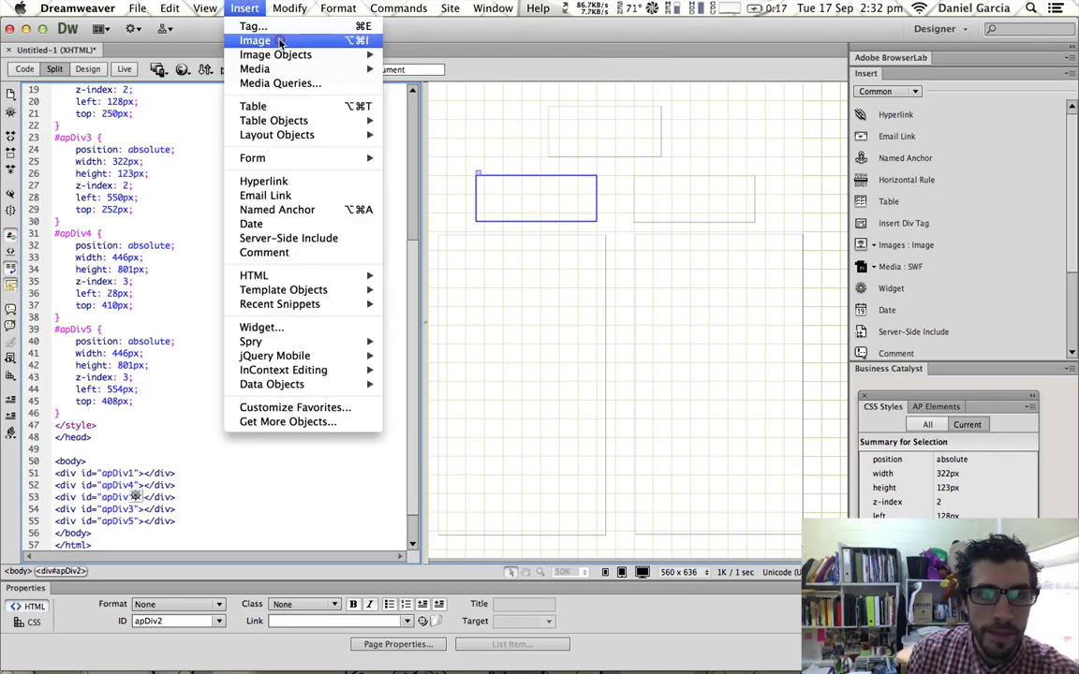
# Insert homebutton.png into apDiv2 and resize it to about 372×101 px.
pyautogui.click(254, 40)
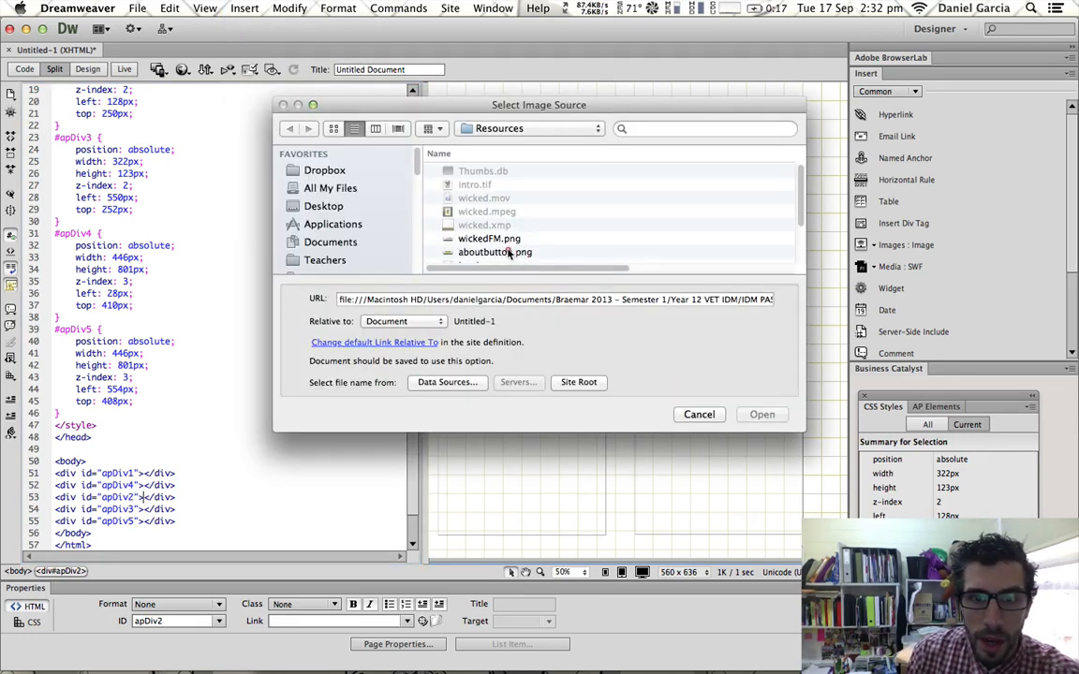
pyautogui.click(494, 237)
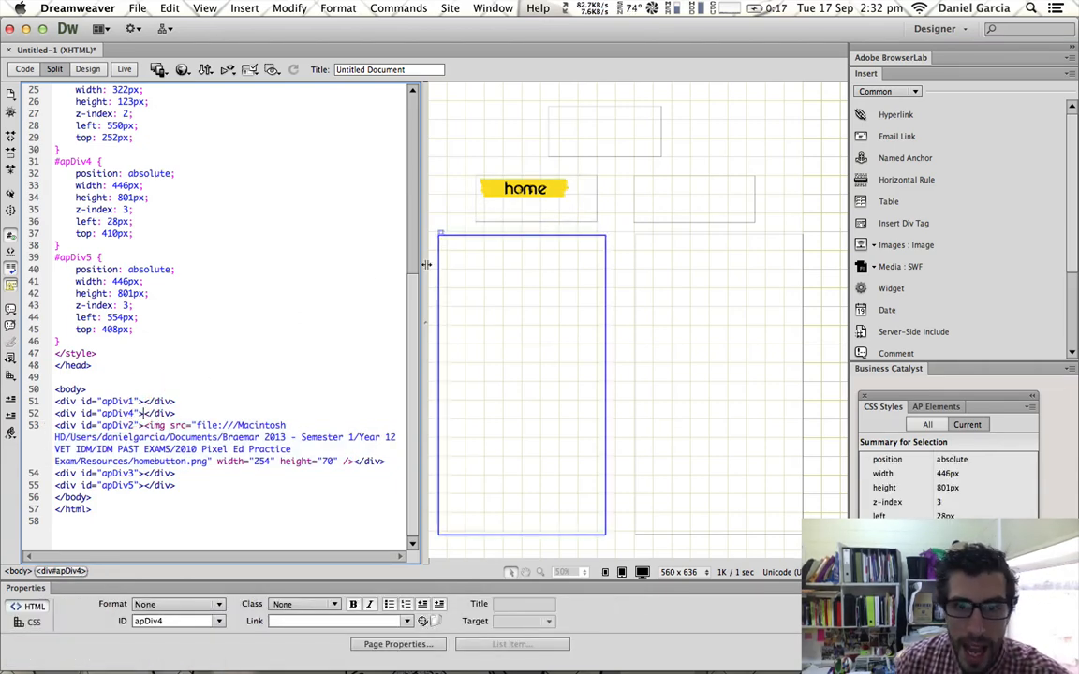
pyautogui.click(534, 188)
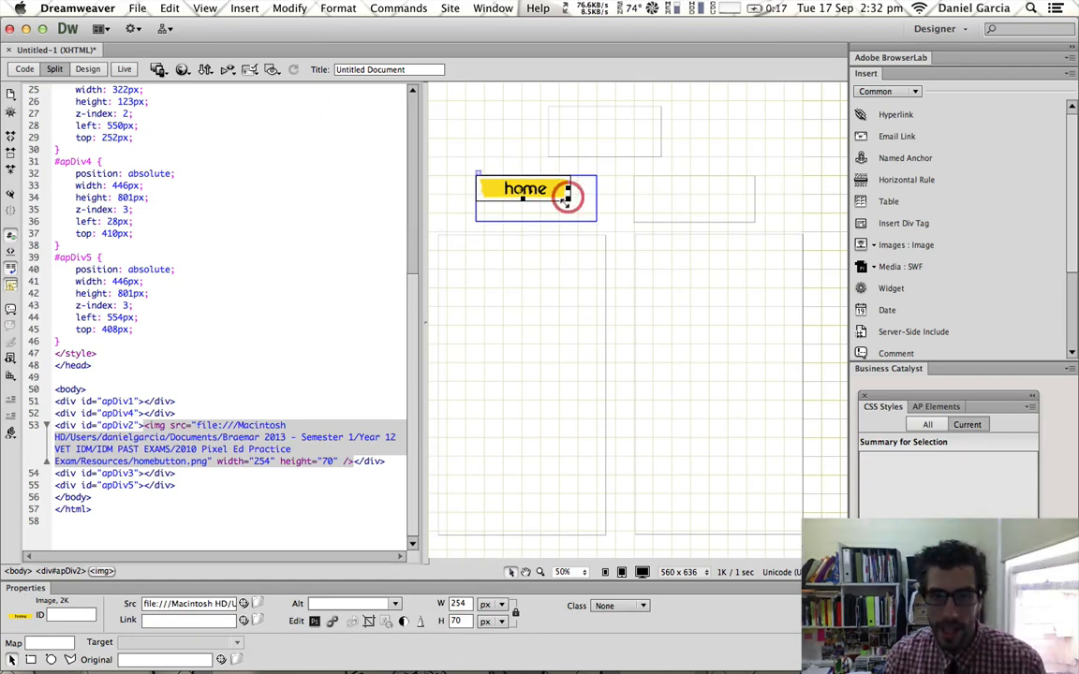
pyautogui.moveTo(566, 197); pyautogui.dragTo(588, 225)
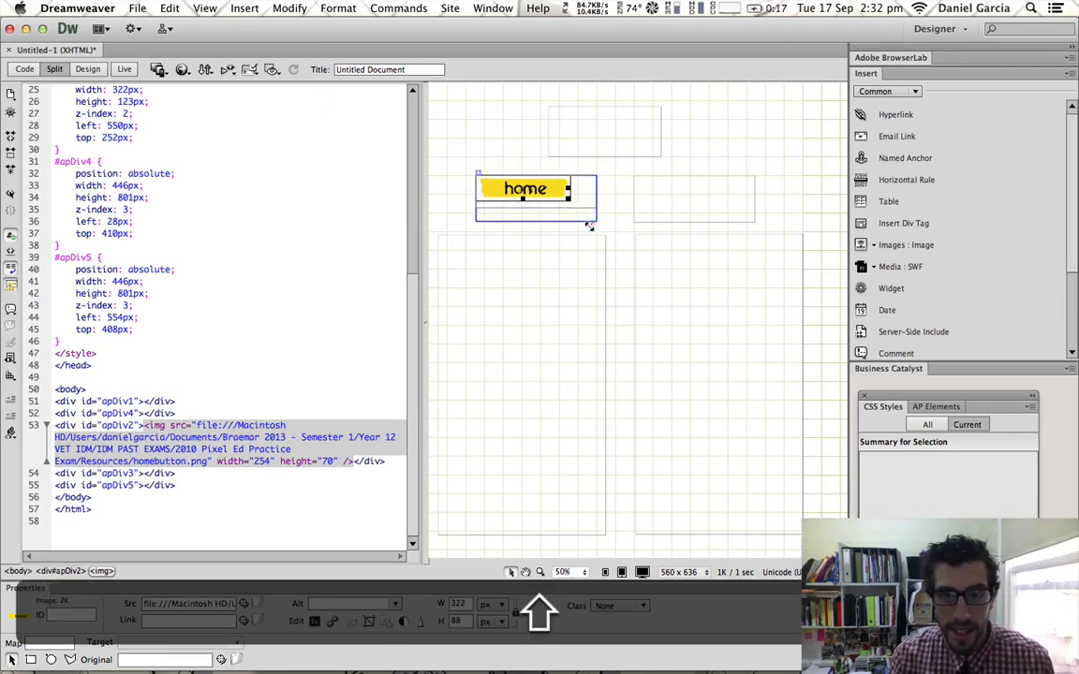
pyautogui.click(537, 194)
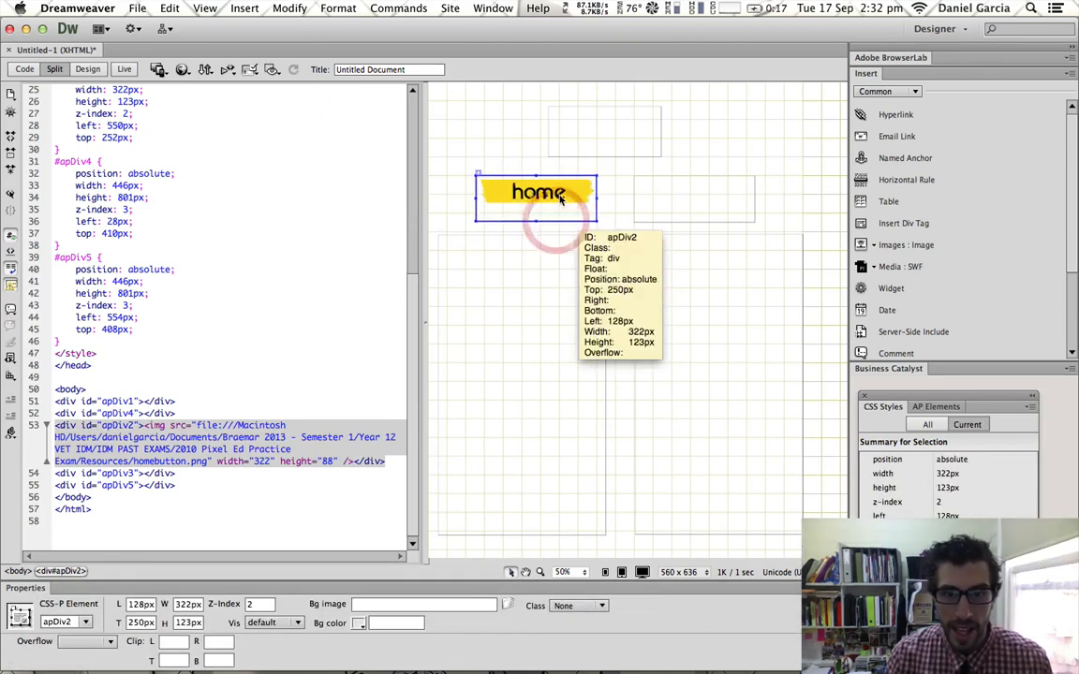
pyautogui.click(539, 192)
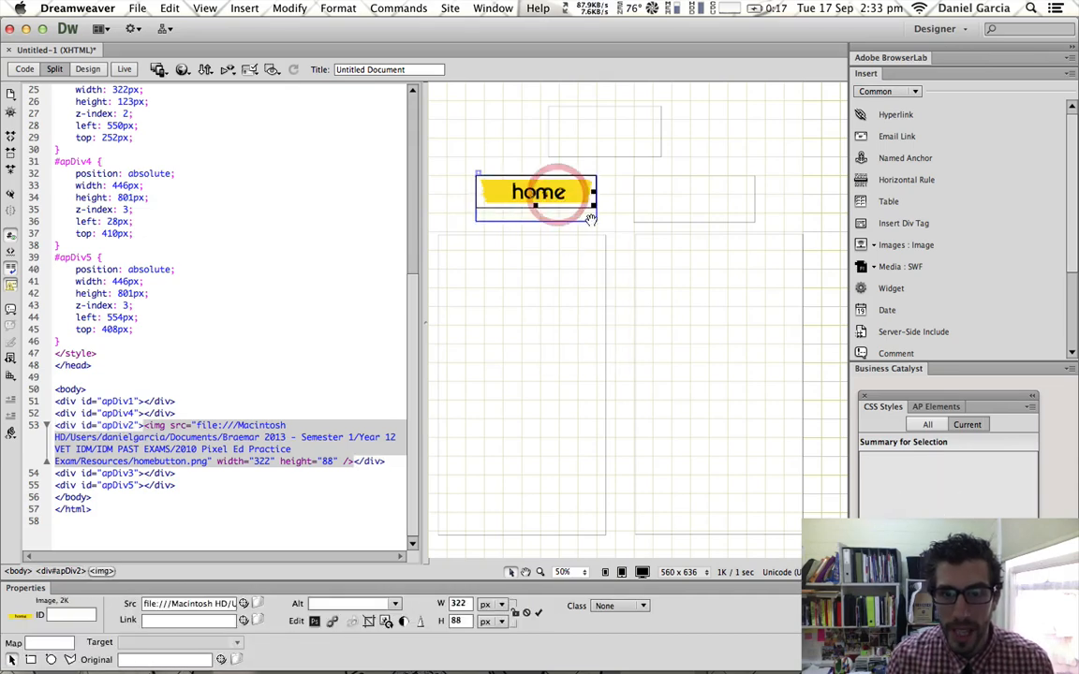
pyautogui.click(538, 192)
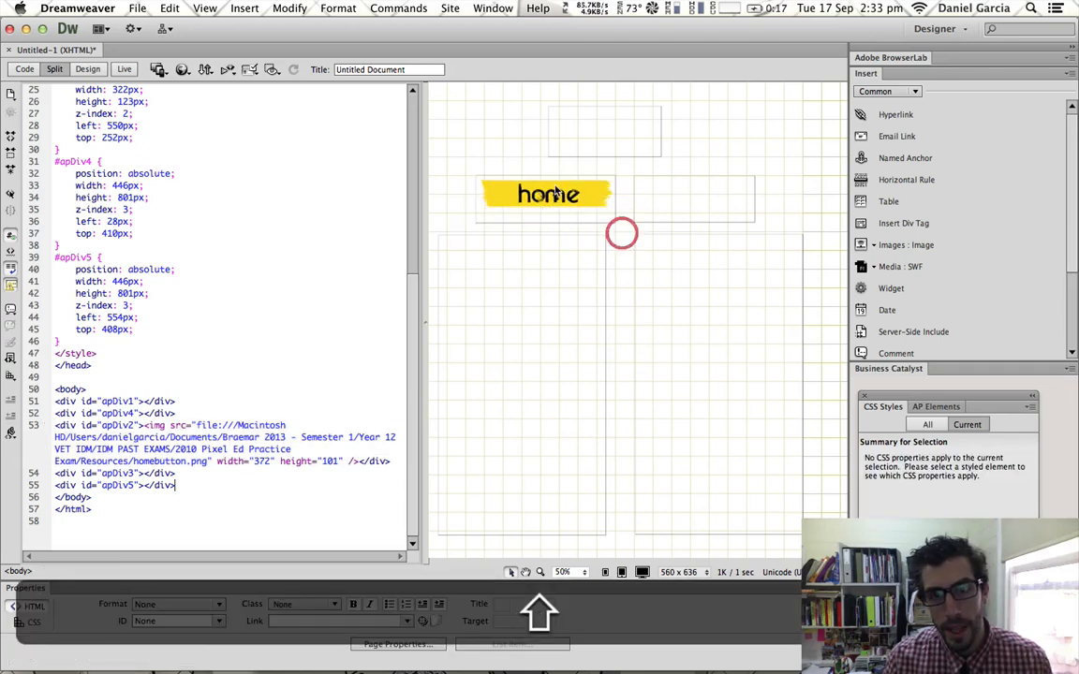
pyautogui.click(548, 194)
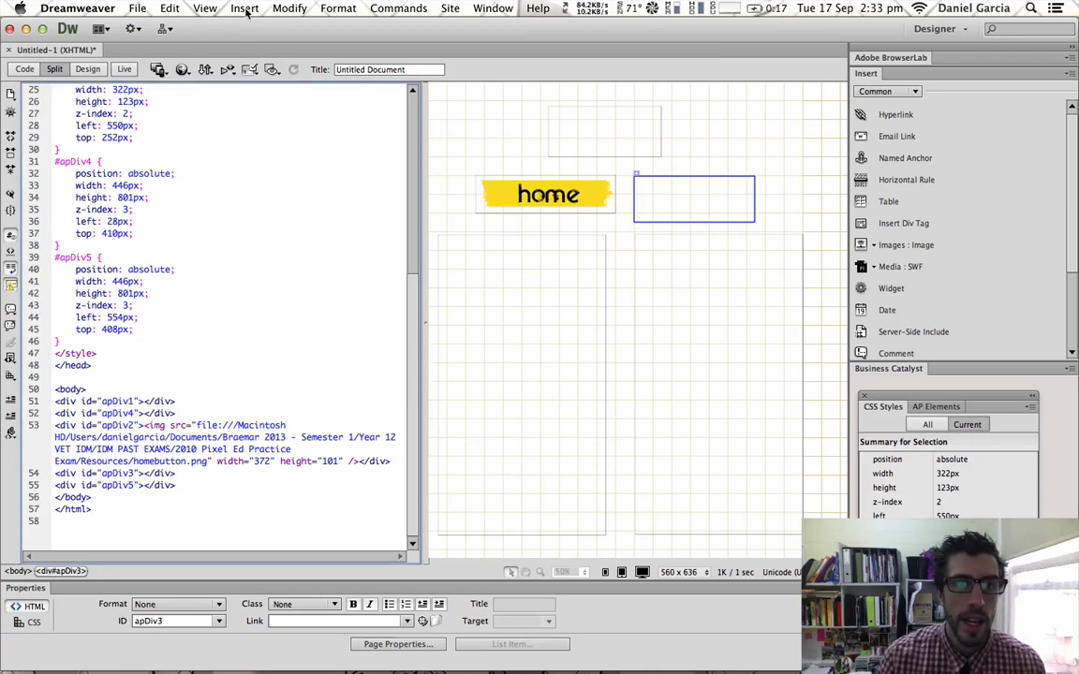
# Insert aboutbutton.png into apDiv3 at 321×67 px, undoing a garbled first attempt.
pyautogui.click(243, 8)
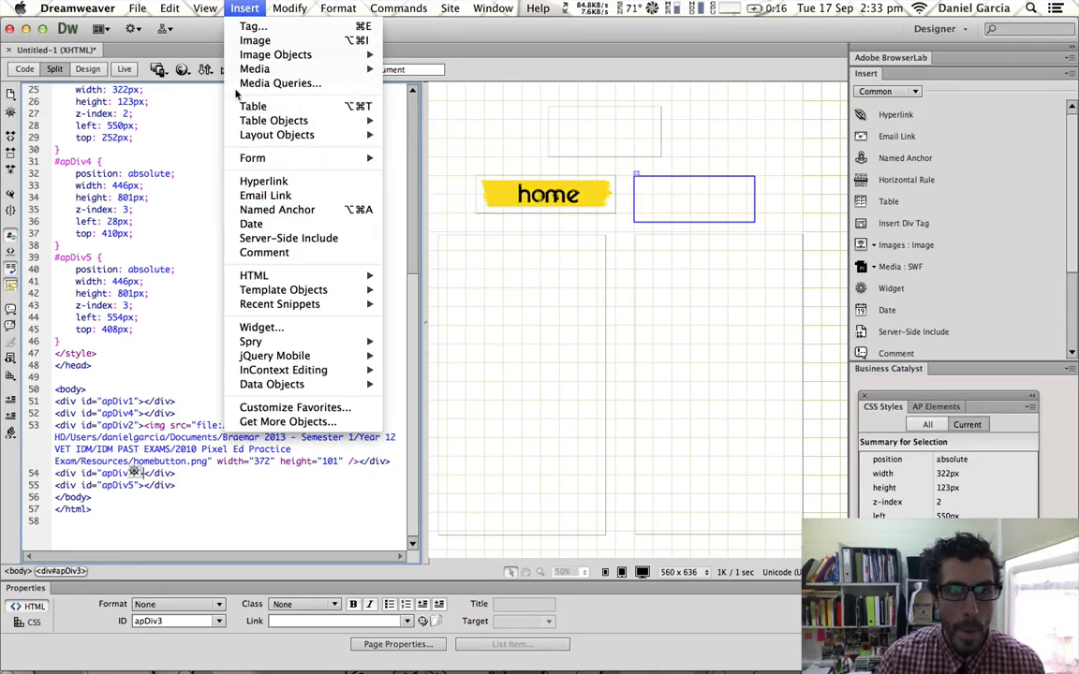
pyautogui.click(254, 39)
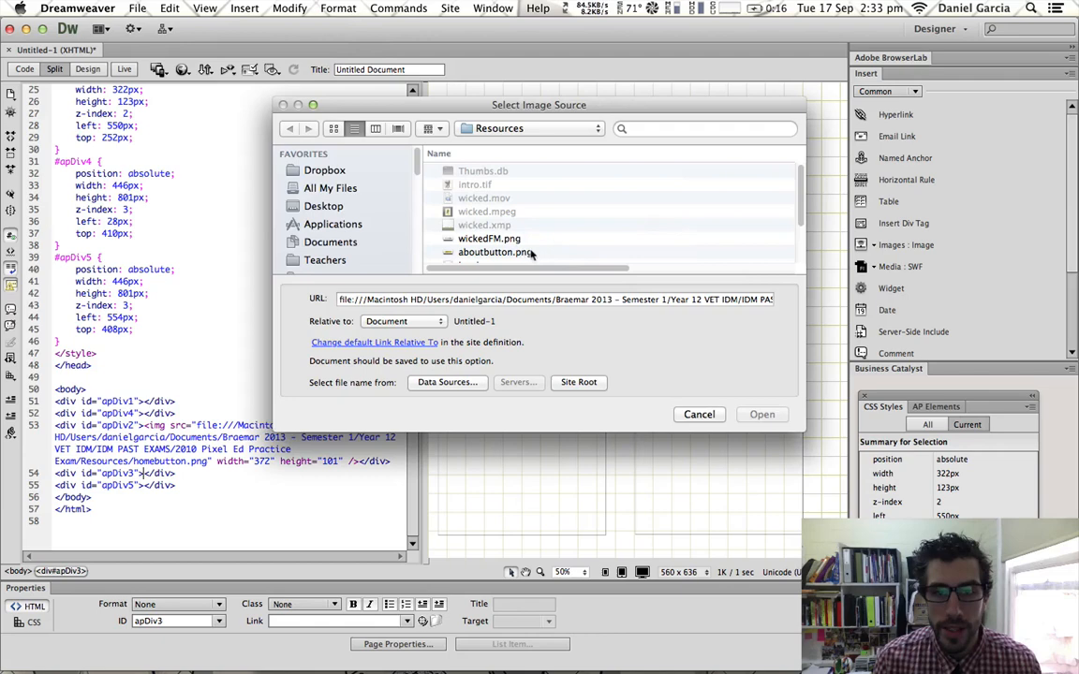
pyautogui.click(762, 415)
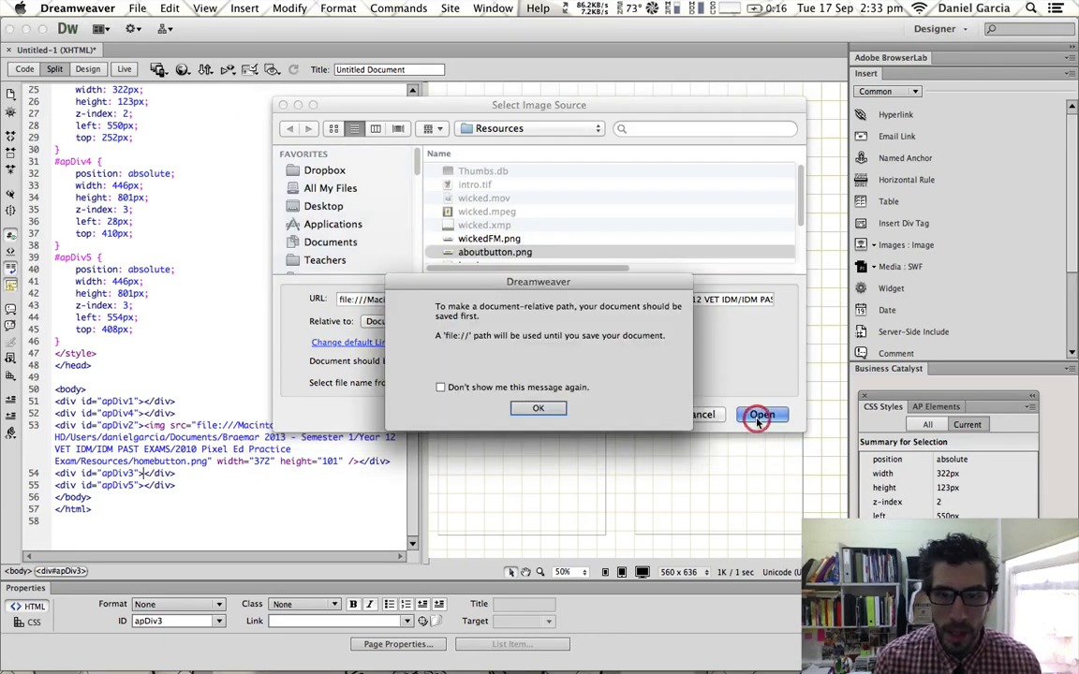
pyautogui.click(761, 415)
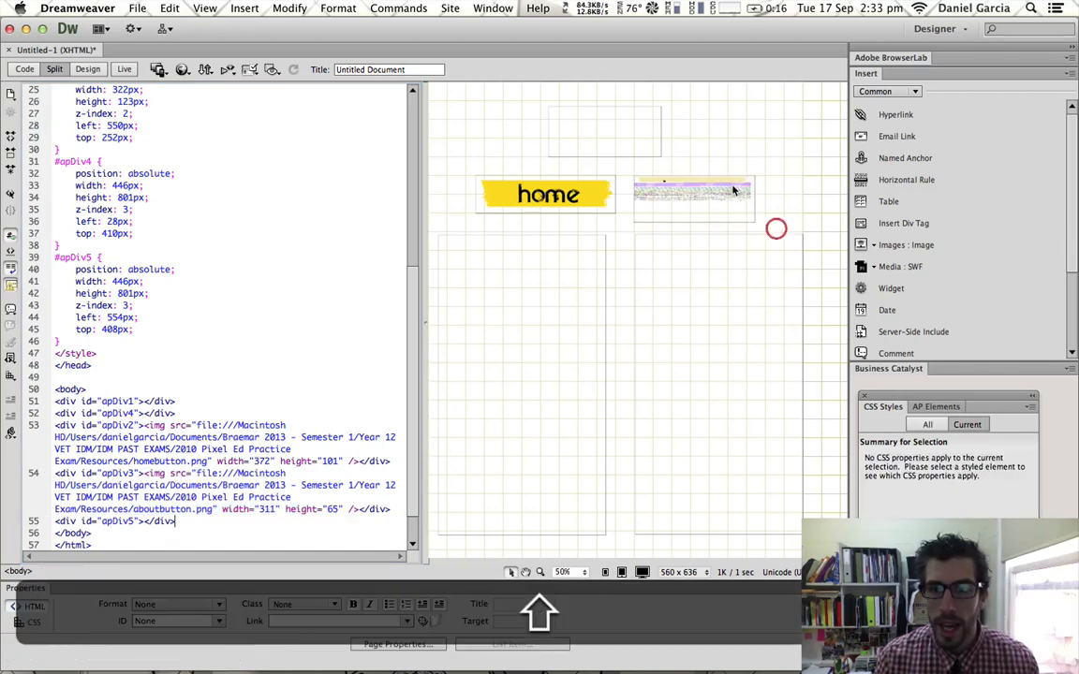
pyautogui.click(691, 194)
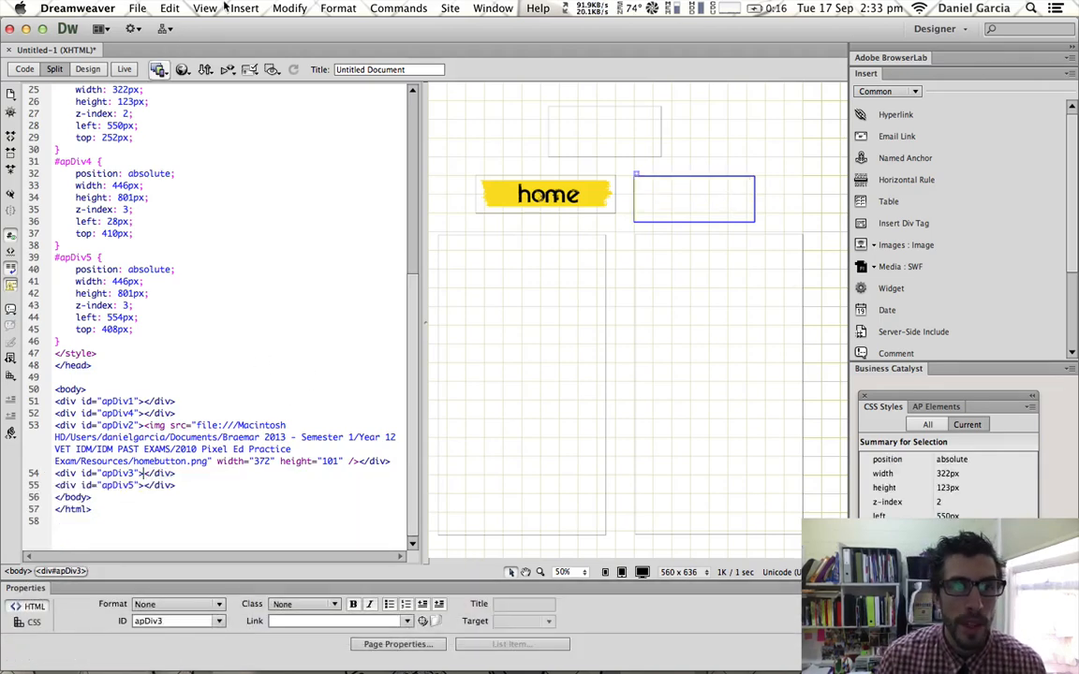
pyautogui.click(244, 7)
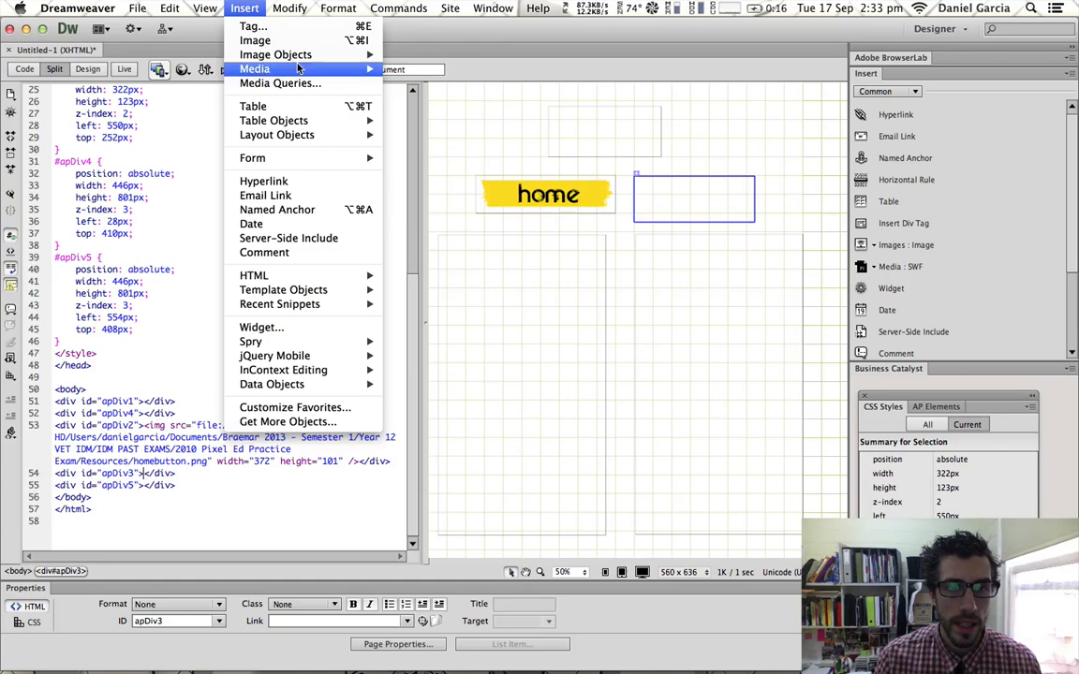
pyautogui.moveTo(254, 69)
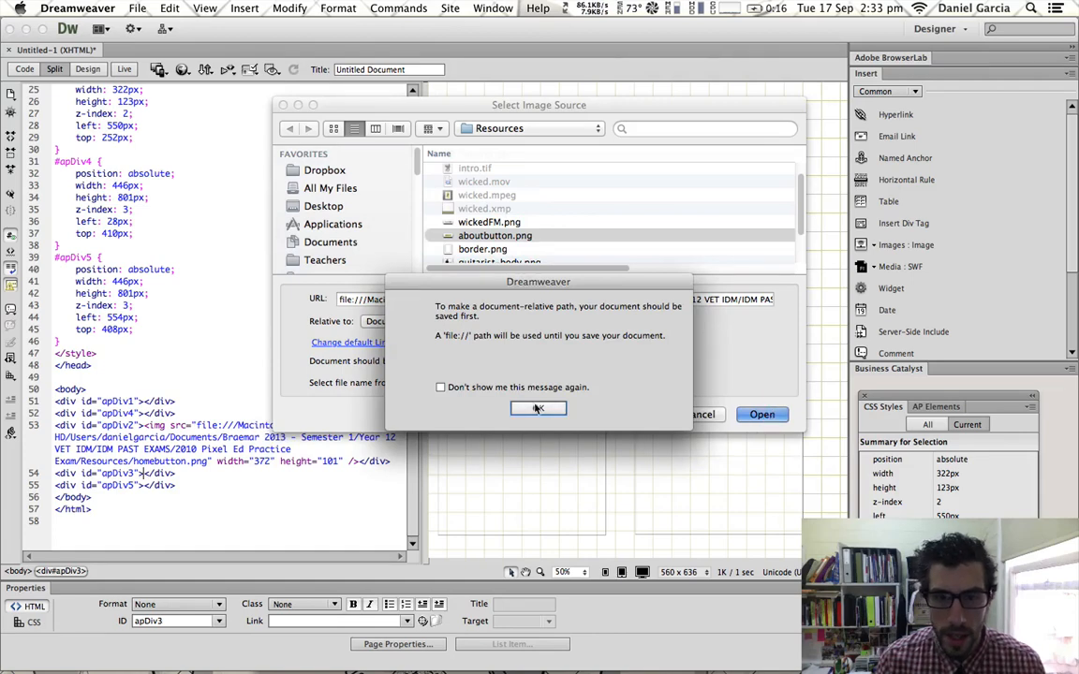
pyautogui.click(537, 408)
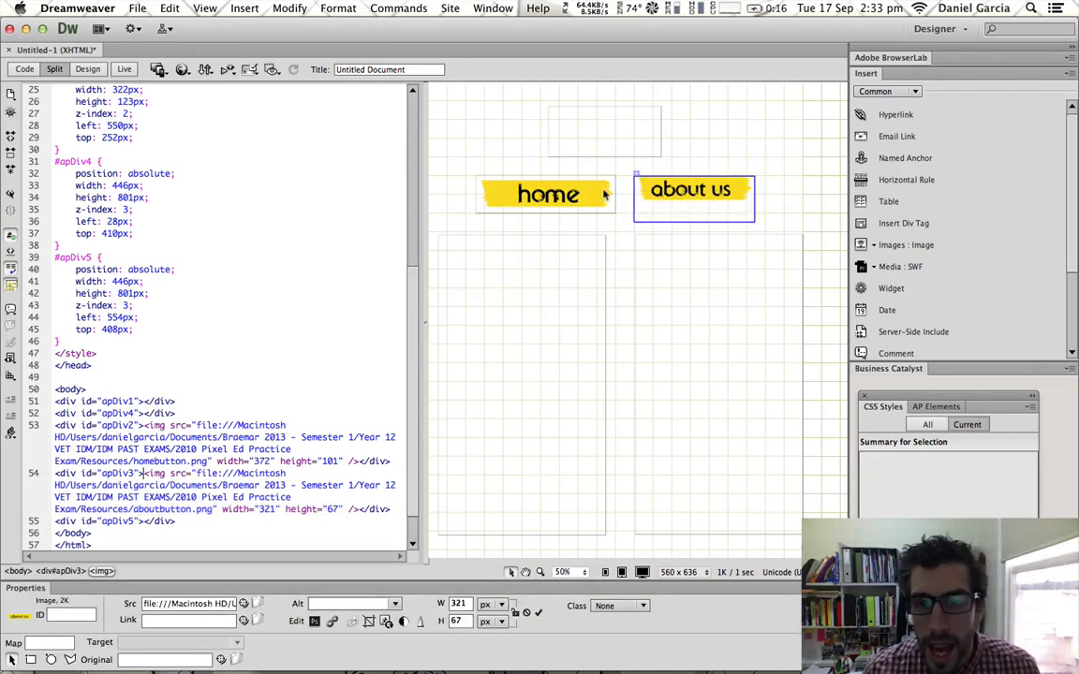
# Widen apDiv3 to 434×98 px and enlarge the about us image to 400×81 px.
pyautogui.click(547, 194)
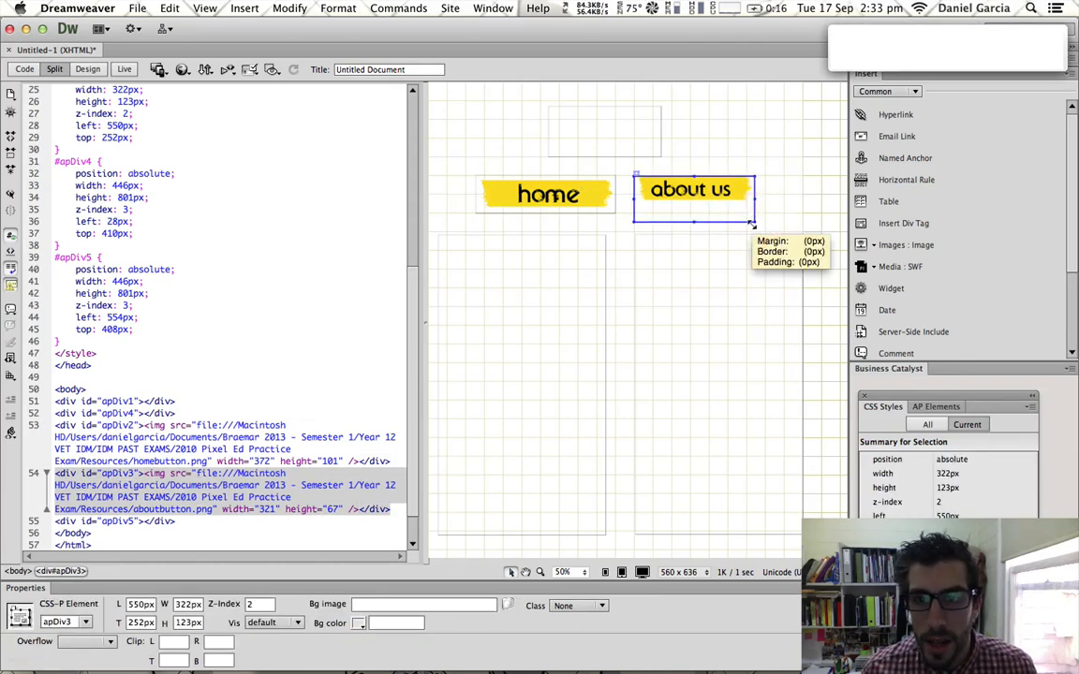
pyautogui.moveTo(753, 225); pyautogui.dragTo(794, 231)
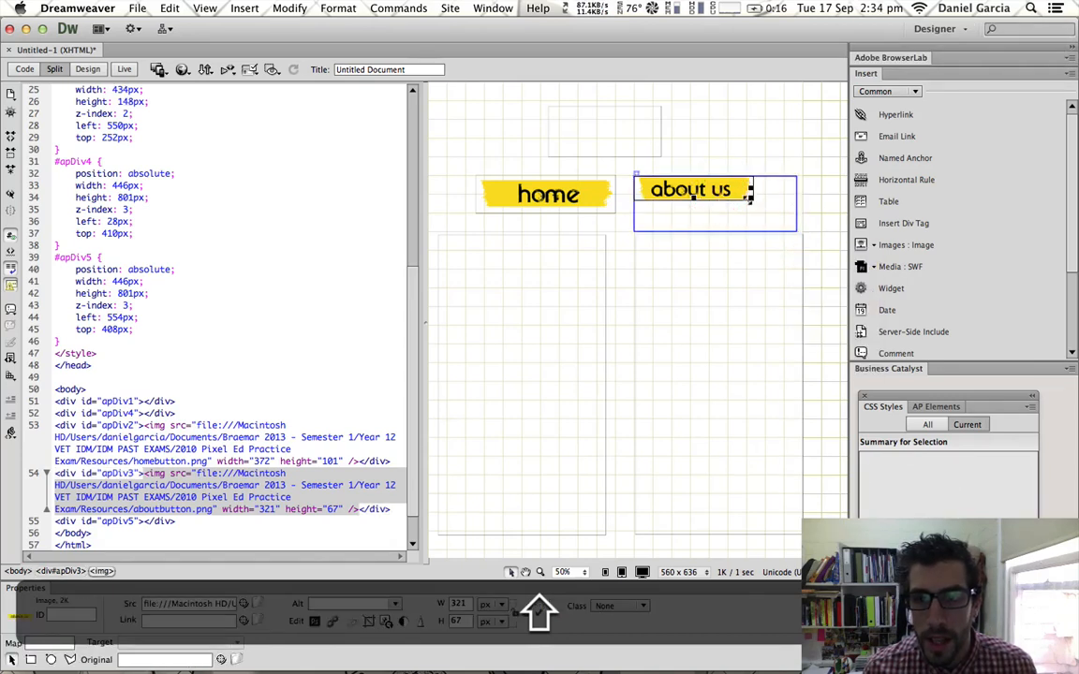
pyautogui.moveTo(754, 211); pyautogui.dragTo(786, 216)
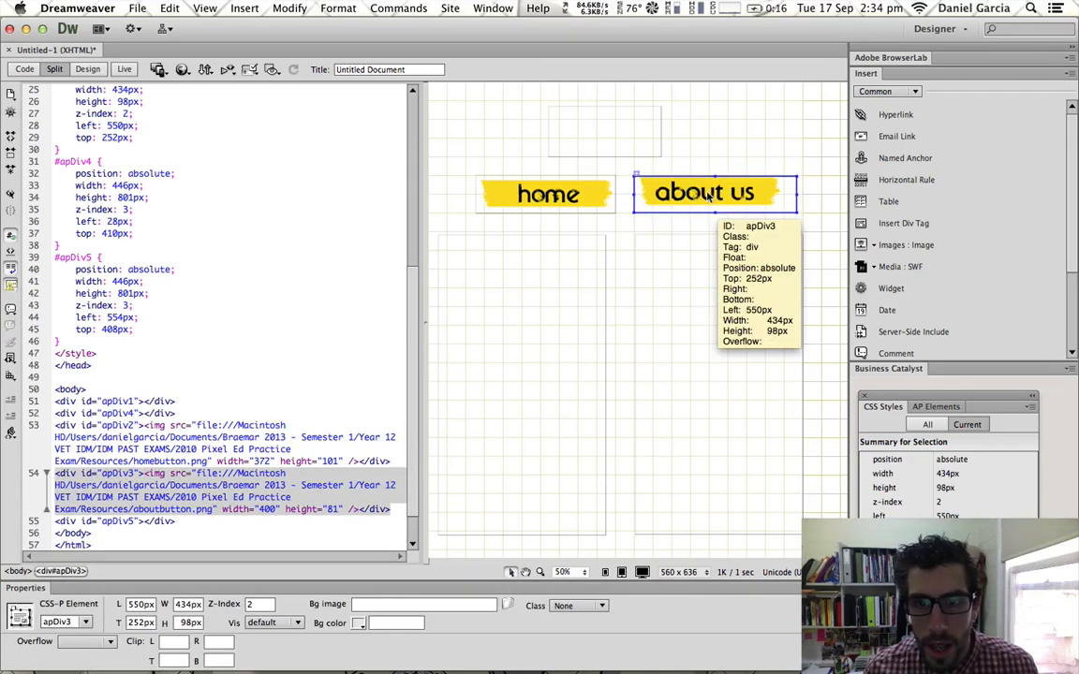
pyautogui.click(707, 206)
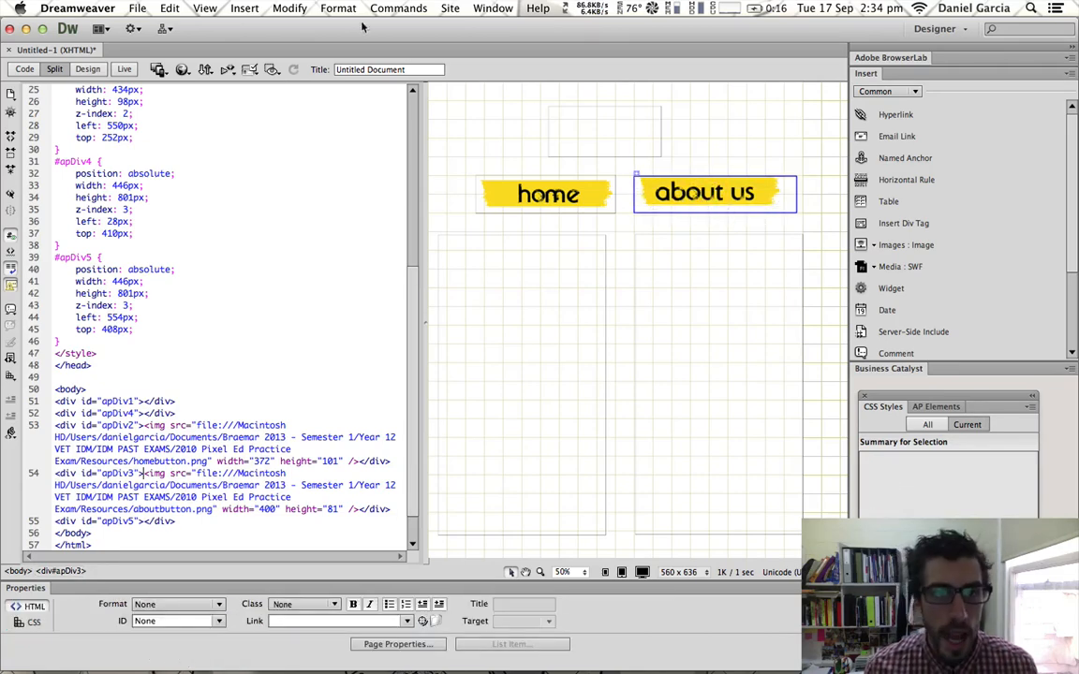
pyautogui.click(204, 7)
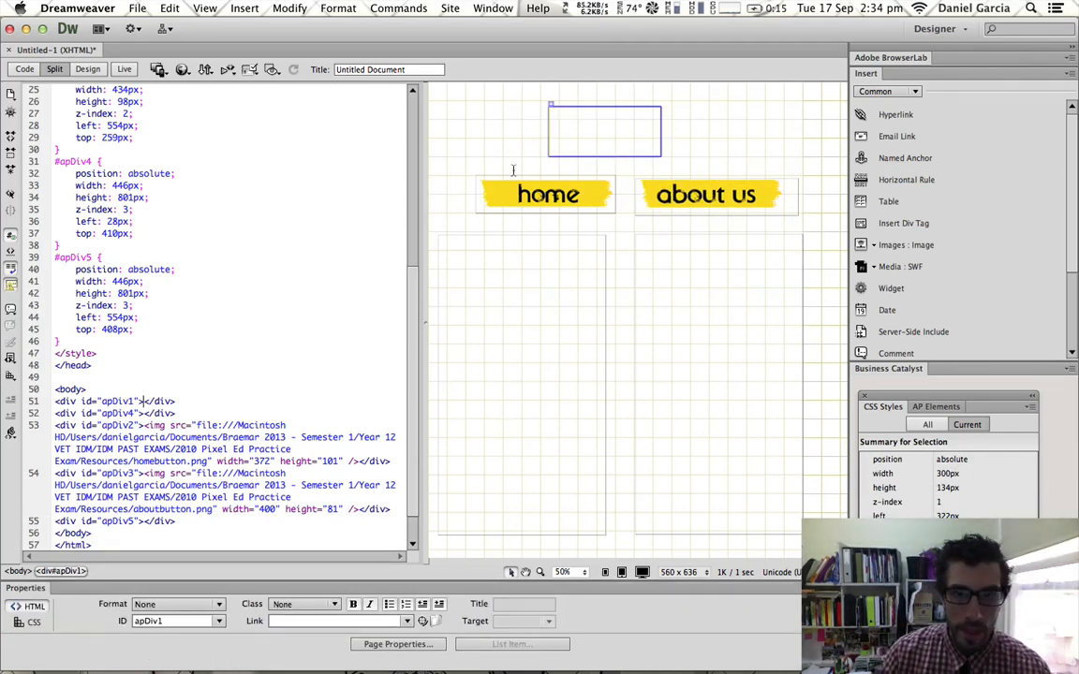
# Insert wickedFM.png into apDiv1 without alt text and enlarge it to 401×111 px.
pyautogui.click(604, 131)
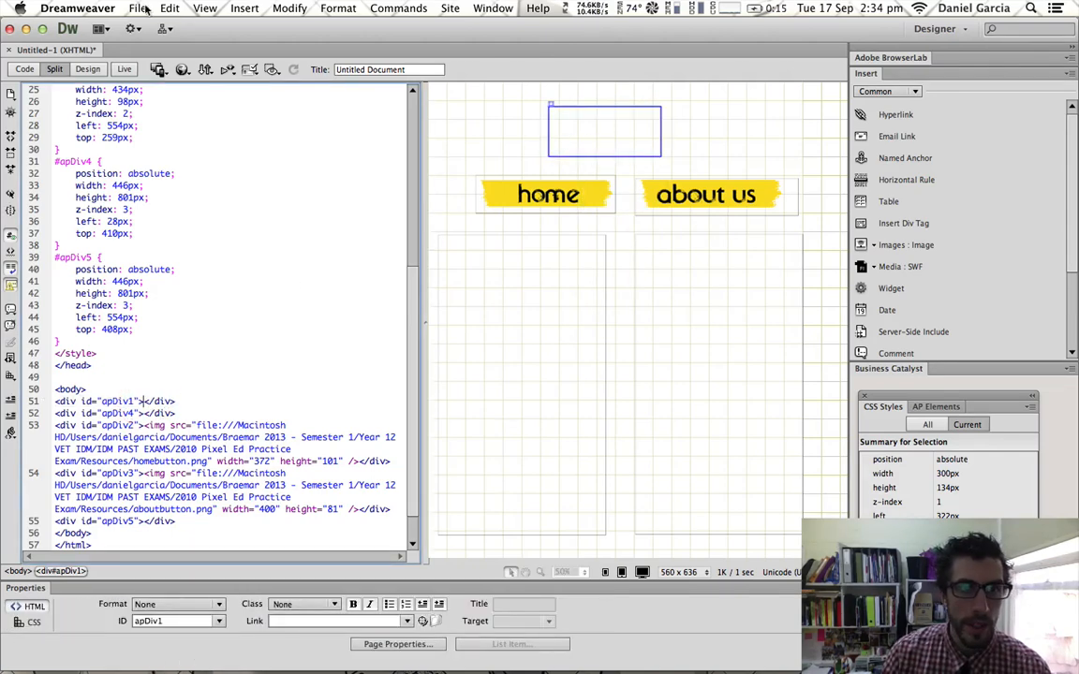
pyautogui.click(245, 7)
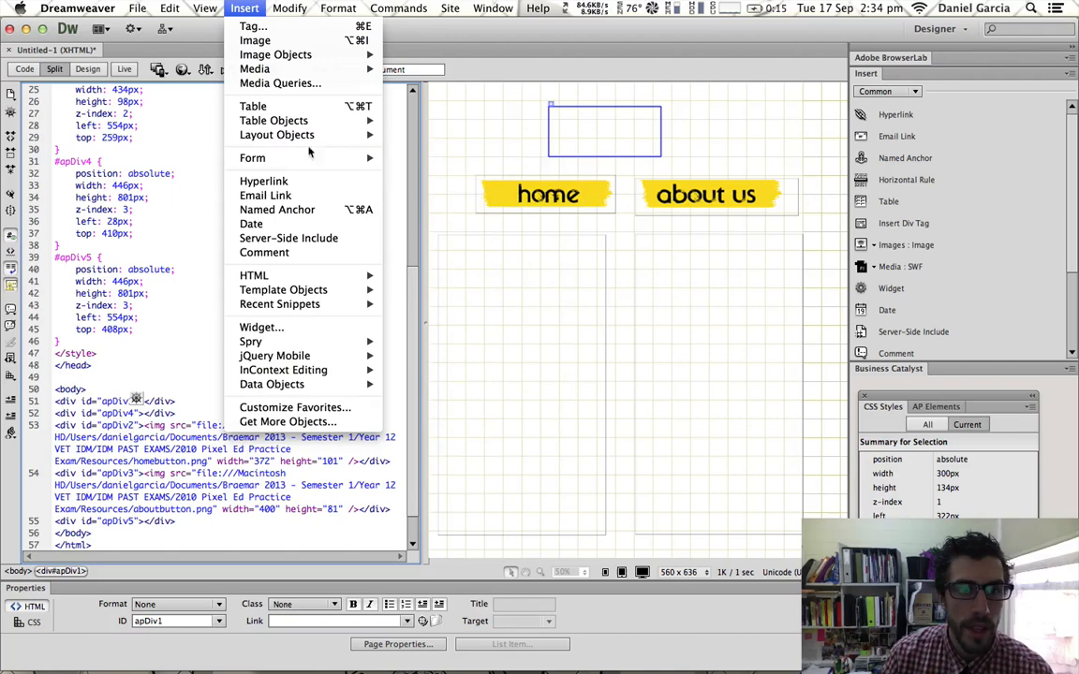
pyautogui.click(255, 40)
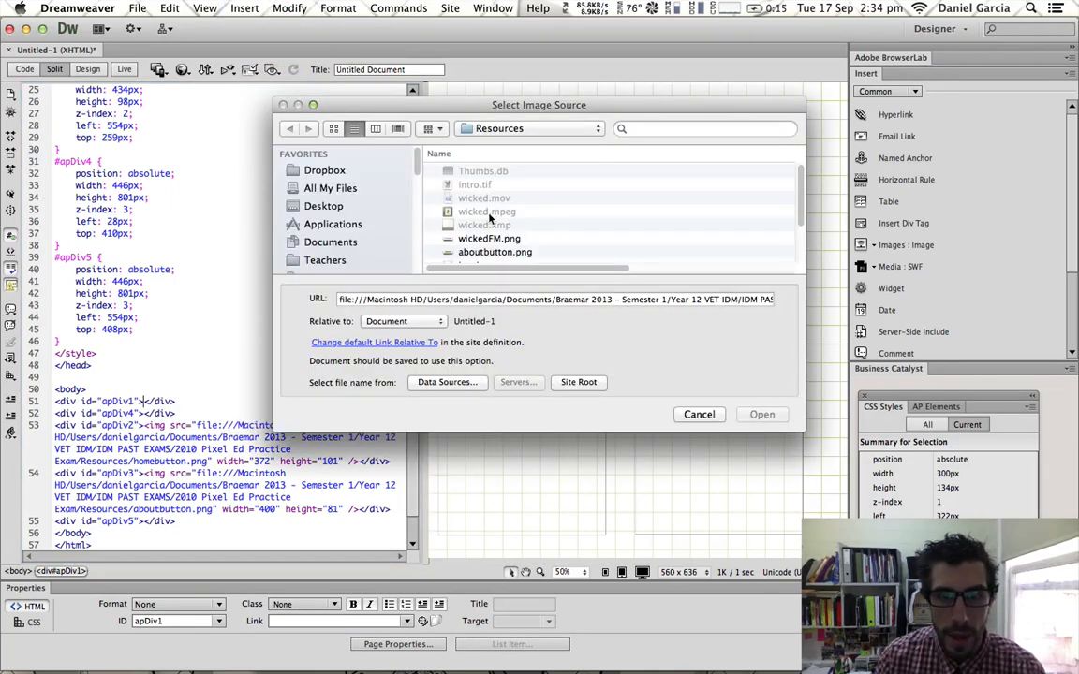
pyautogui.click(489, 215)
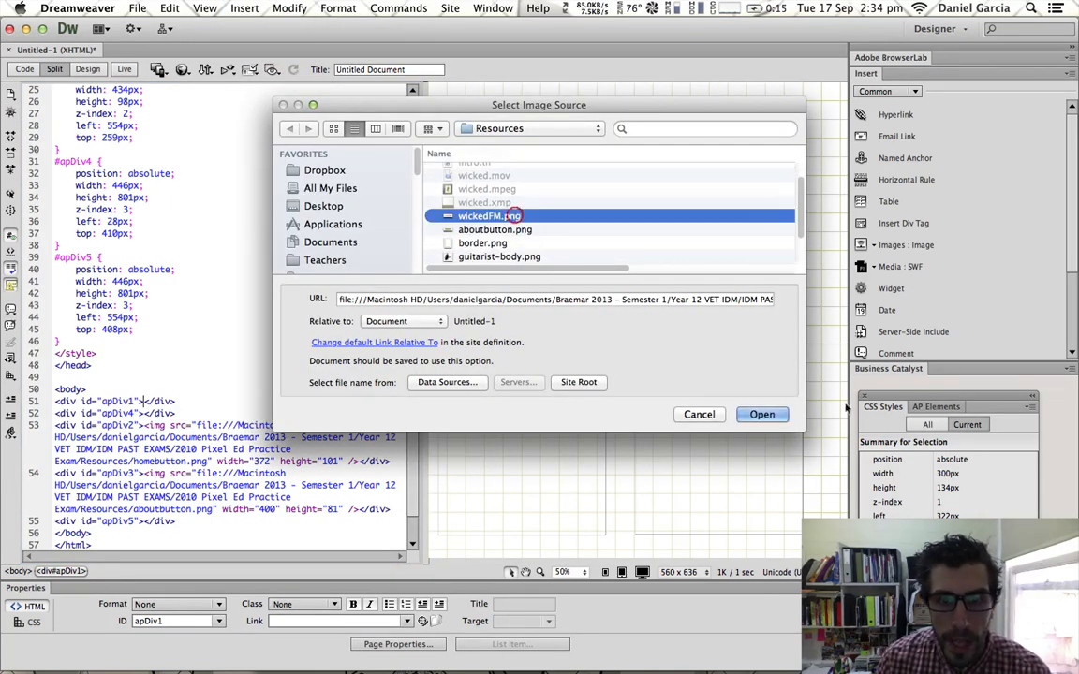
pyautogui.click(762, 414)
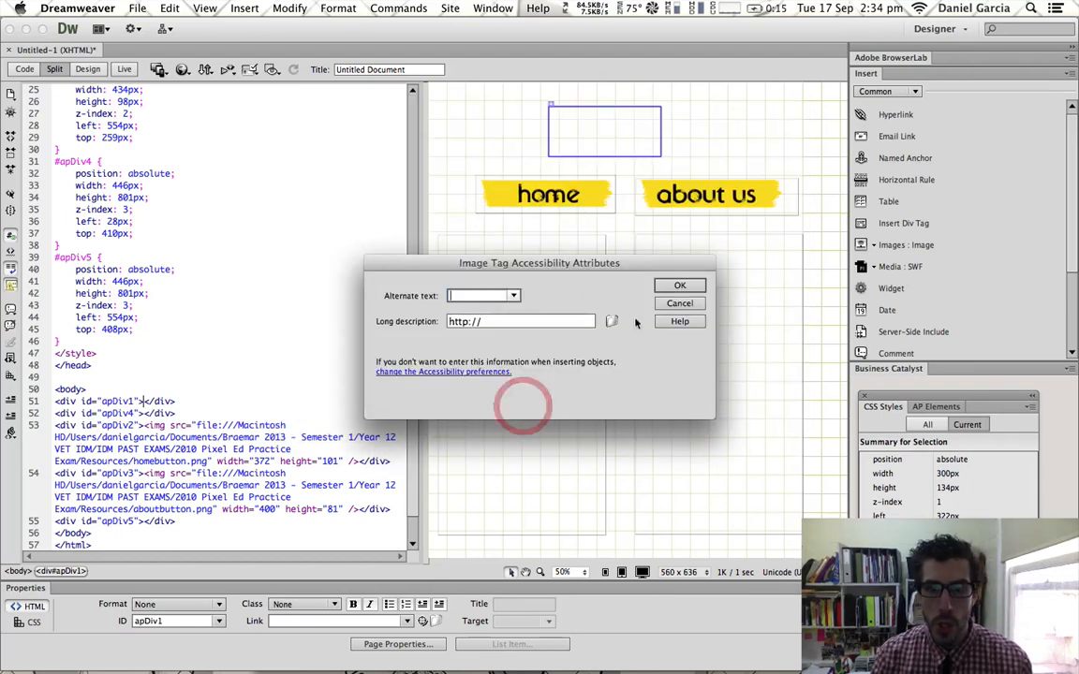
pyautogui.click(680, 285)
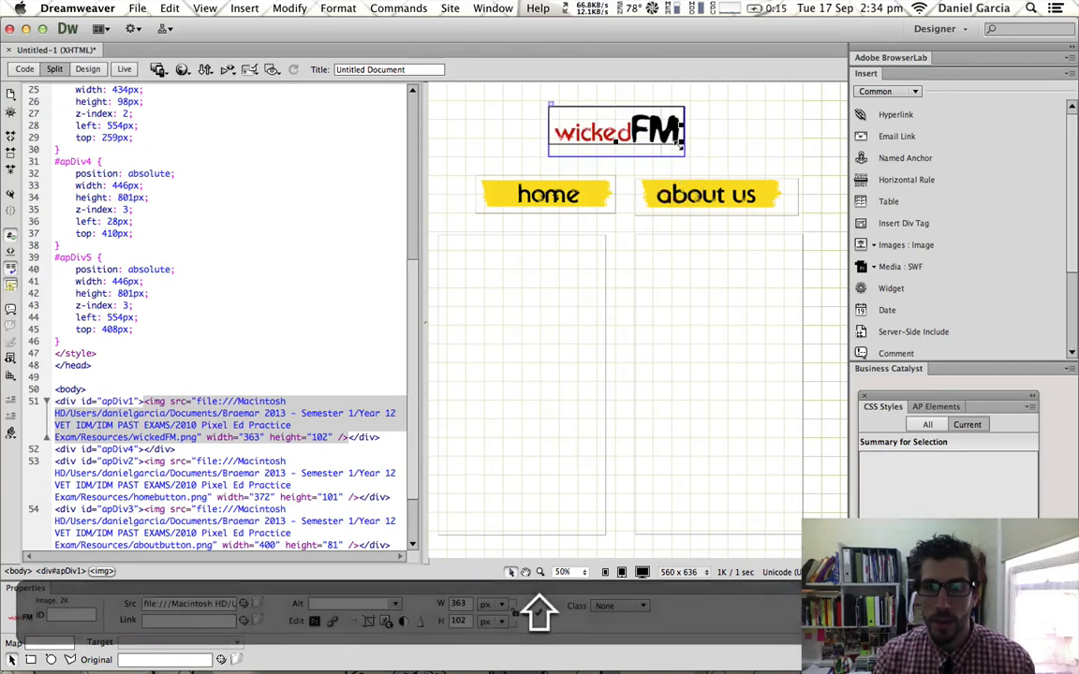
pyautogui.moveTo(684, 151); pyautogui.dragTo(632, 148)
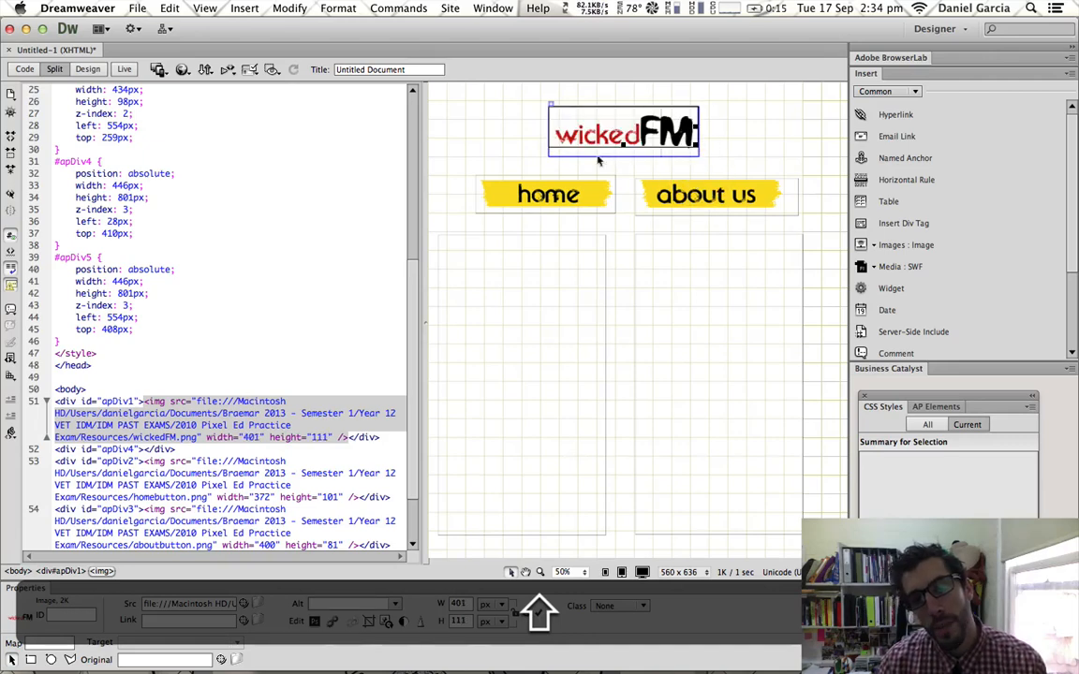
pyautogui.scroll(-3)
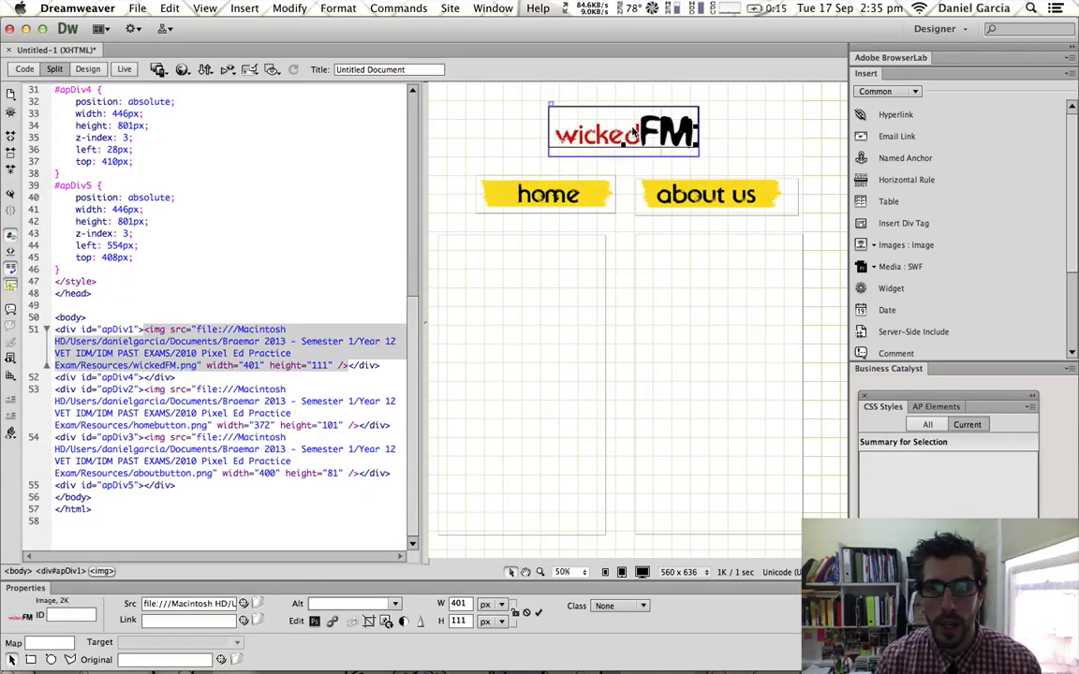
pyautogui.click(112, 376)
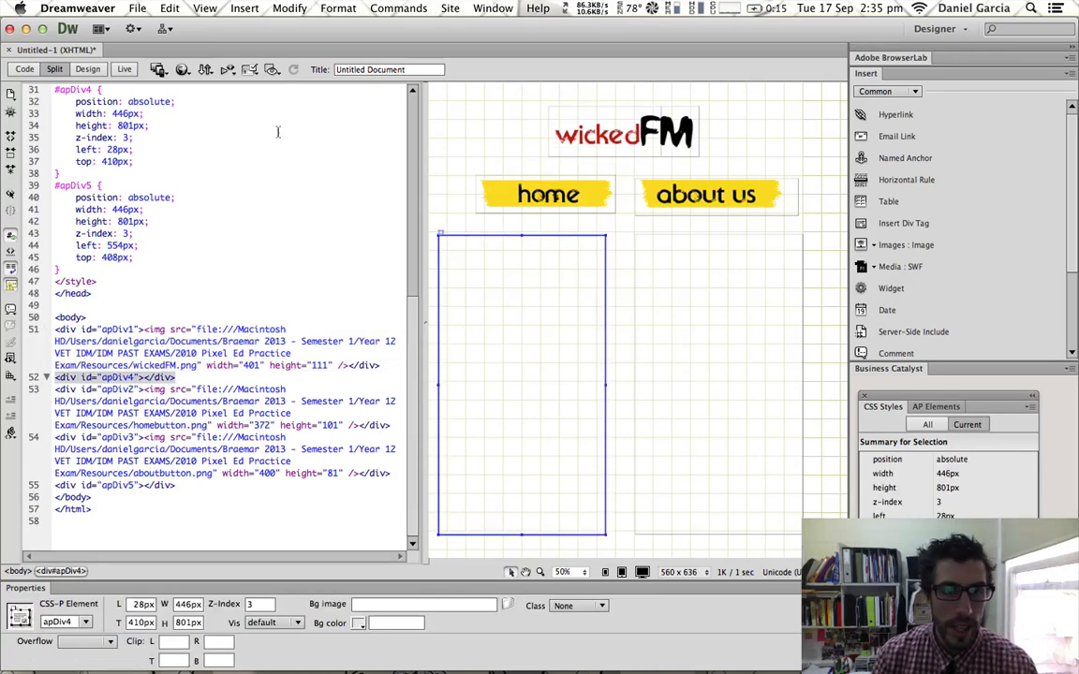
# Insert intro.jpg from the Desktop into apDiv4 and start resizing it to fit.
pyautogui.click(141, 376)
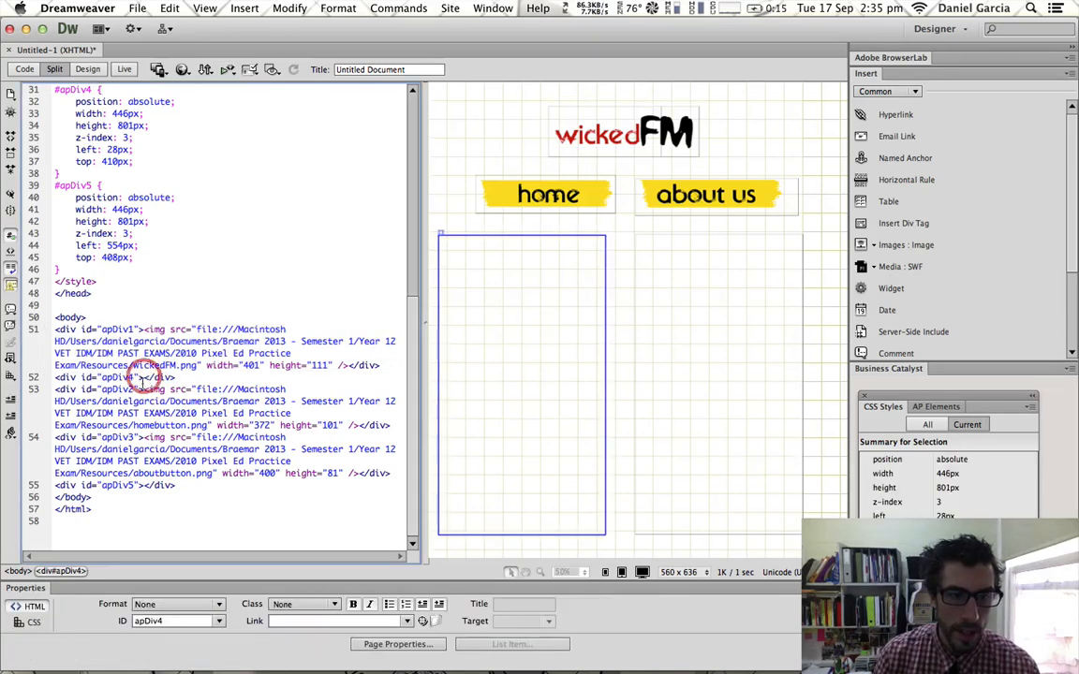
pyautogui.click(244, 8)
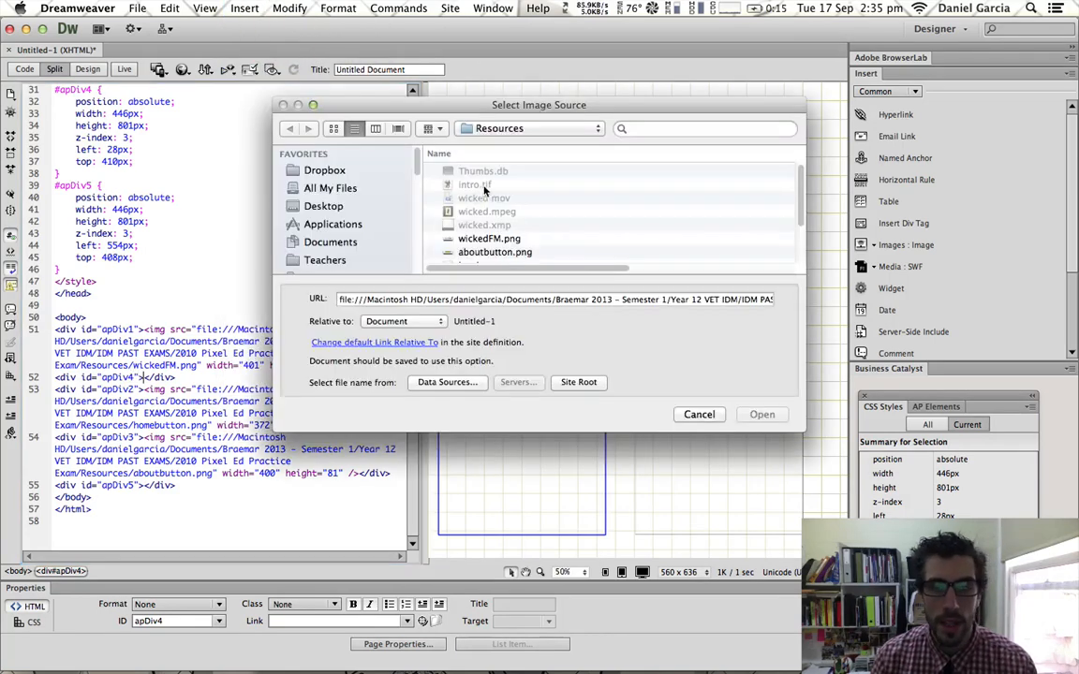
pyautogui.scroll(-3)
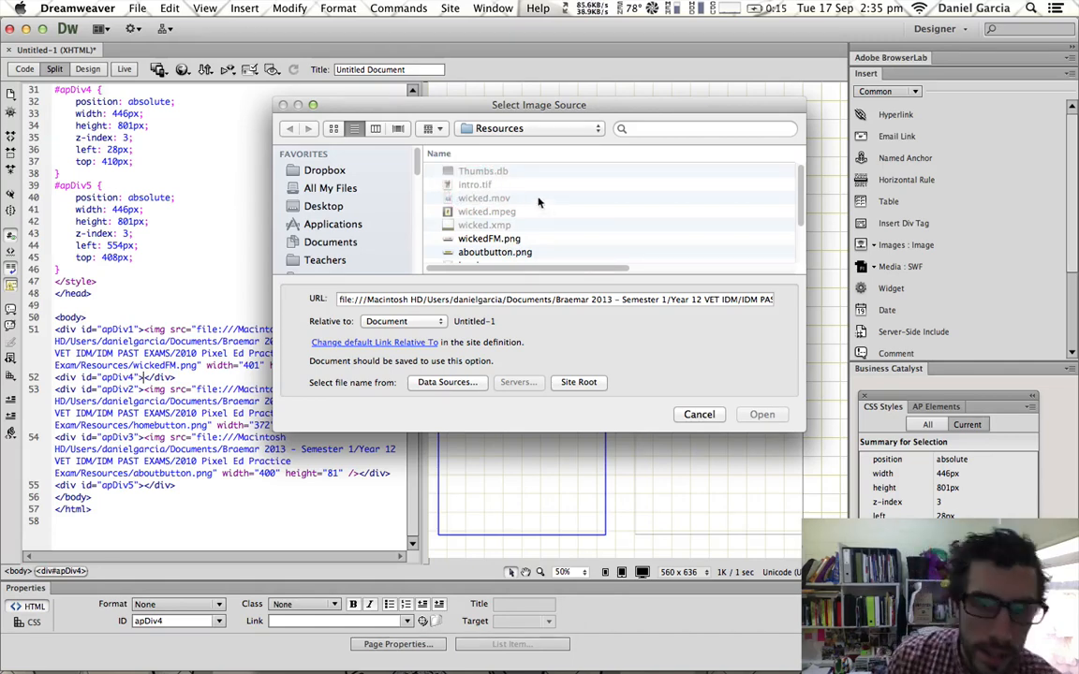
pyautogui.click(324, 206)
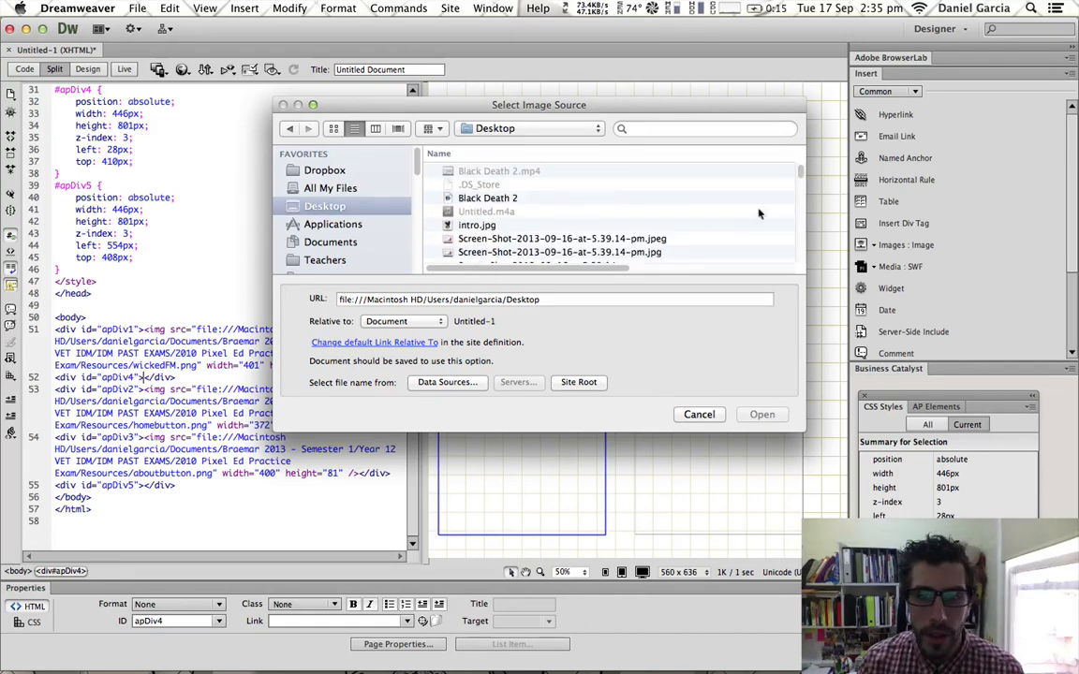
pyautogui.click(761, 414)
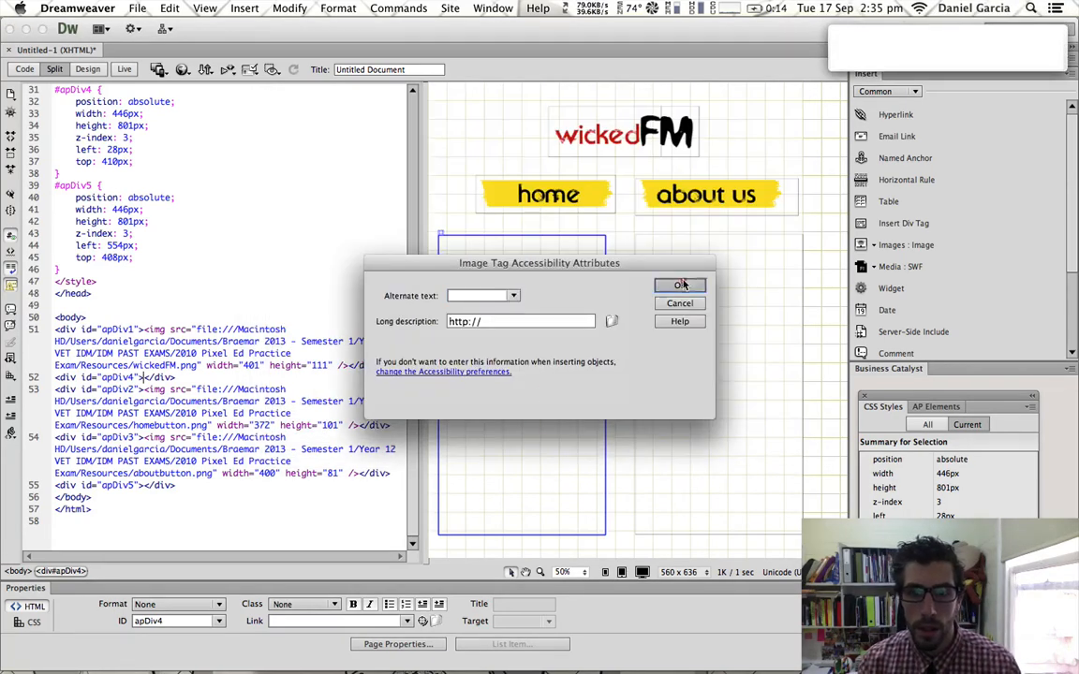
pyautogui.click(680, 284)
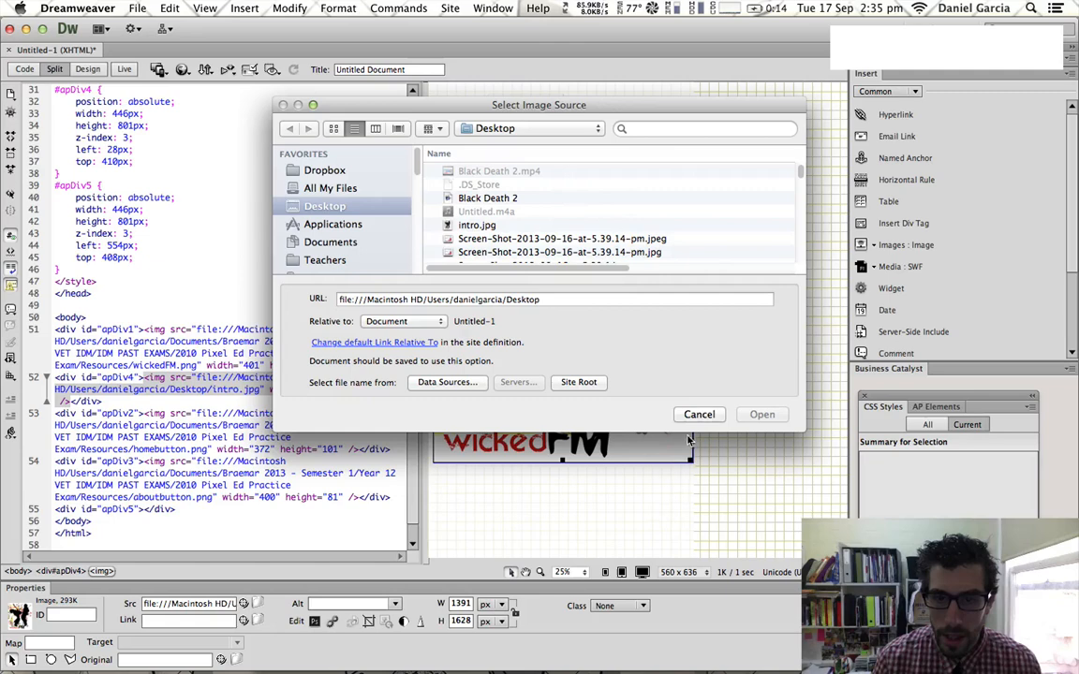
pyautogui.click(761, 413)
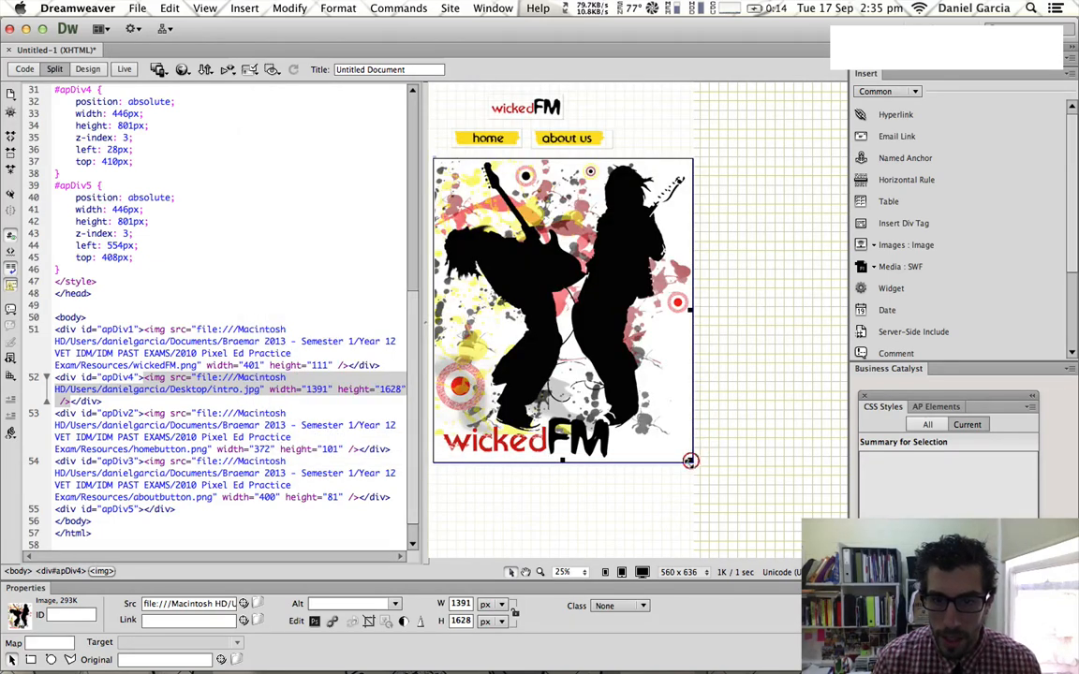
pyautogui.moveTo(690, 461); pyautogui.dragTo(523, 258)
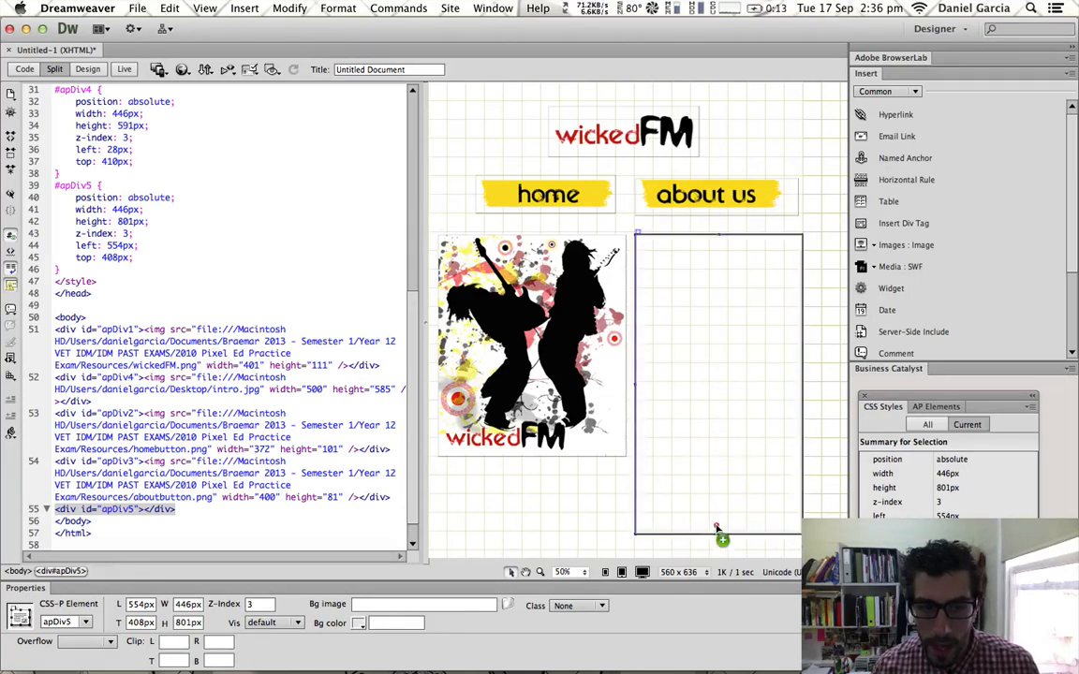
# Undo the last resize with Cmd+Z.
pyautogui.press('cmd+z')
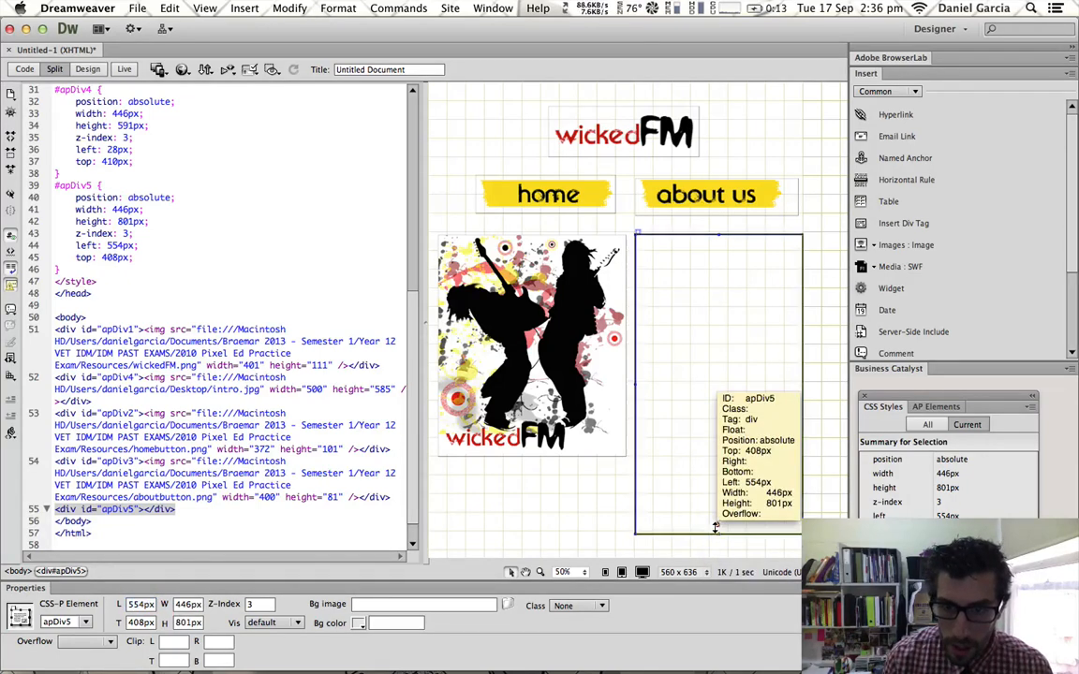
# Drag apDiv5's bottom edge up to about 597 px tall.
pyautogui.moveTo(716, 532); pyautogui.dragTo(707, 458)
pyautogui.write('This is the text')
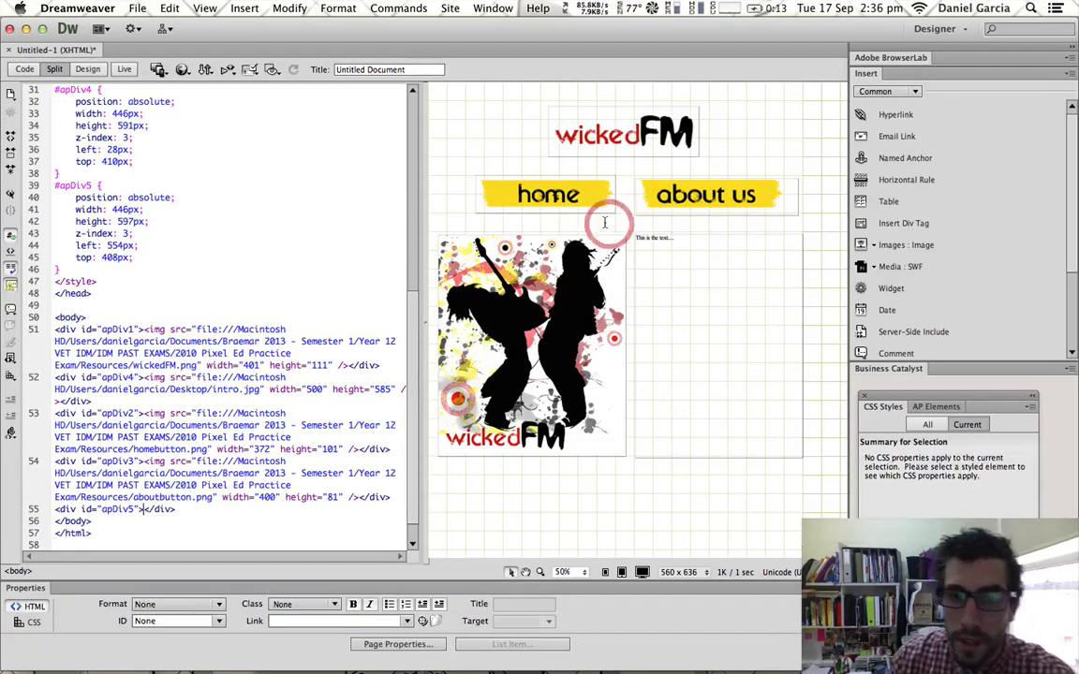
# Save the page as Untitled-1.html, preview it in Safari and scroll down.
pyautogui.click(183, 69)
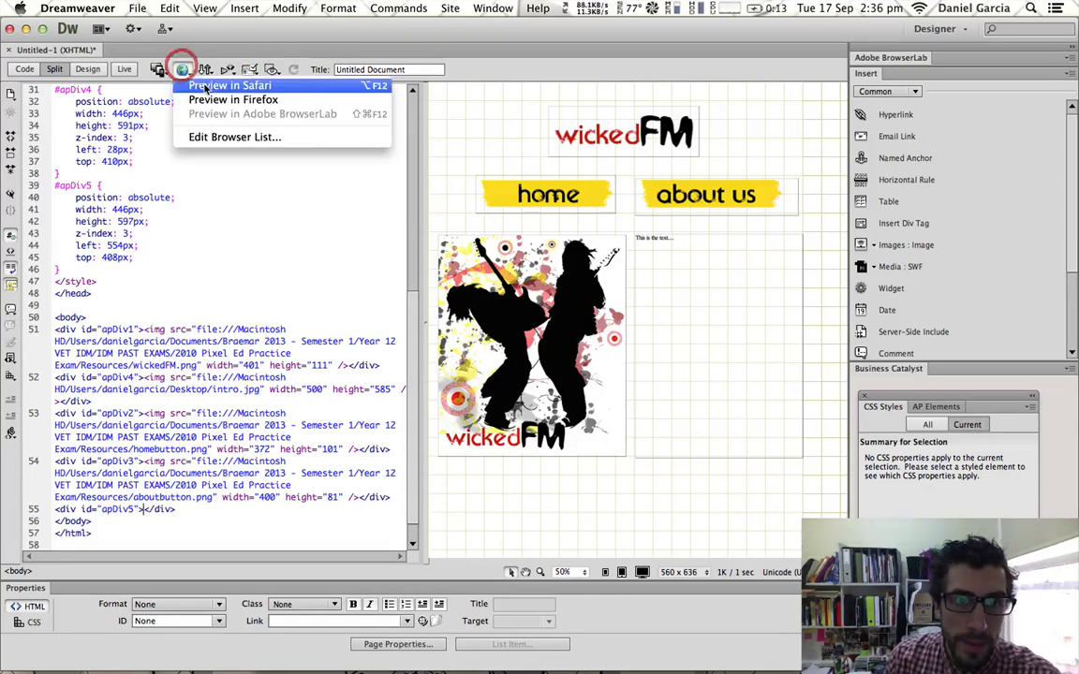
pyautogui.click(230, 85)
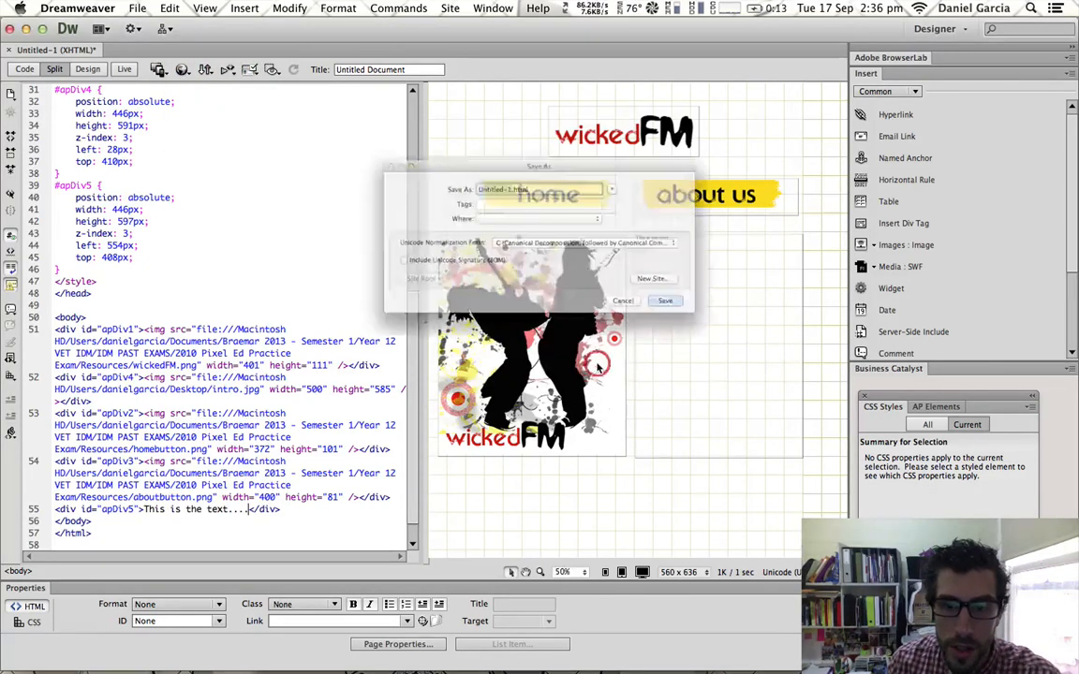
pyautogui.click(665, 300)
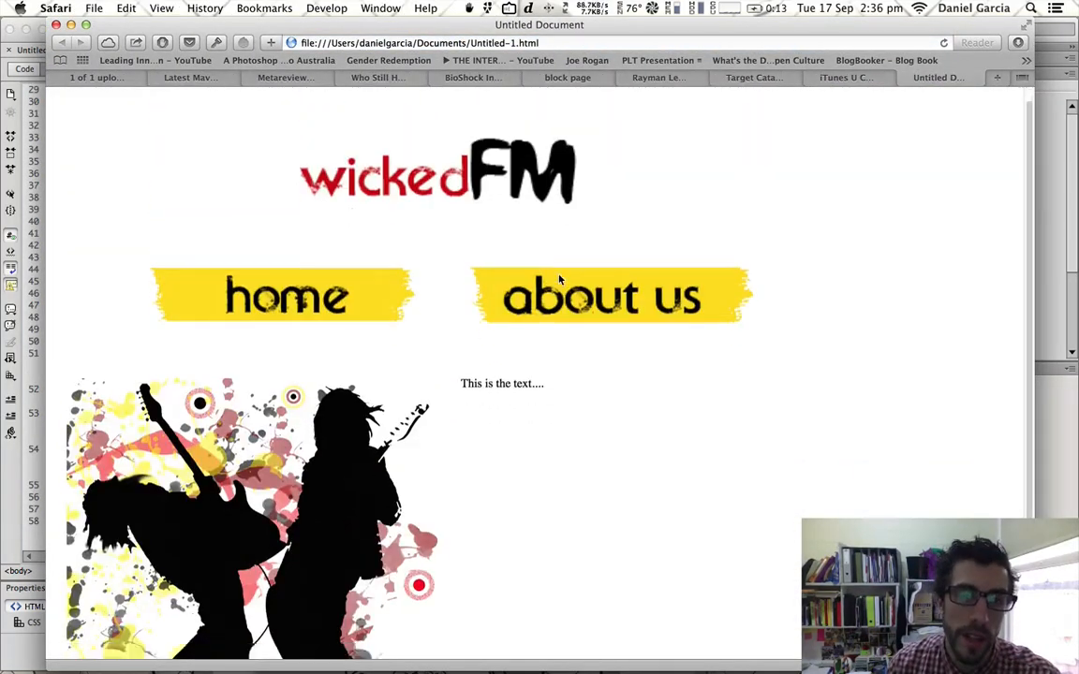
pyautogui.scroll(-3)
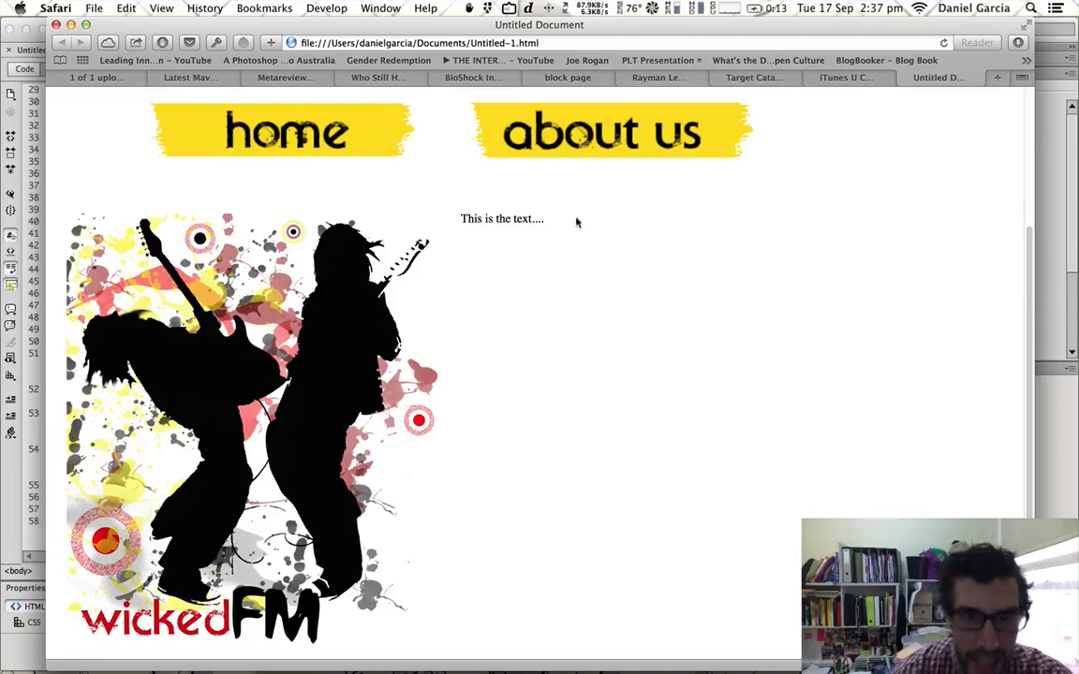
pyautogui.moveTo(457, 280)
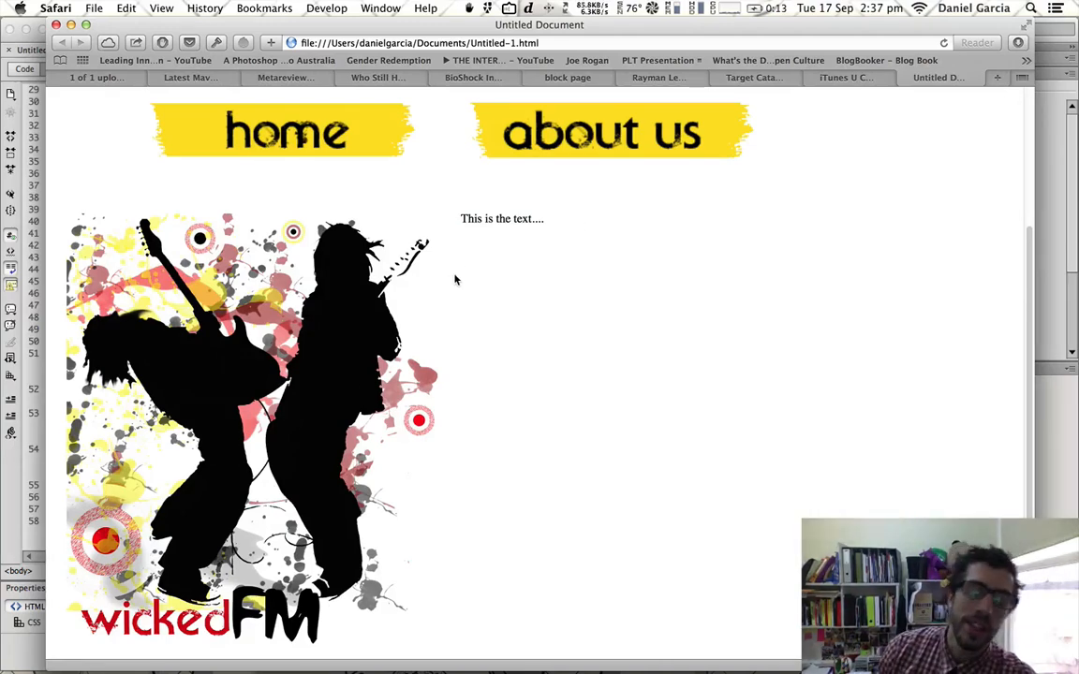
pyautogui.moveTo(614, 190)
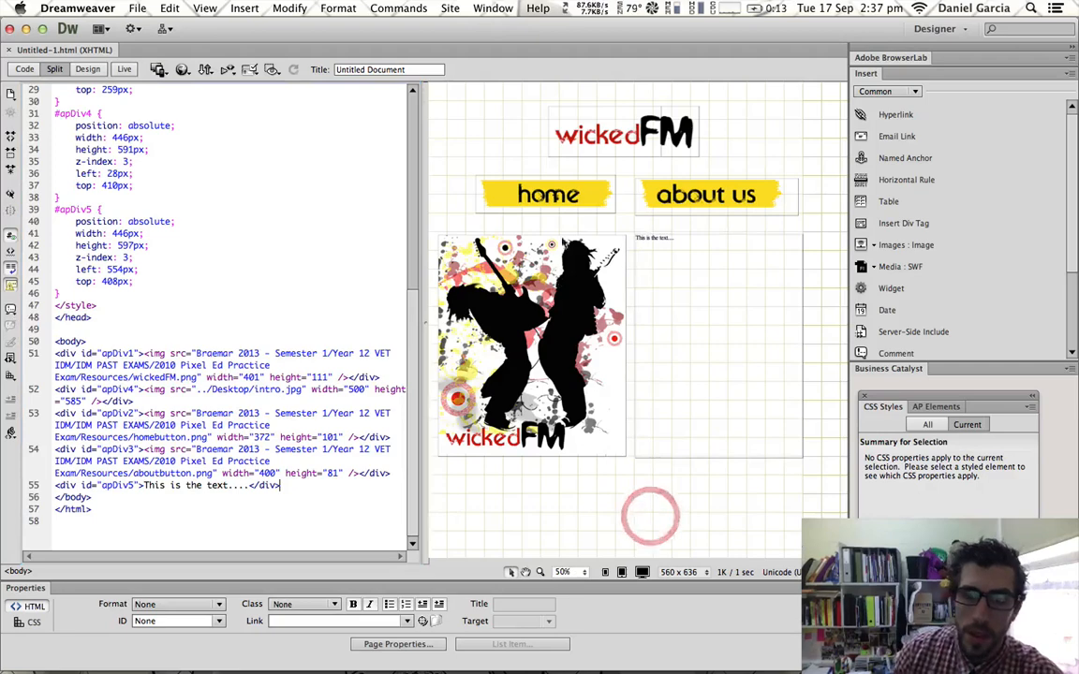
# Use Save As to store the page as about.html, replacing the existing file.
pyautogui.rightClick(546, 194)
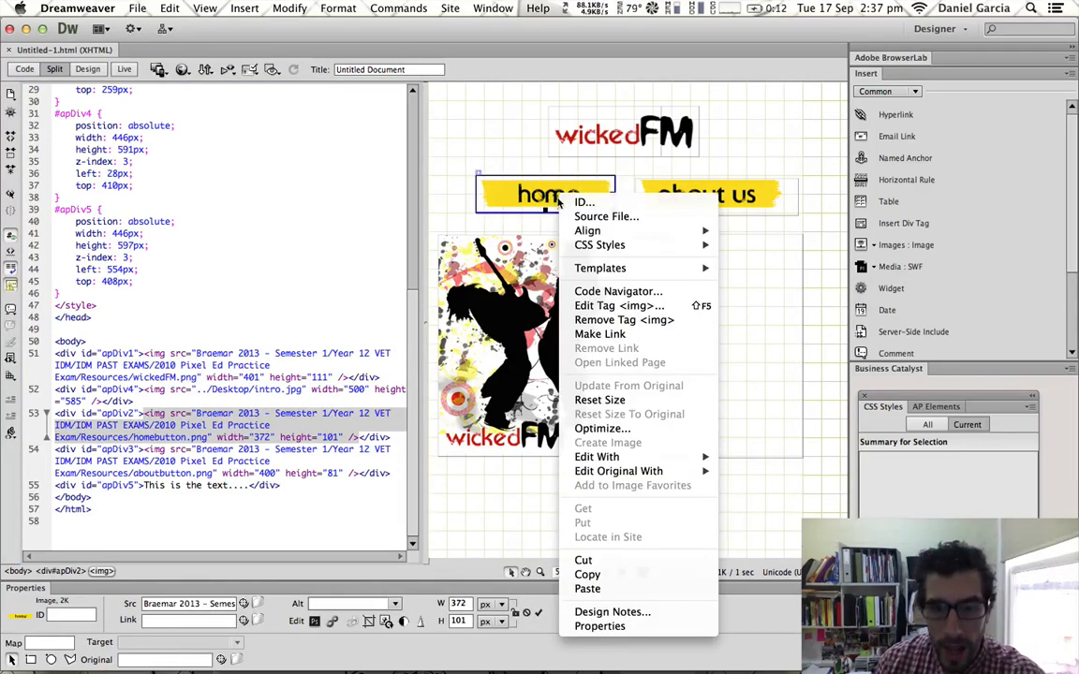
pyautogui.moveTo(599, 334)
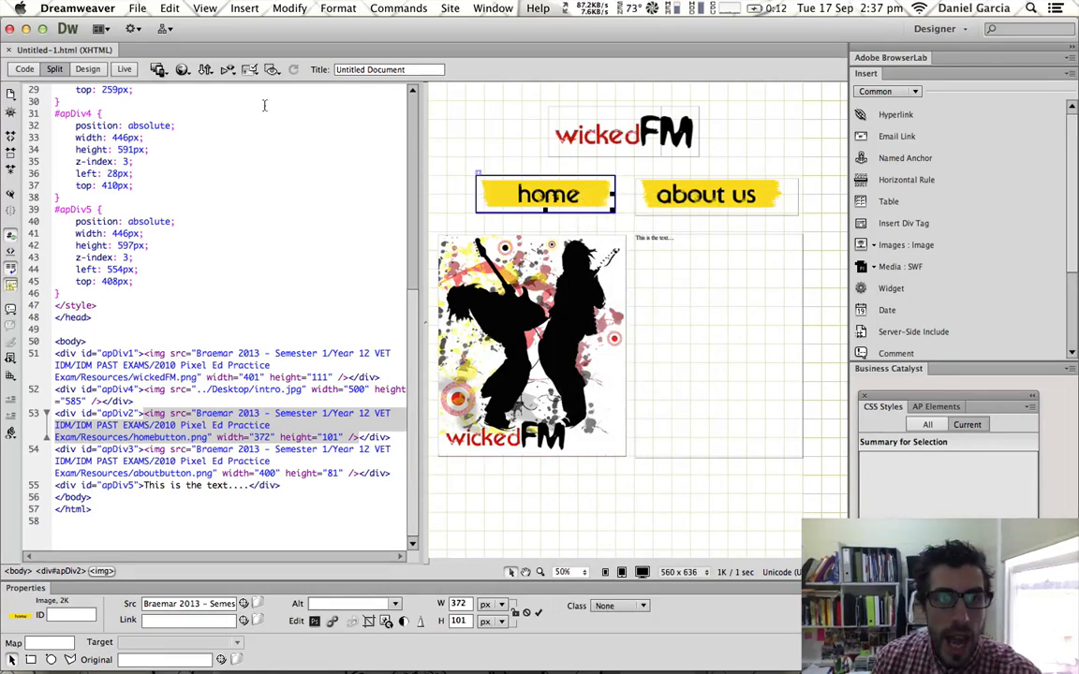
pyautogui.click(136, 8)
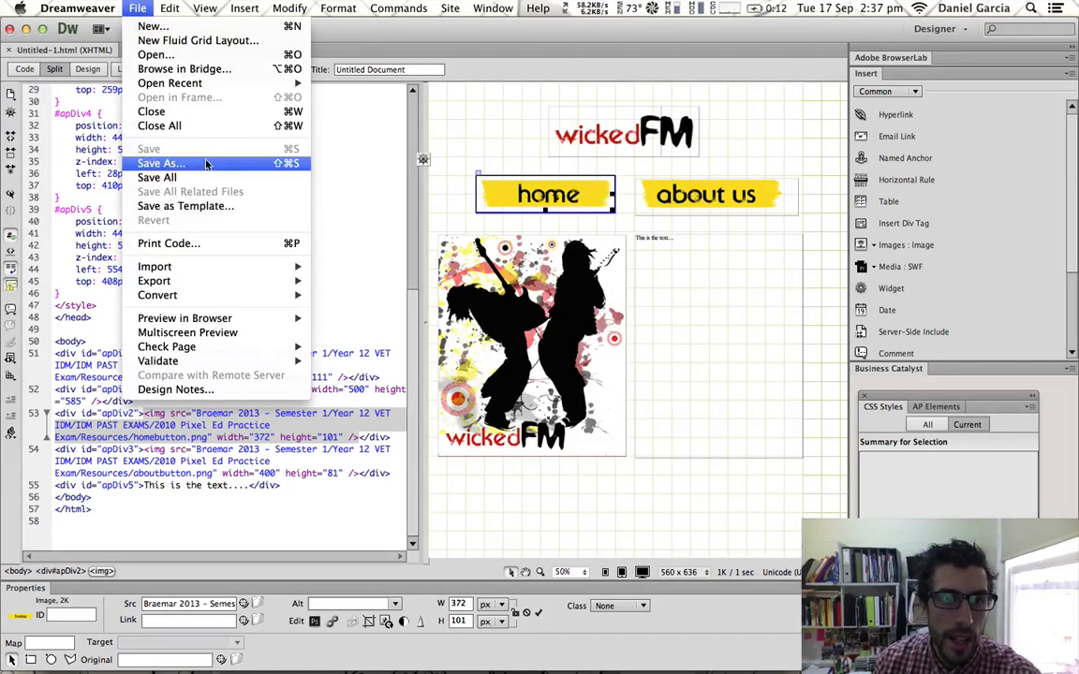
pyautogui.click(162, 163)
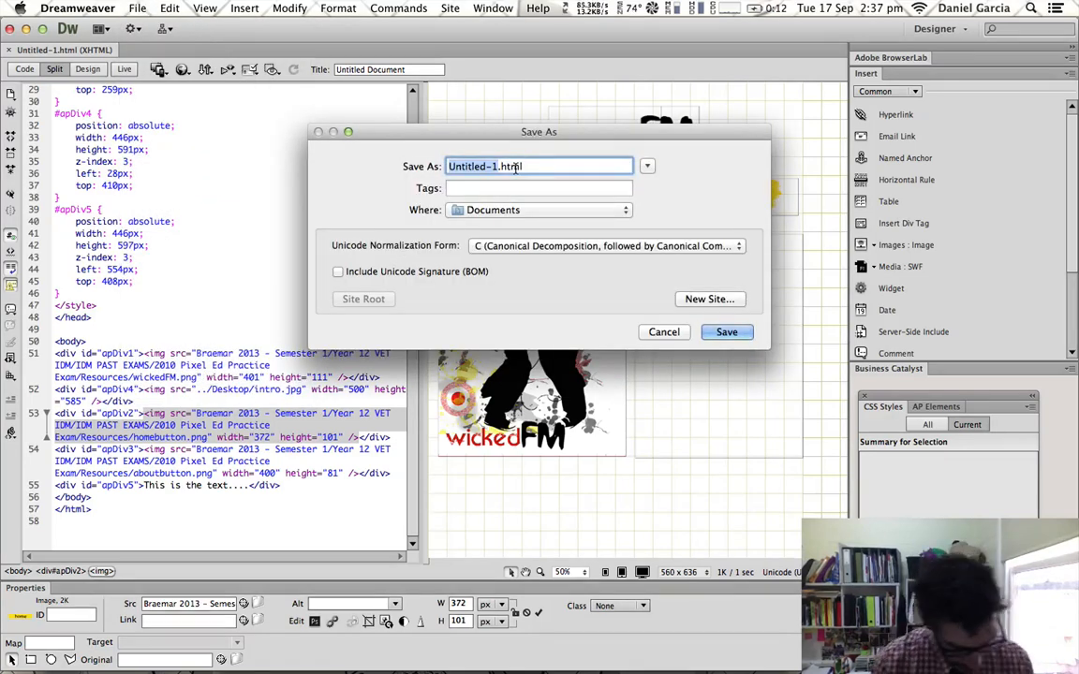
pyautogui.click(727, 331)
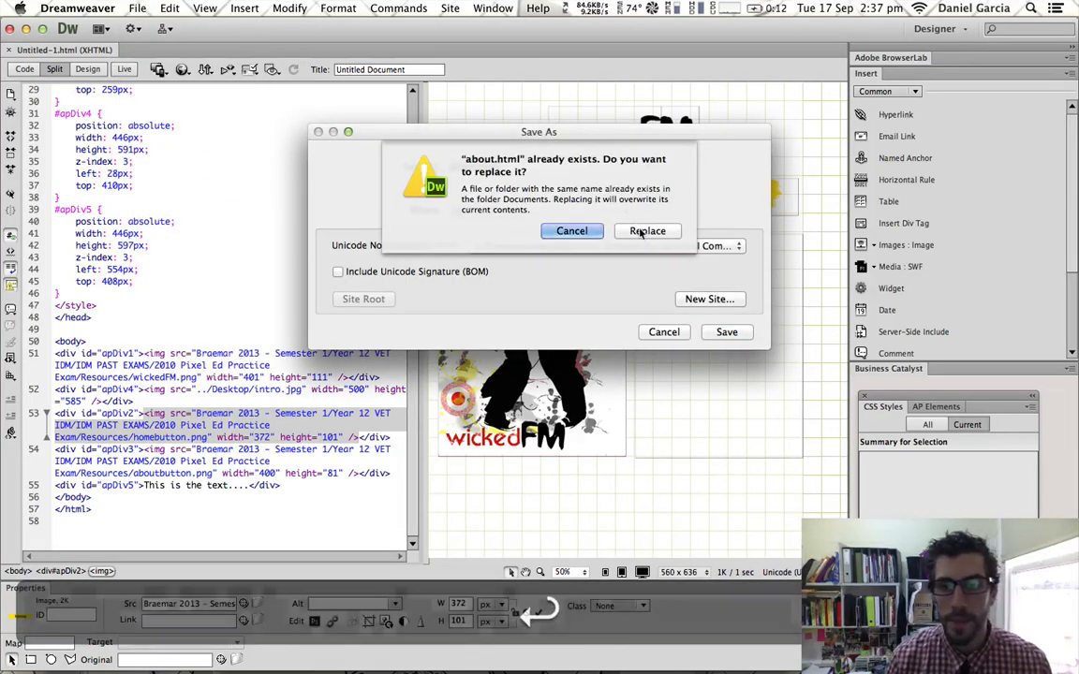
pyautogui.click(647, 230)
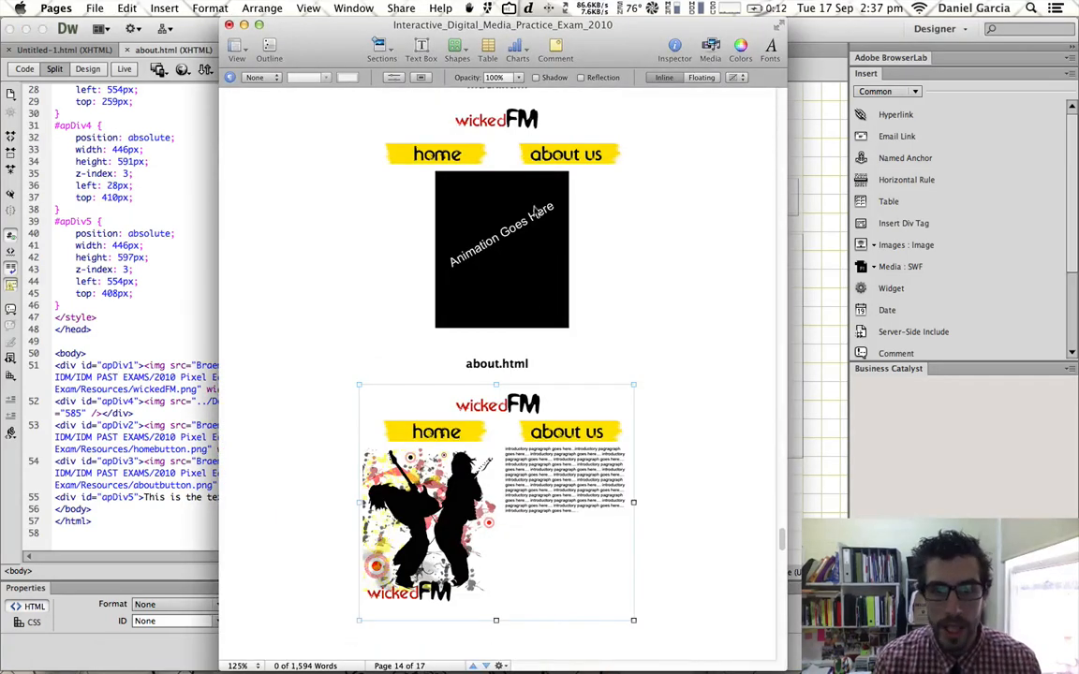
pyautogui.moveTo(819, 358)
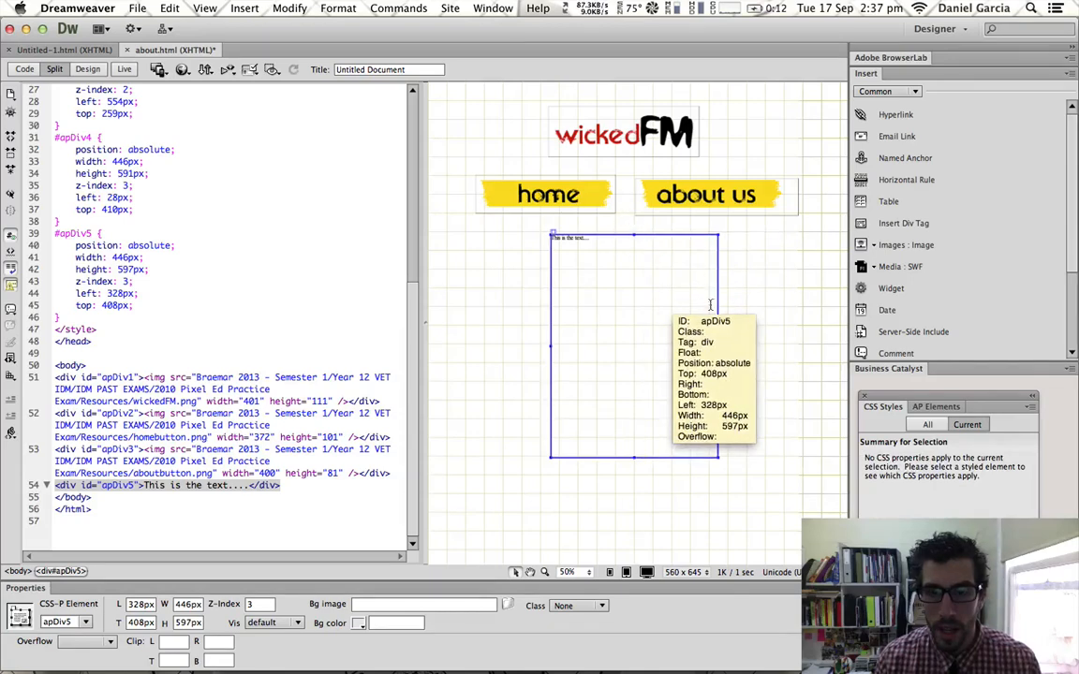
# Clear apDiv5's placeholder text and insert ball_fall_squash.swf from the Desktop.
pyautogui.click(581, 239)
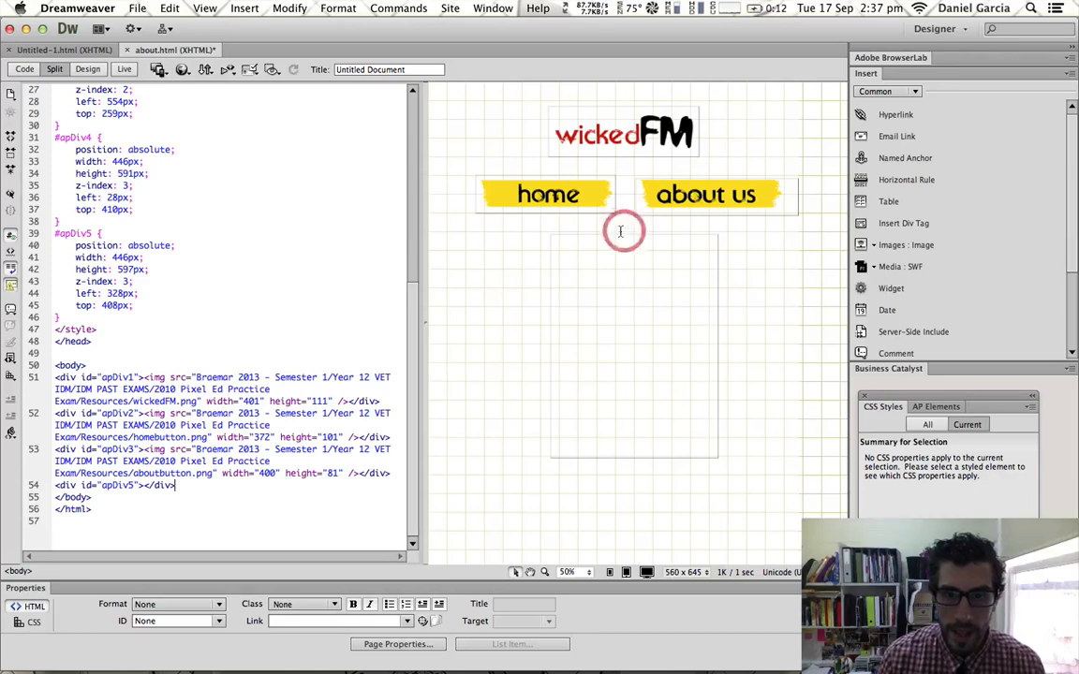
pyautogui.click(113, 485)
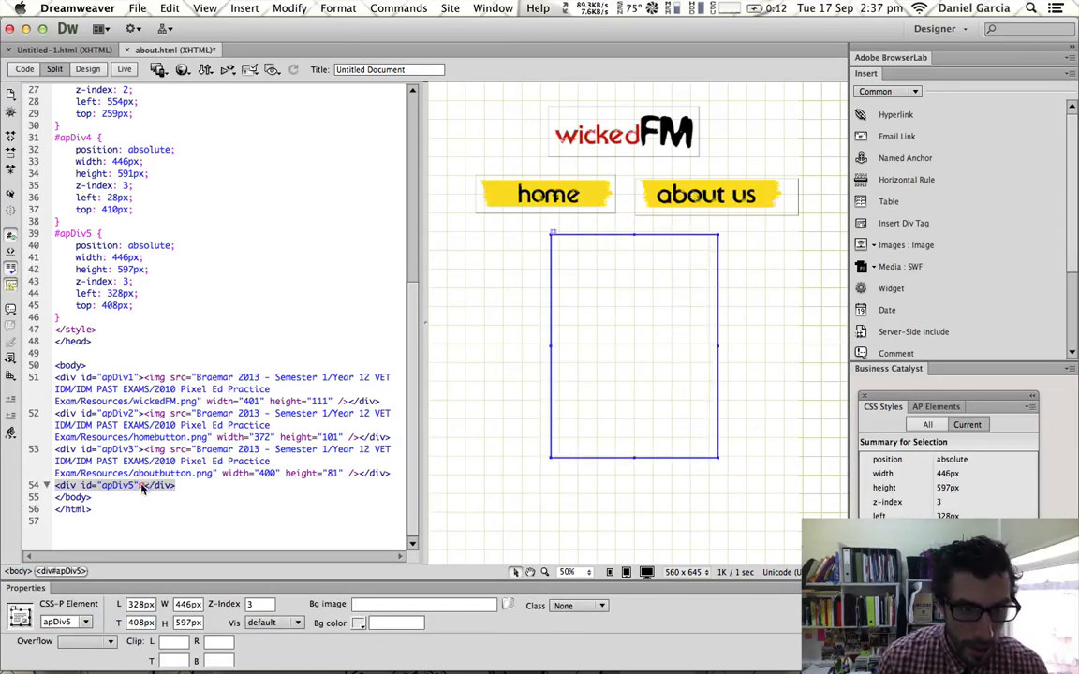
pyautogui.click(244, 7)
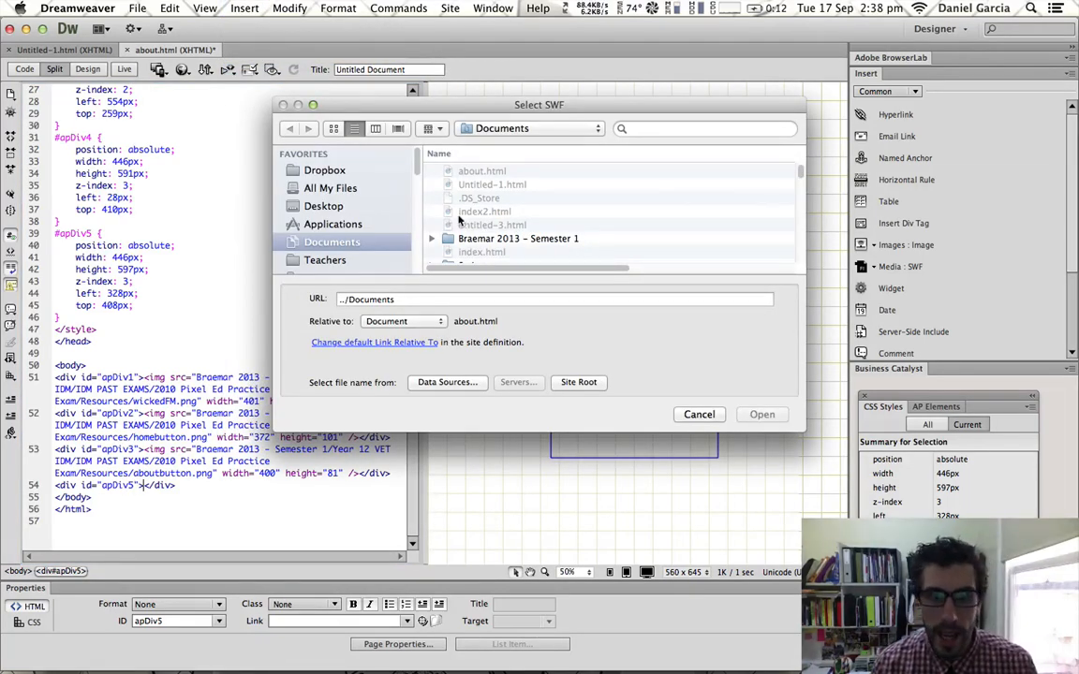
pyautogui.click(324, 206)
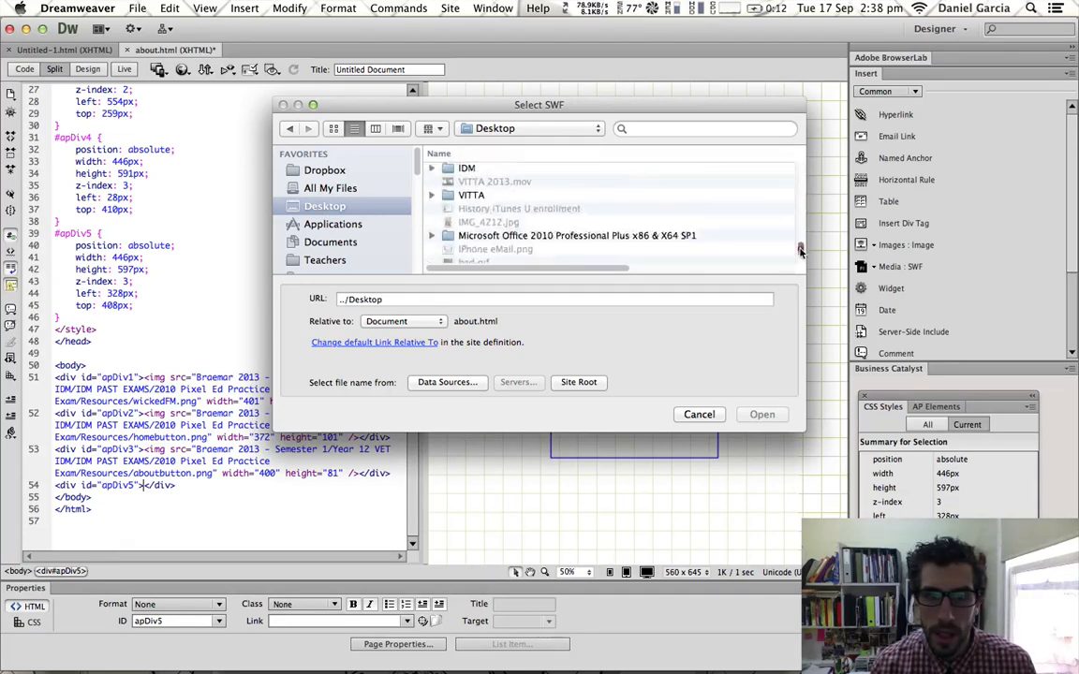
pyautogui.click(501, 257)
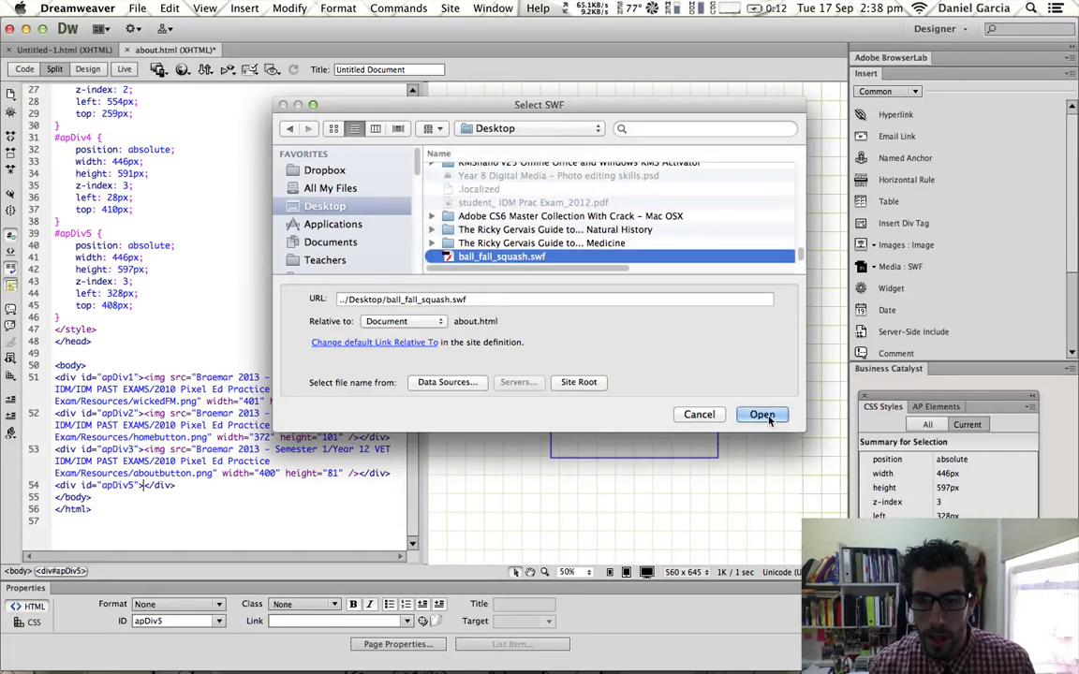
pyautogui.click(761, 415)
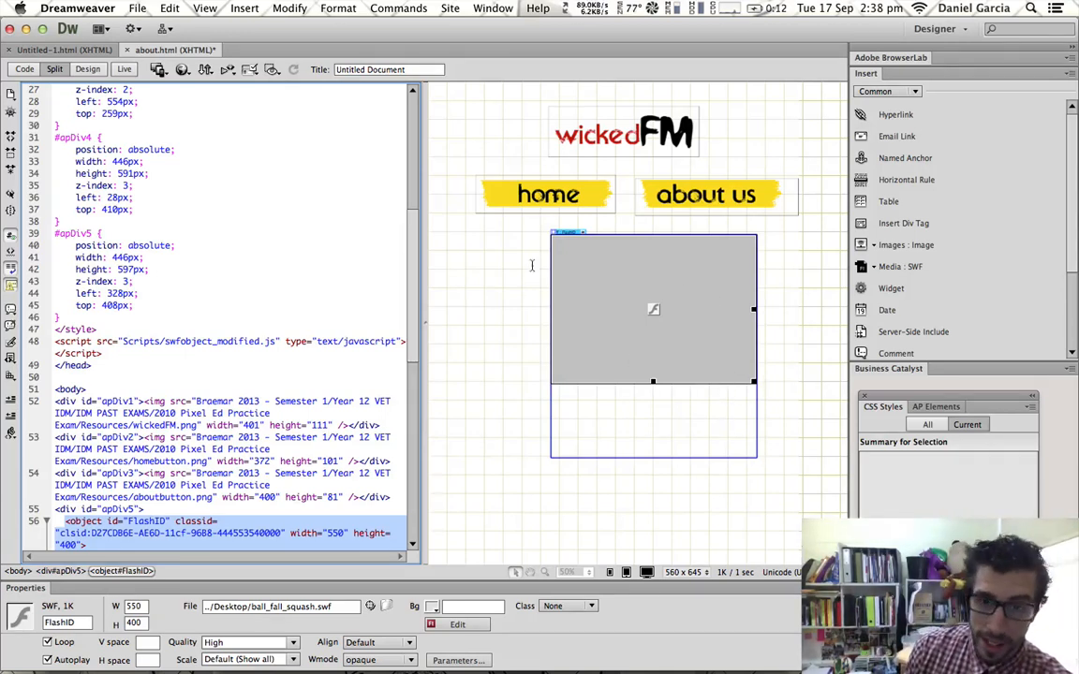
pyautogui.moveTo(703, 354)
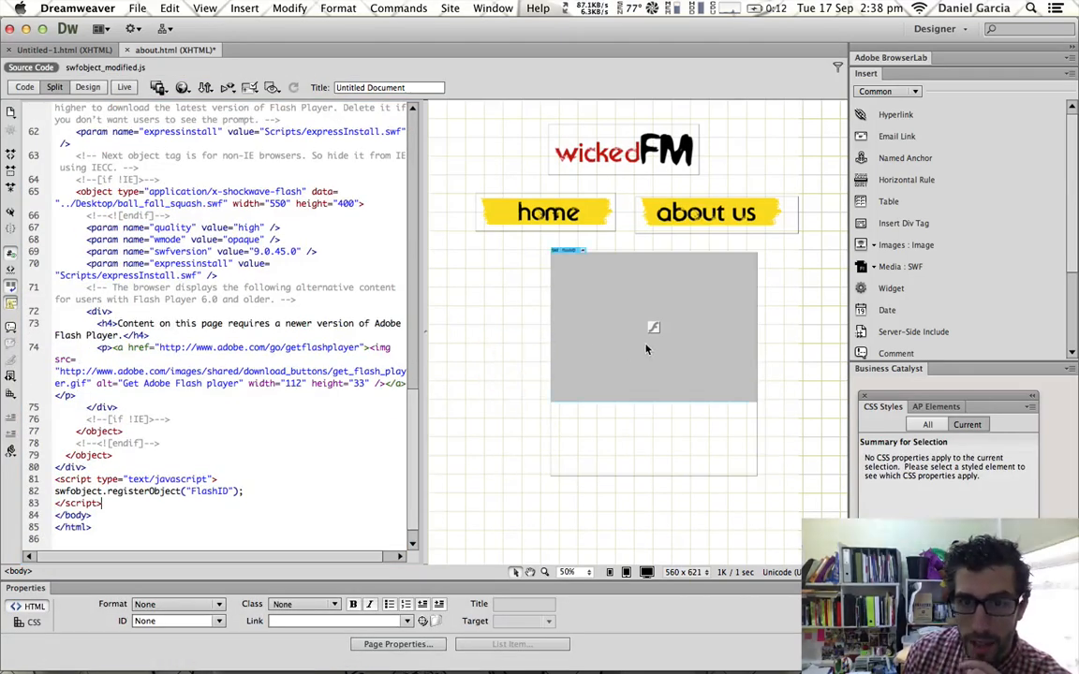
# Make the about page's home button image link to Untitled-1.html.
pyautogui.click(546, 211)
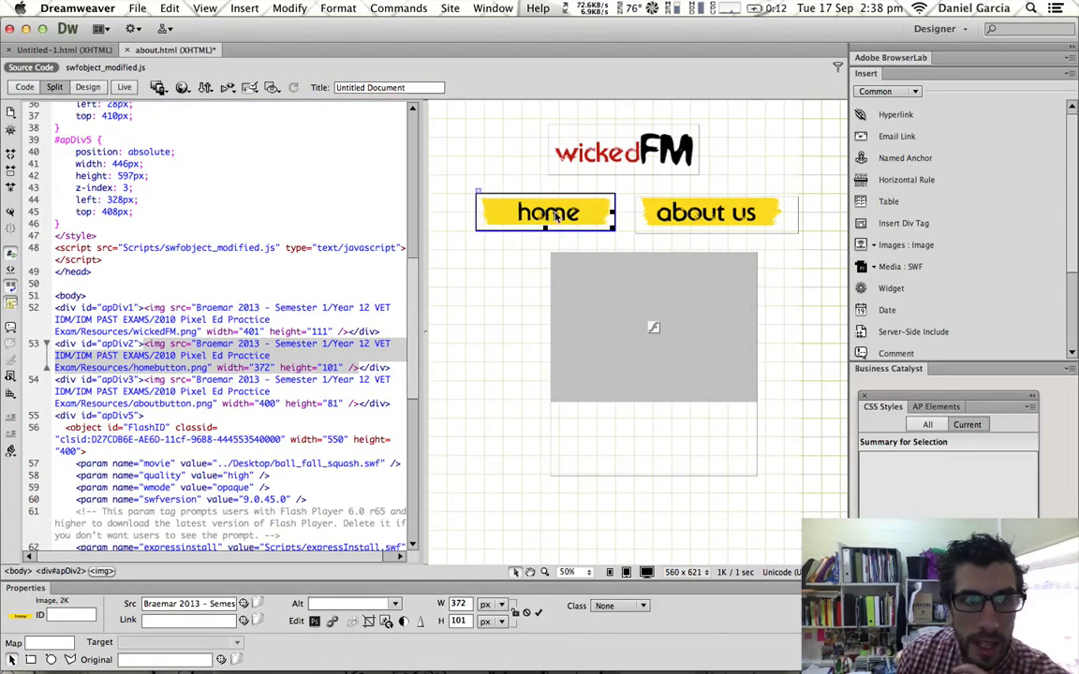
pyautogui.rightClick(548, 212)
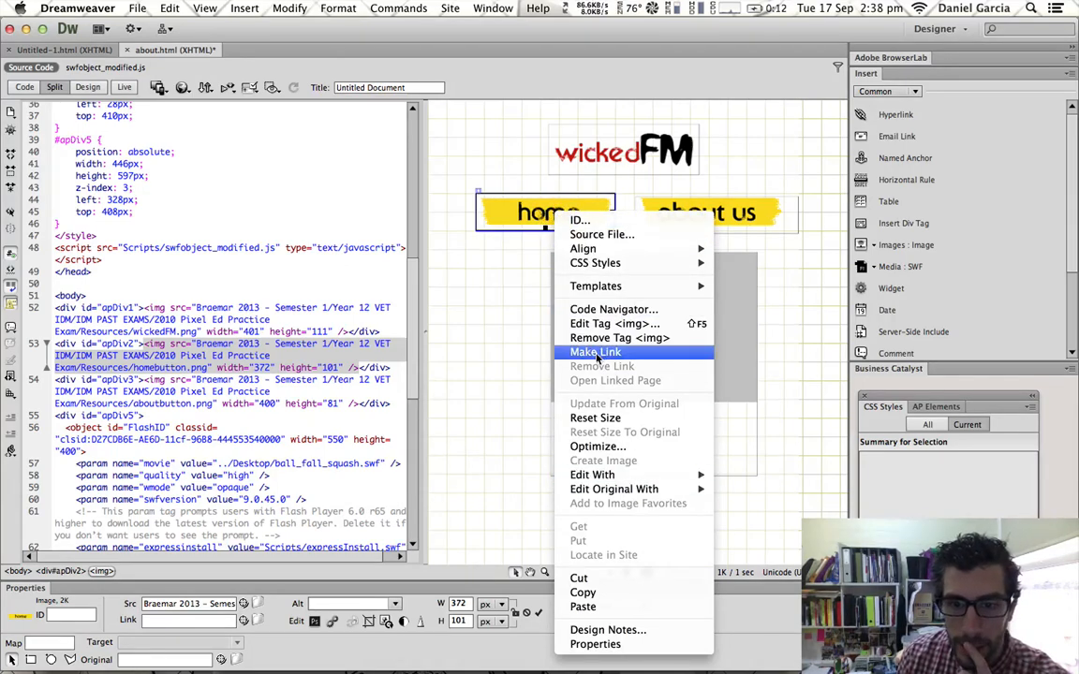
pyautogui.click(595, 351)
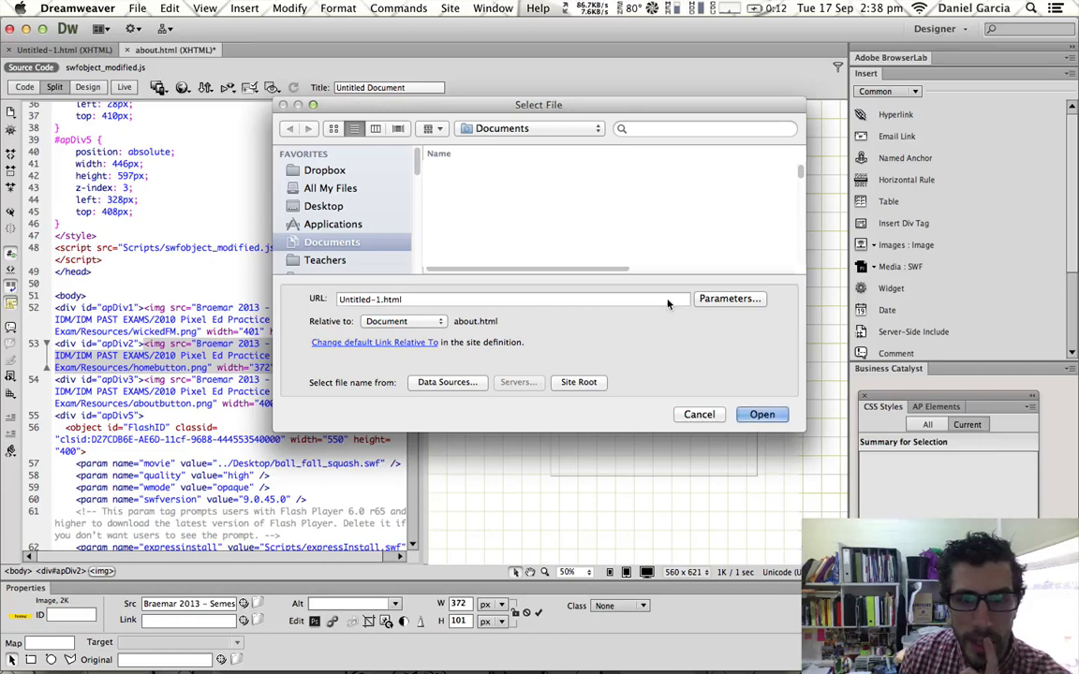
pyautogui.click(761, 414)
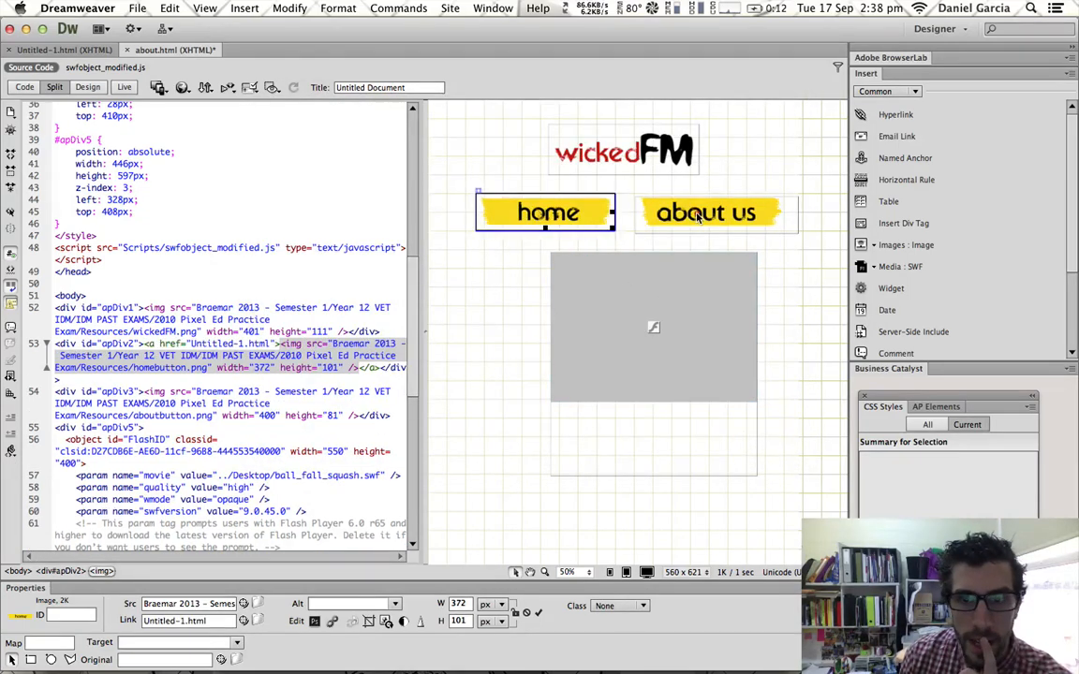
pyautogui.click(715, 211)
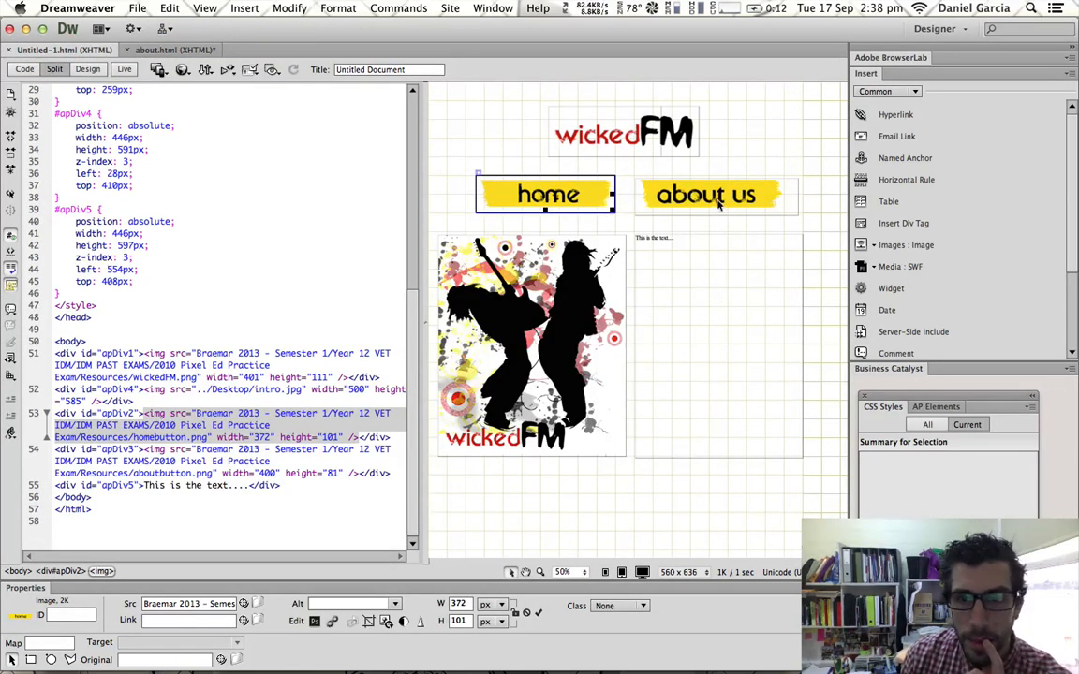
# On Untitled-1.html, link the about us button to about.html and home to Untitled-1.html.
pyautogui.rightClick(705, 194)
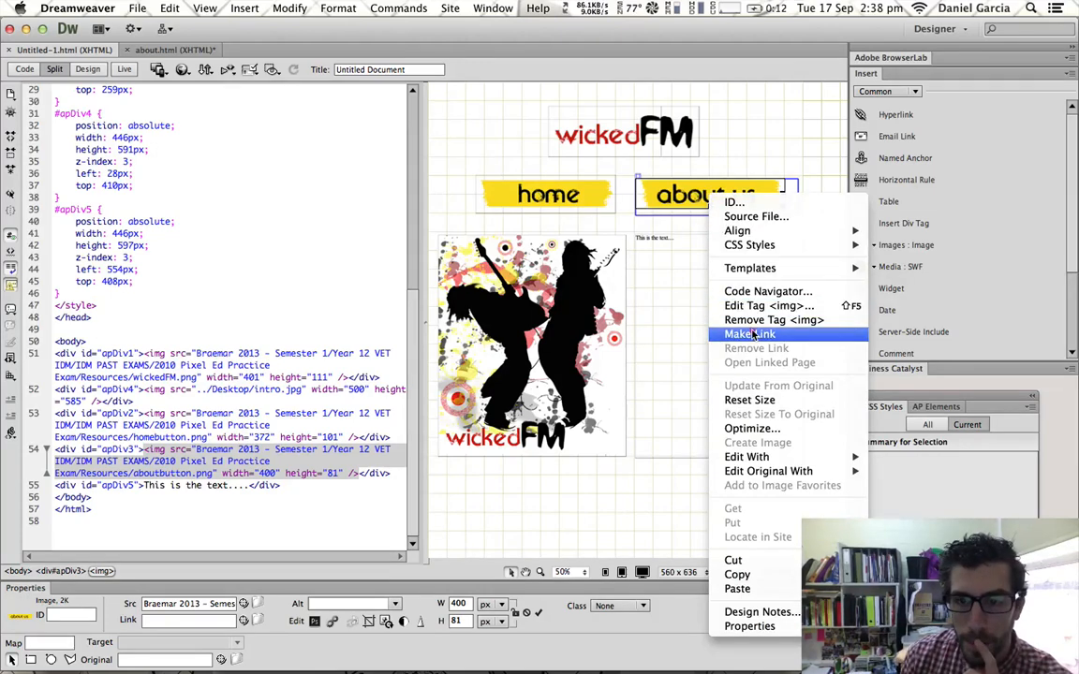
pyautogui.click(749, 334)
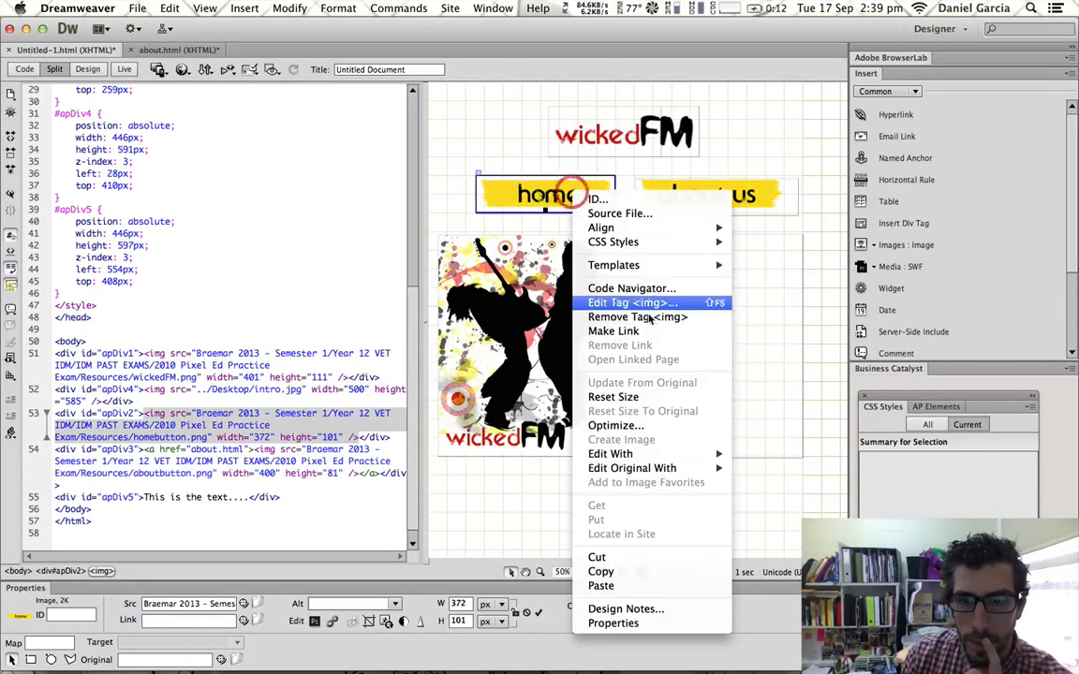
pyautogui.click(629, 302)
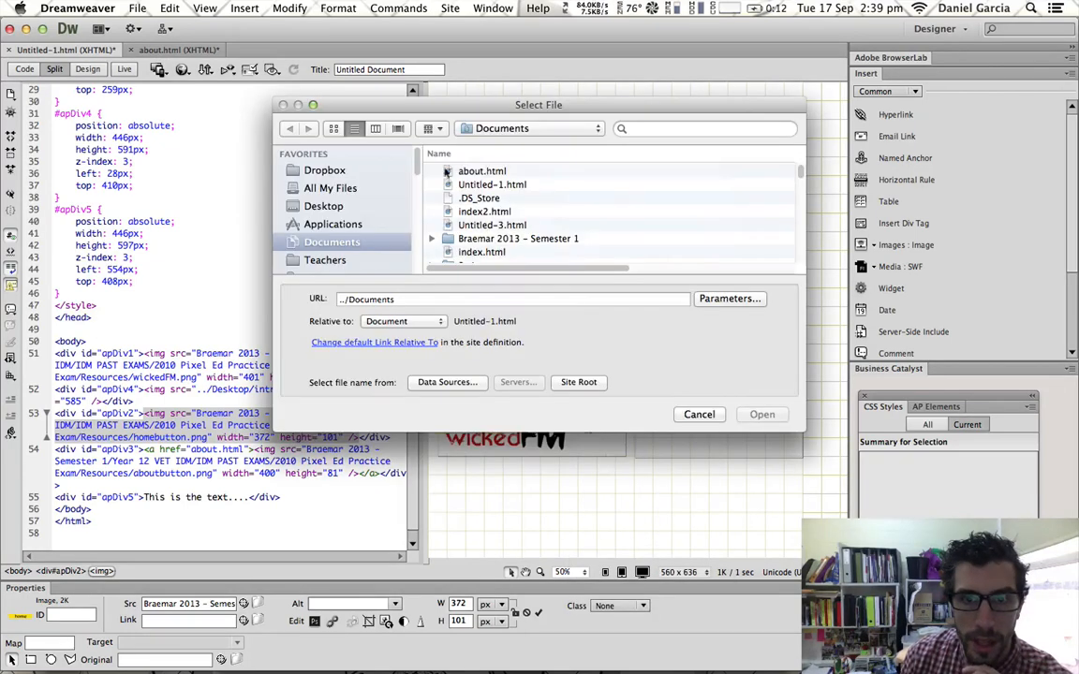
pyautogui.click(491, 185)
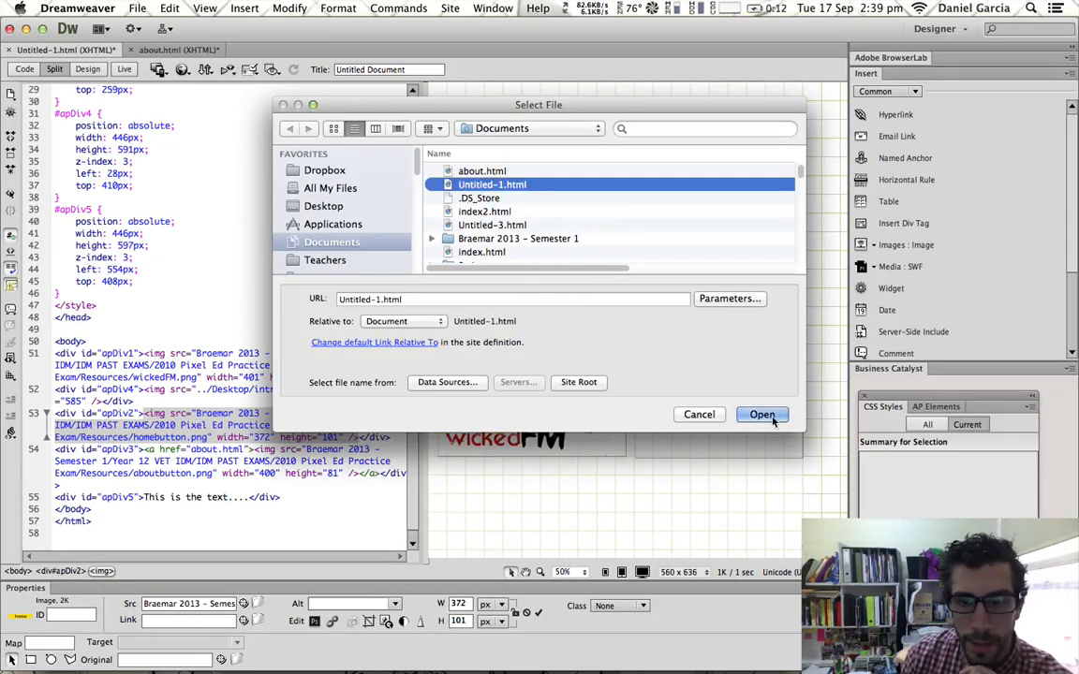
pyautogui.click(762, 414)
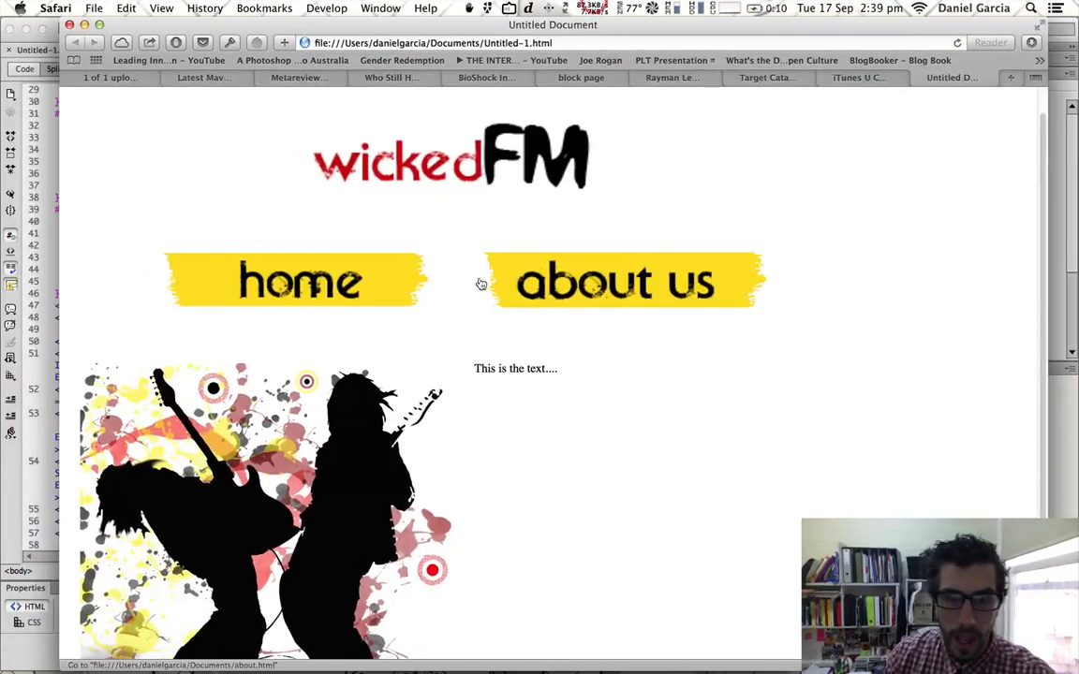
# In Safari, follow the about us link, then click the home button.
pyautogui.click(623, 281)
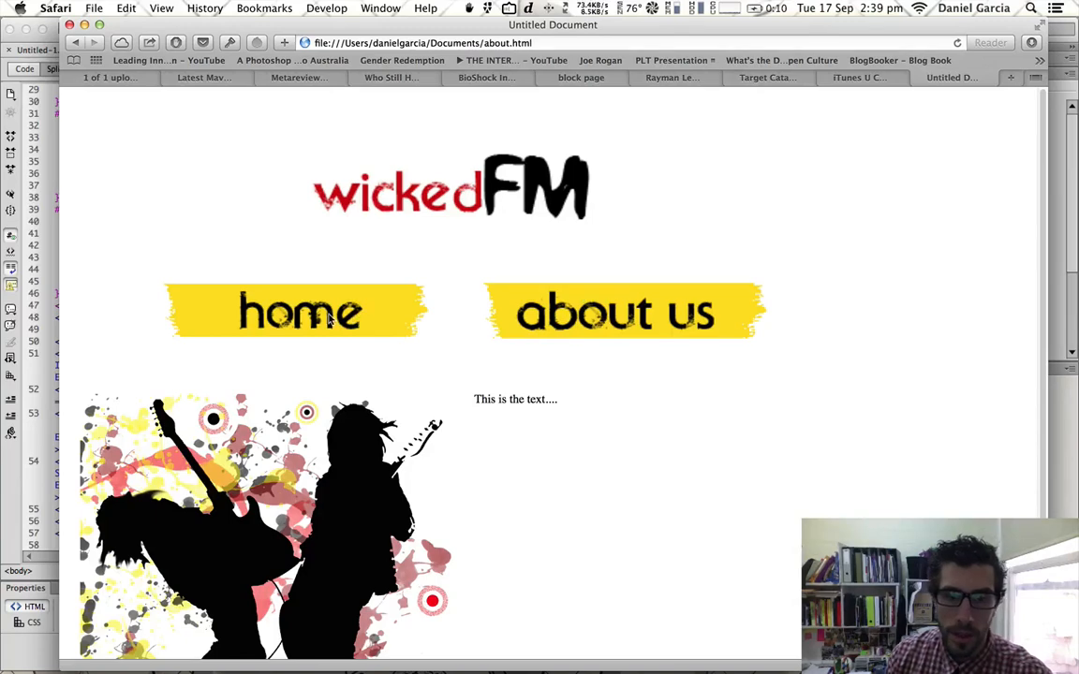
pyautogui.click(300, 311)
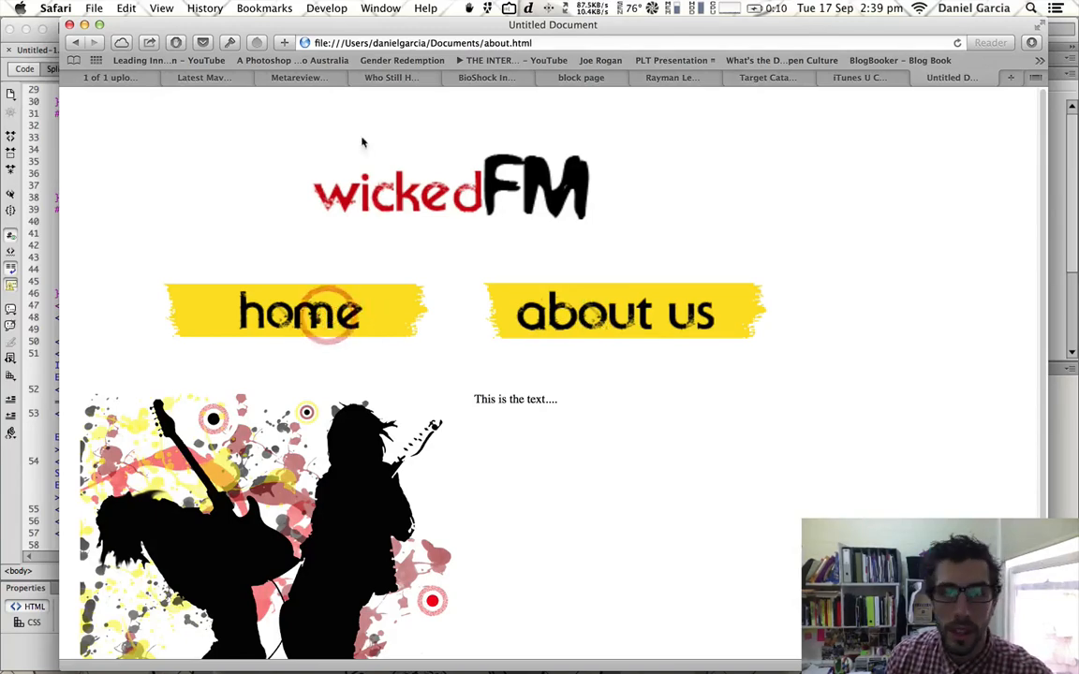